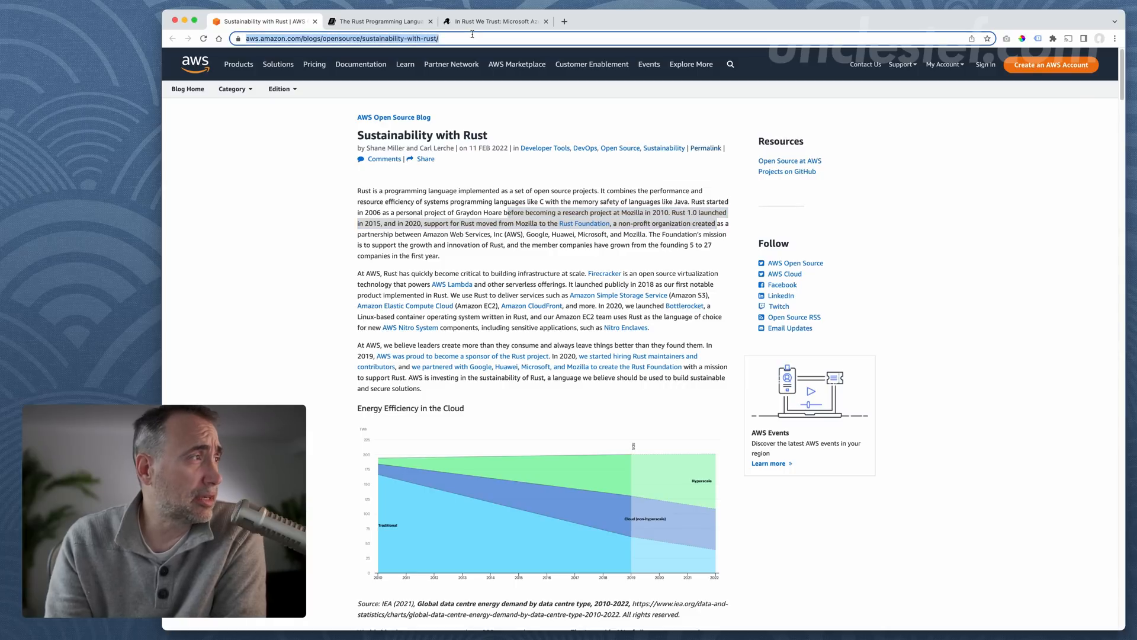
Step: Highlight 'combines the performance… like Java.' in the first paragraph, clearing the prior selection
{"action": "left_click", "coordinate": [505, 167]}
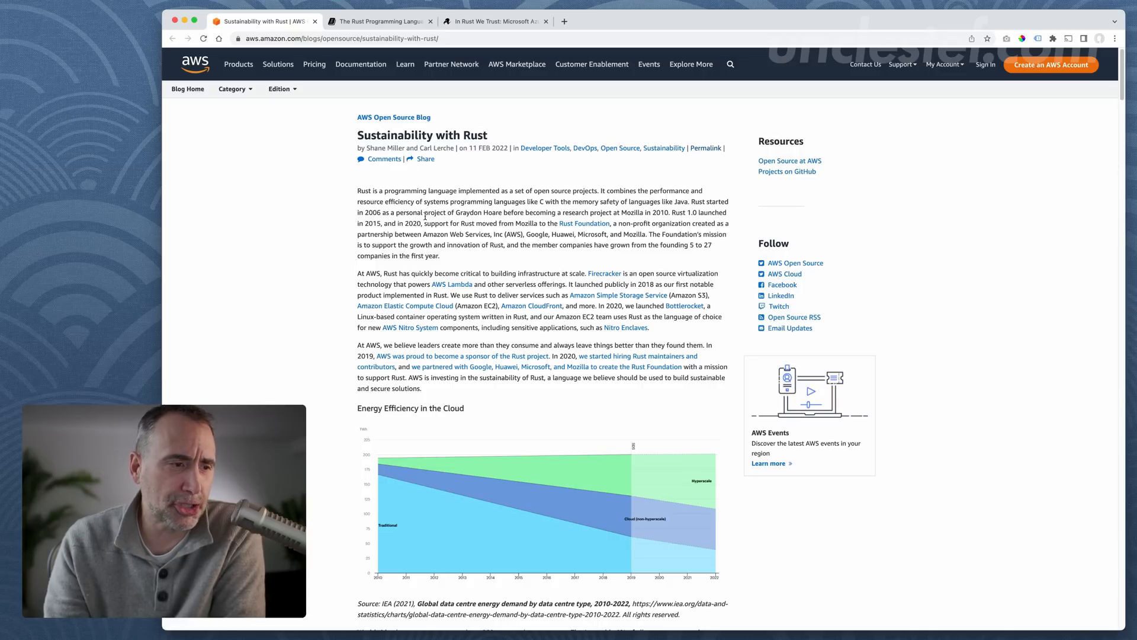
{"action": "mouse_move", "coordinate": [577, 251]}
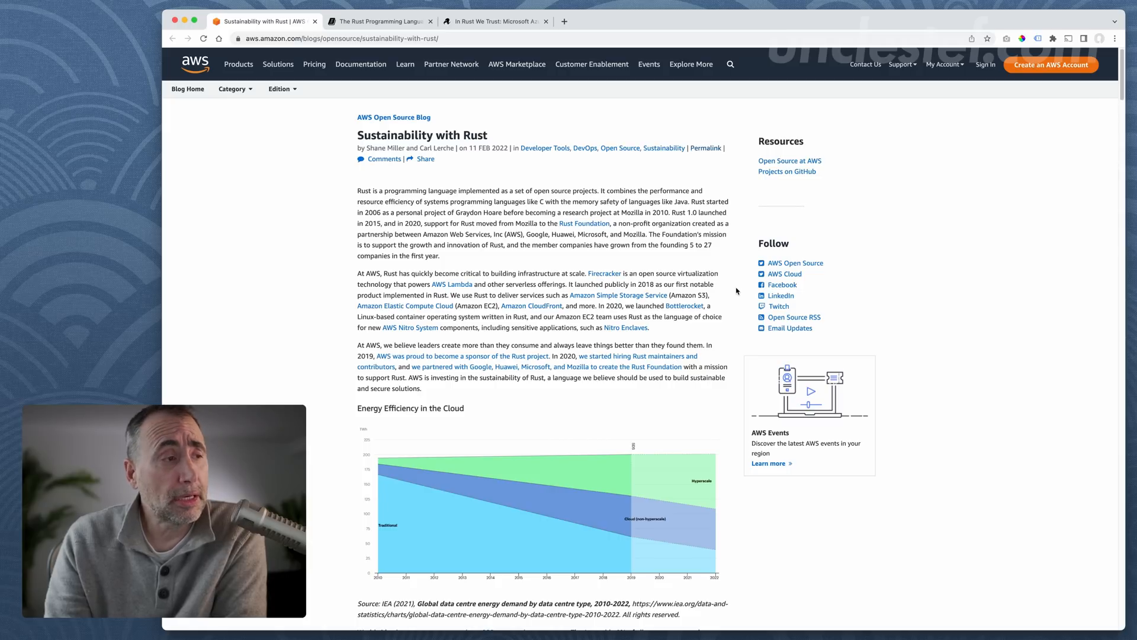
{"action": "mouse_move", "coordinate": [729, 273]}
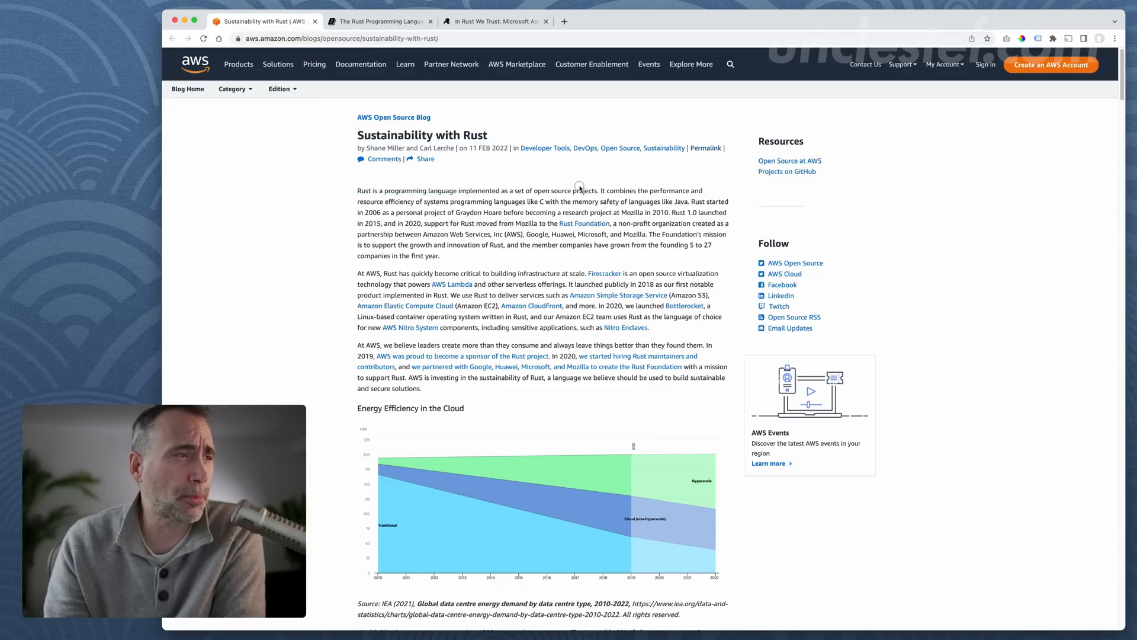
{"action": "left_click_drag", "start_coordinate": [357, 189], "coordinate": [574, 190]}
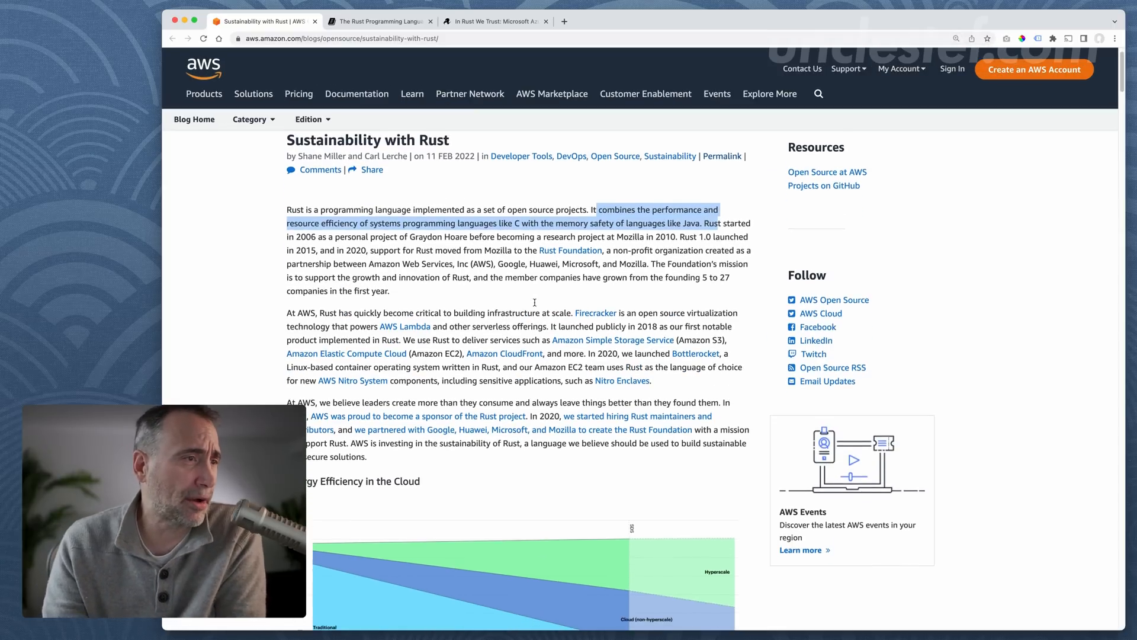
Step: Scroll past the charts to the 'Worldwide, data centers consume… 200 terawatt hours' paragraph
{"action": "scroll", "scroll_direction": "down", "scroll_amount": 3}
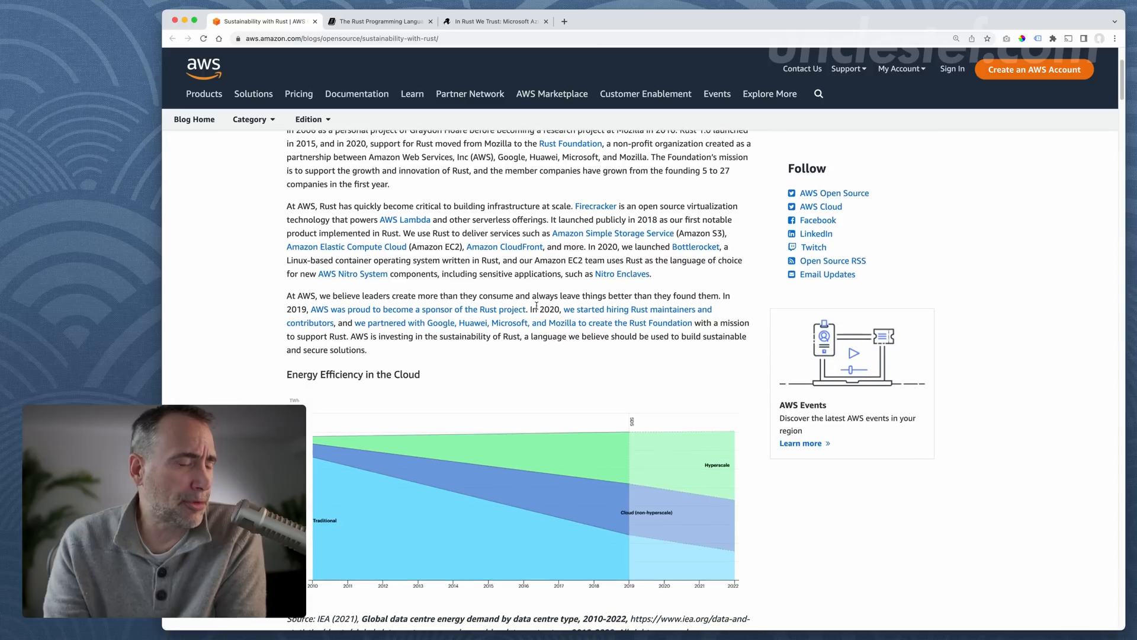
{"action": "scroll", "scroll_direction": "down", "scroll_amount": 3}
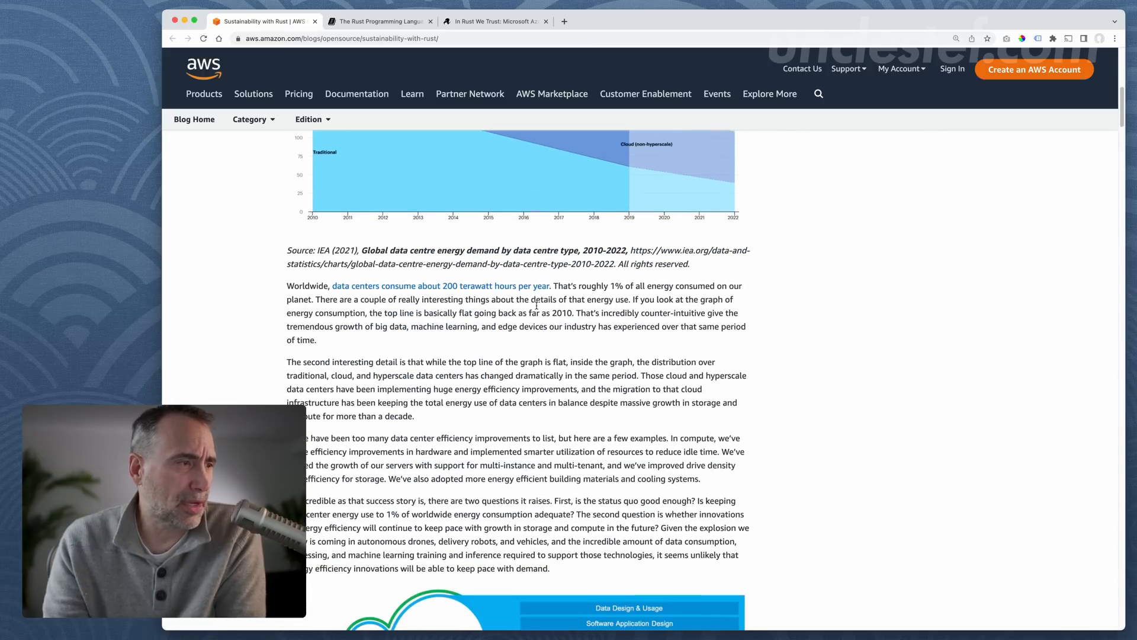
{"action": "scroll", "scroll_direction": "down", "scroll_amount": 3}
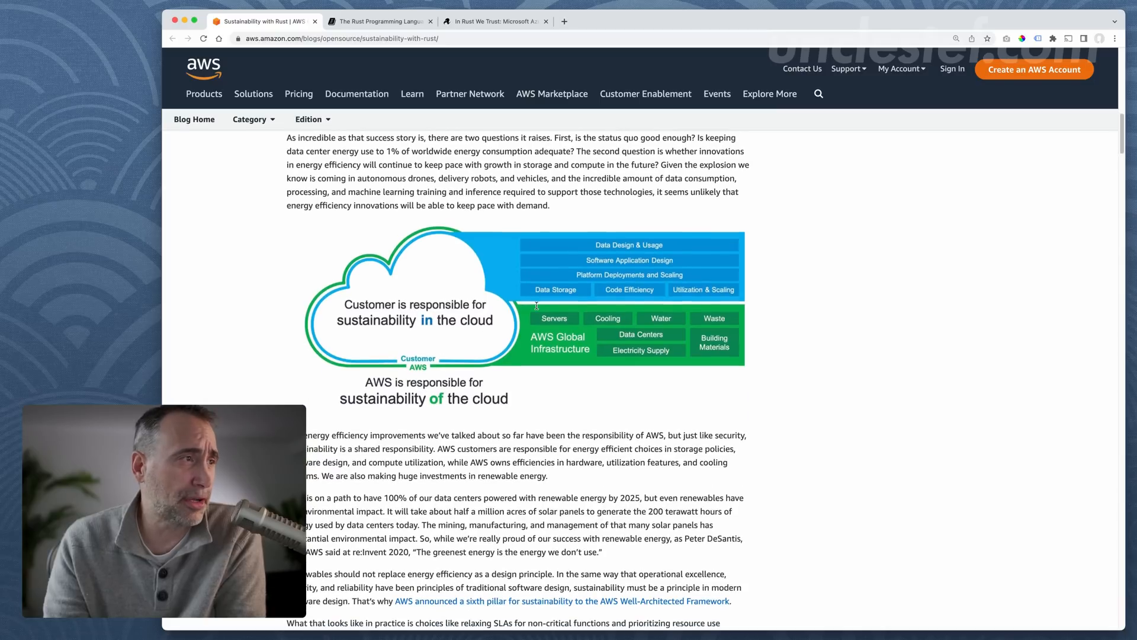
{"action": "scroll", "scroll_direction": "down", "scroll_amount": 3}
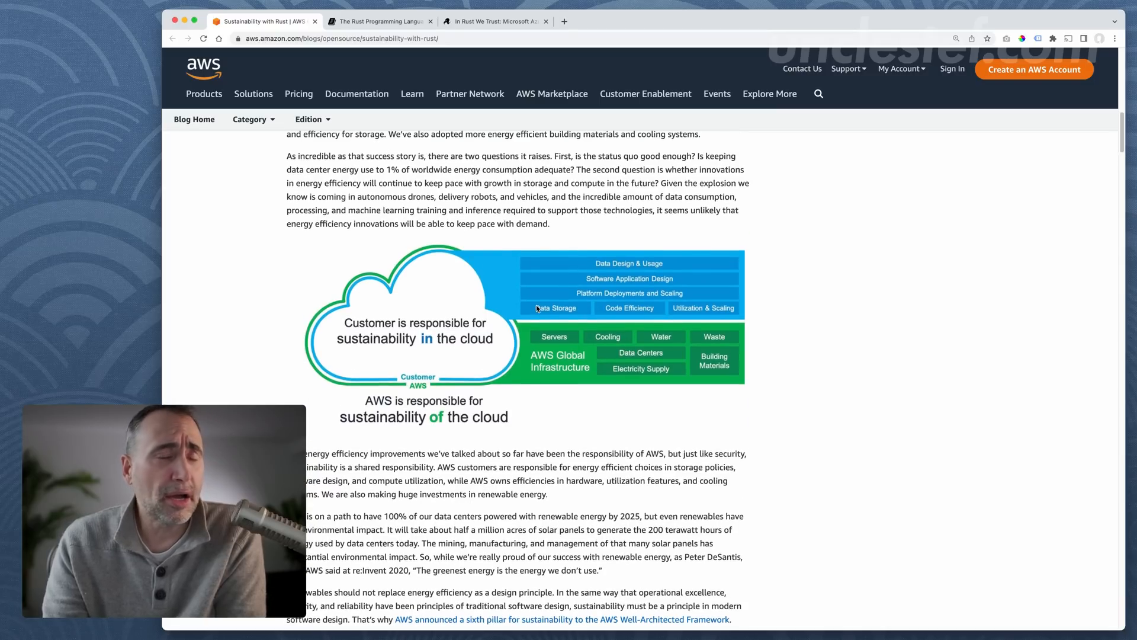
{"action": "scroll", "scroll_direction": "down", "scroll_amount": 3}
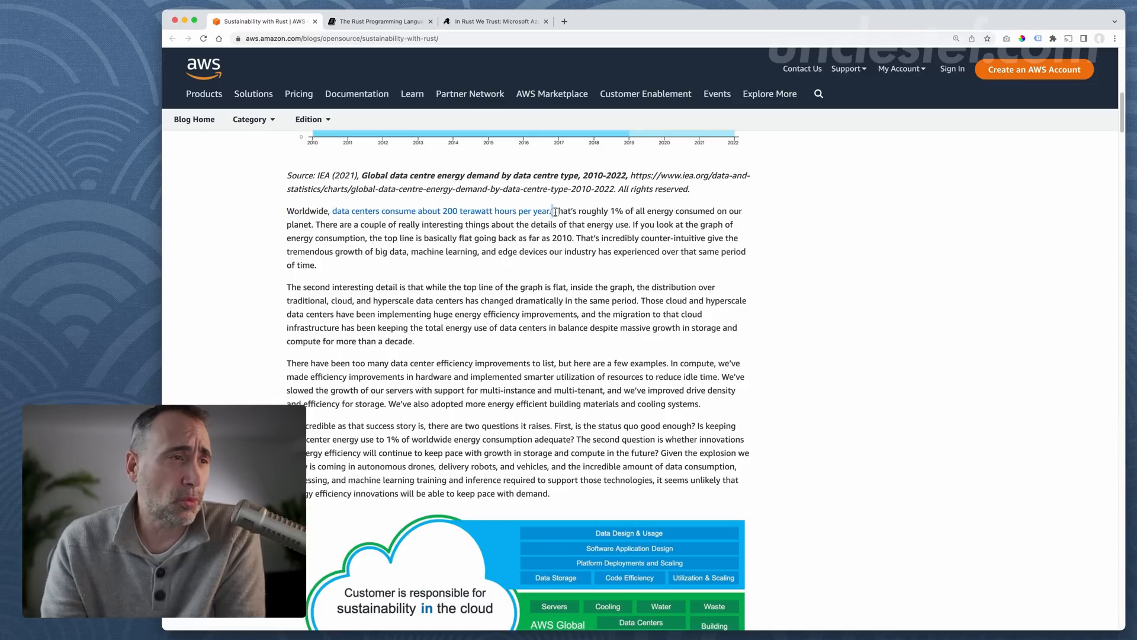
{"action": "left_click_drag", "start_coordinate": [553, 210], "coordinate": [659, 210]}
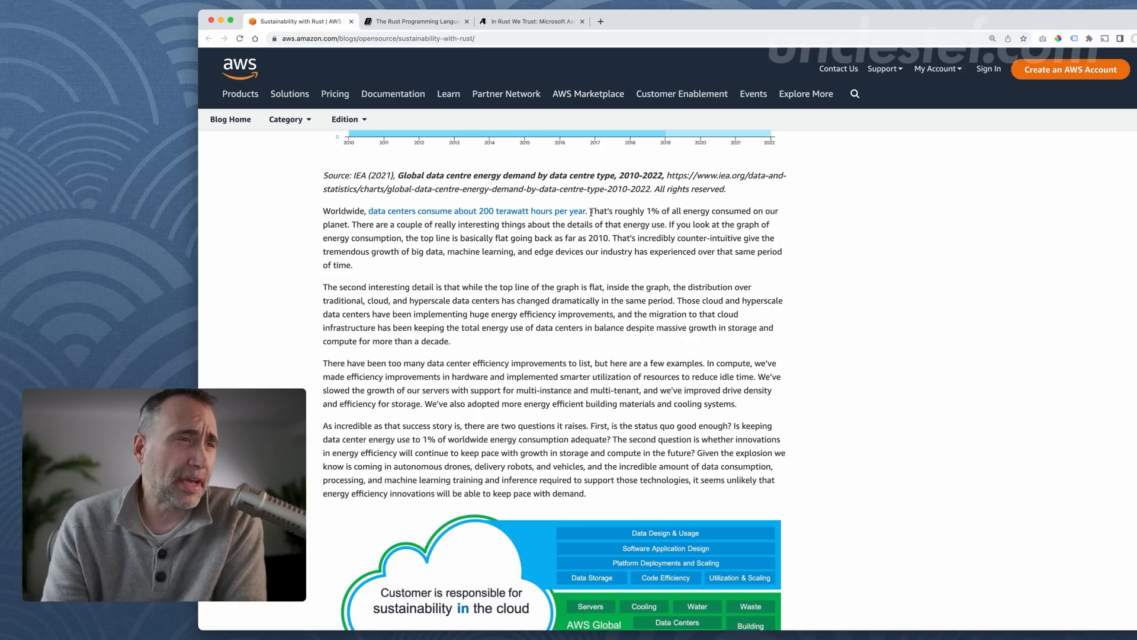
{"action": "mouse_move", "coordinate": [508, 211]}
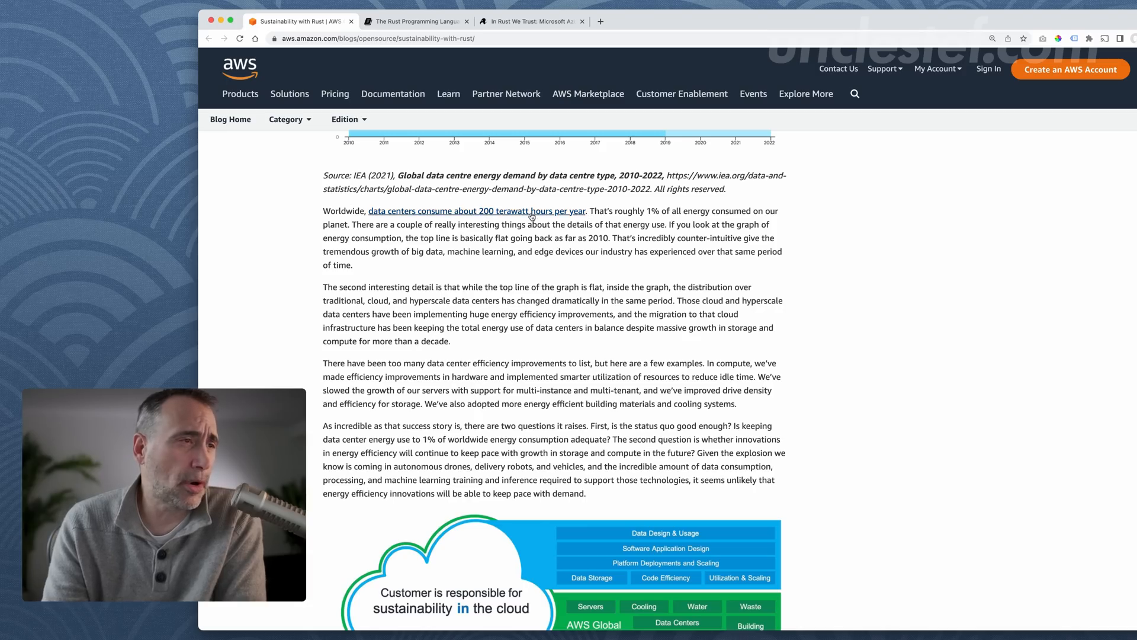
Step: Highlight the passage saying the top line is basically flat going back
{"action": "left_click_drag", "start_coordinate": [612, 210], "coordinate": [714, 211]}
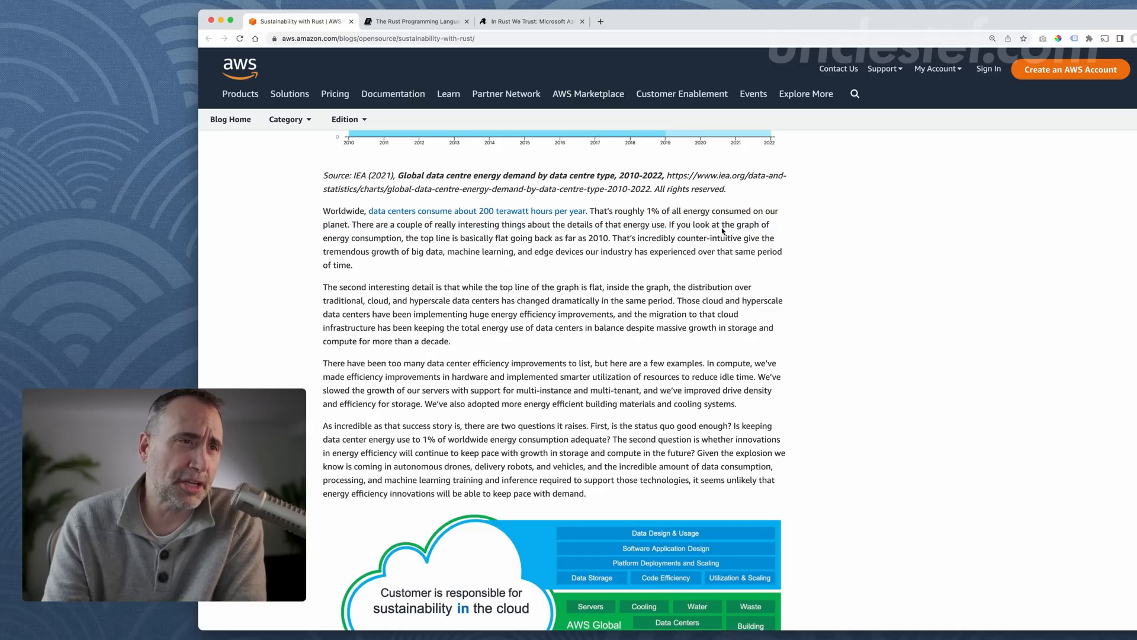
{"action": "left_click_drag", "start_coordinate": [437, 238], "coordinate": [489, 238]}
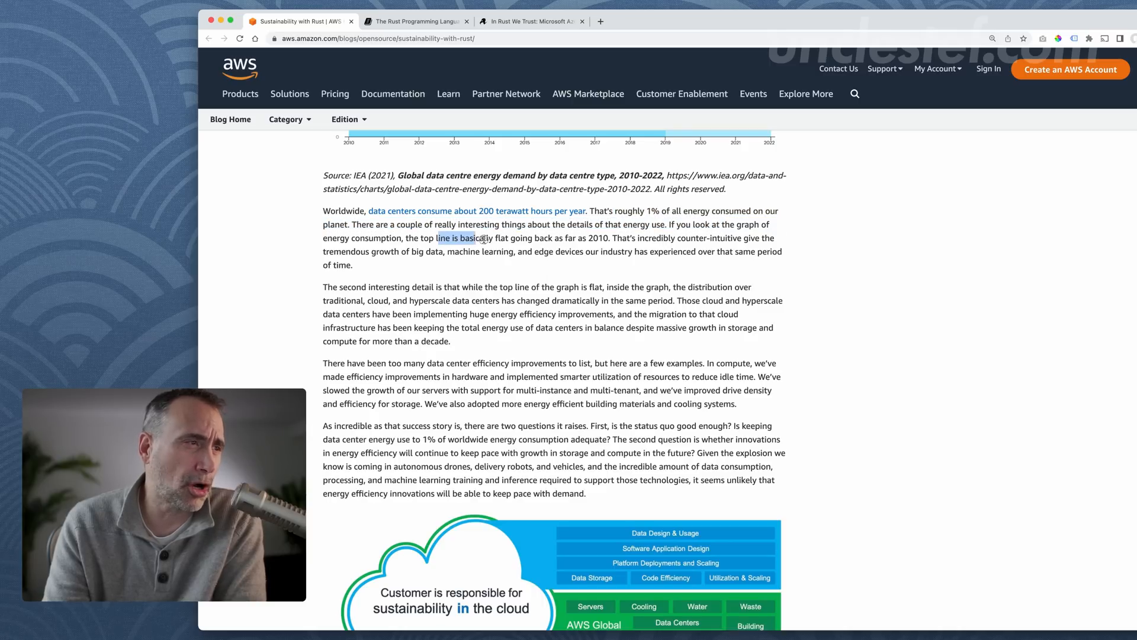
{"action": "left_click_drag", "start_coordinate": [437, 239], "coordinate": [561, 238]}
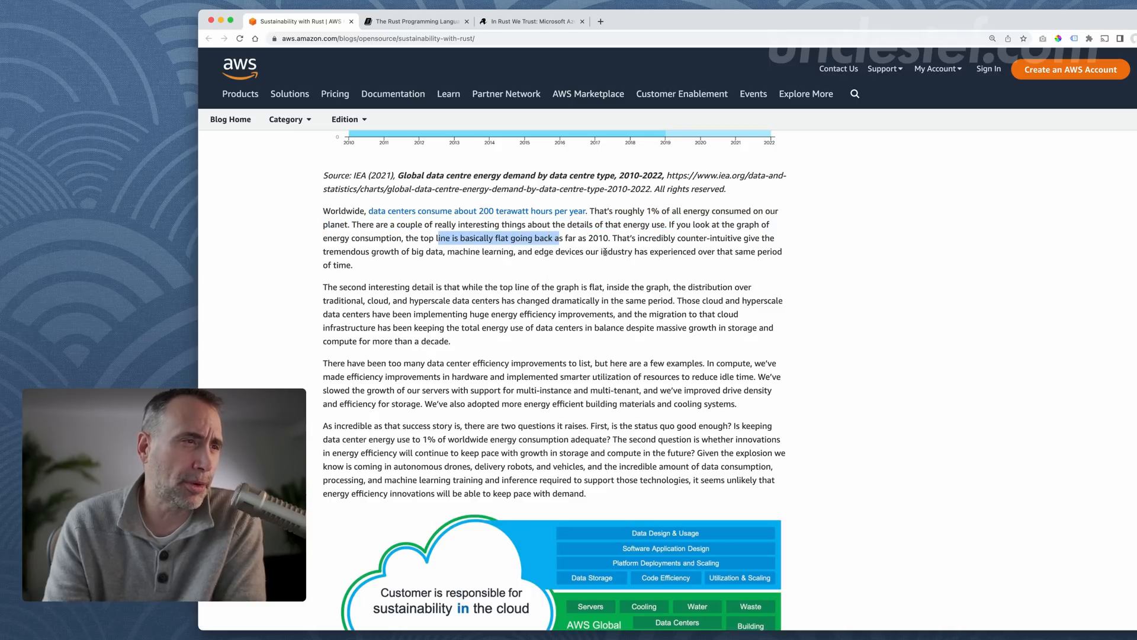
Step: Highlight edge-device growth over the same period and total energy use kept in balance for a decade
{"action": "scroll", "scroll_direction": "down", "scroll_amount": 3}
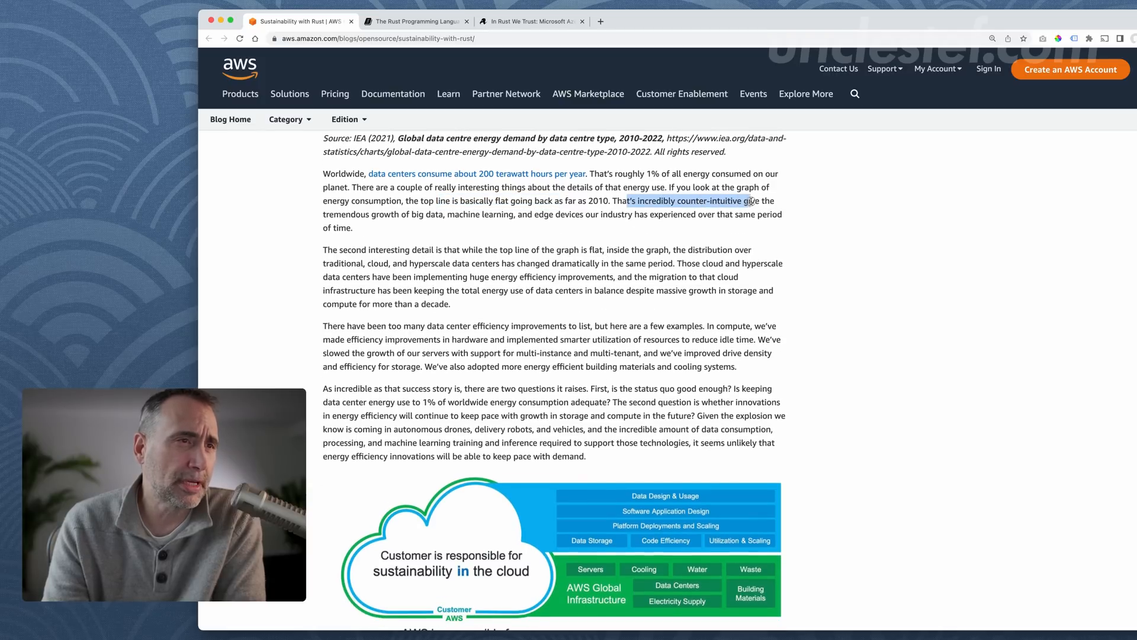
{"action": "scroll", "scroll_direction": "down", "scroll_amount": 3}
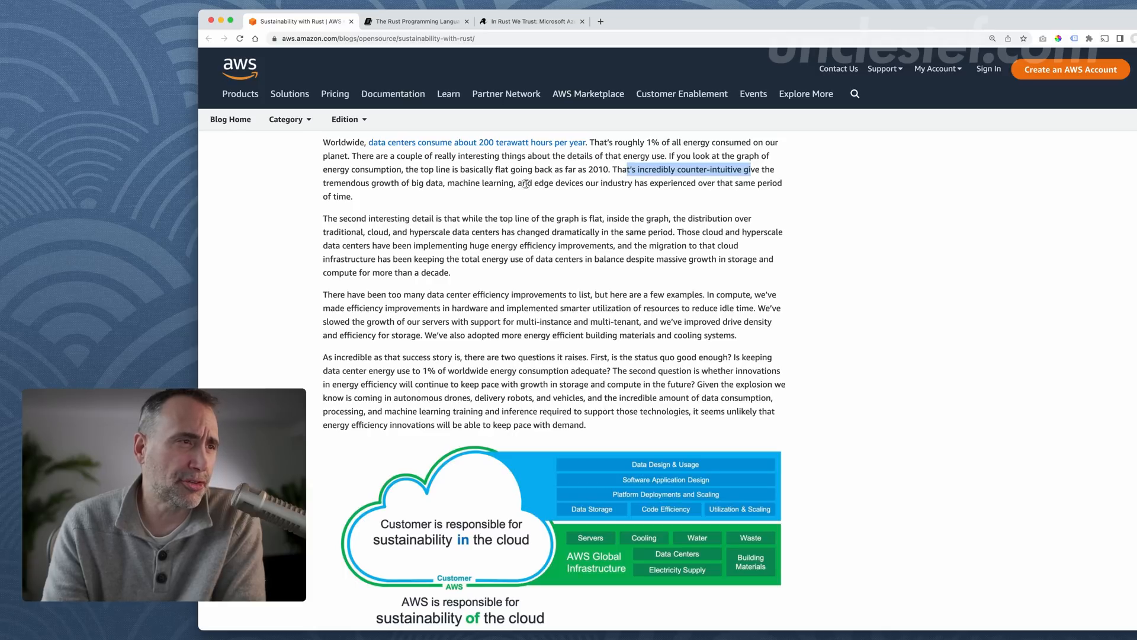
{"action": "left_click_drag", "start_coordinate": [625, 169], "coordinate": [772, 183]}
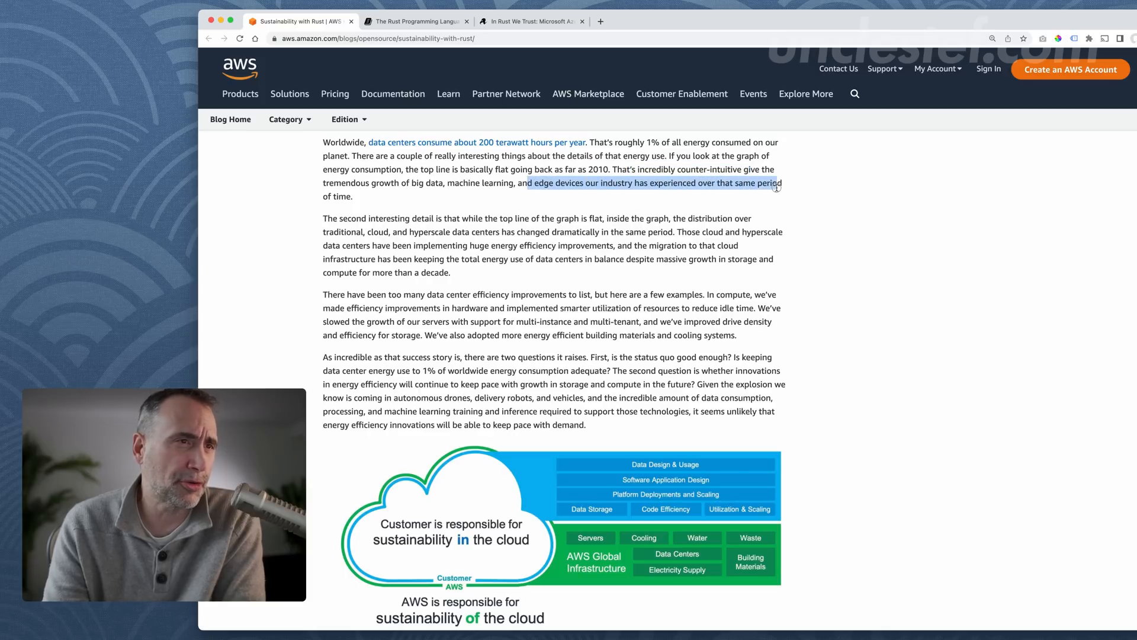
{"action": "scroll", "scroll_direction": "down", "scroll_amount": 3}
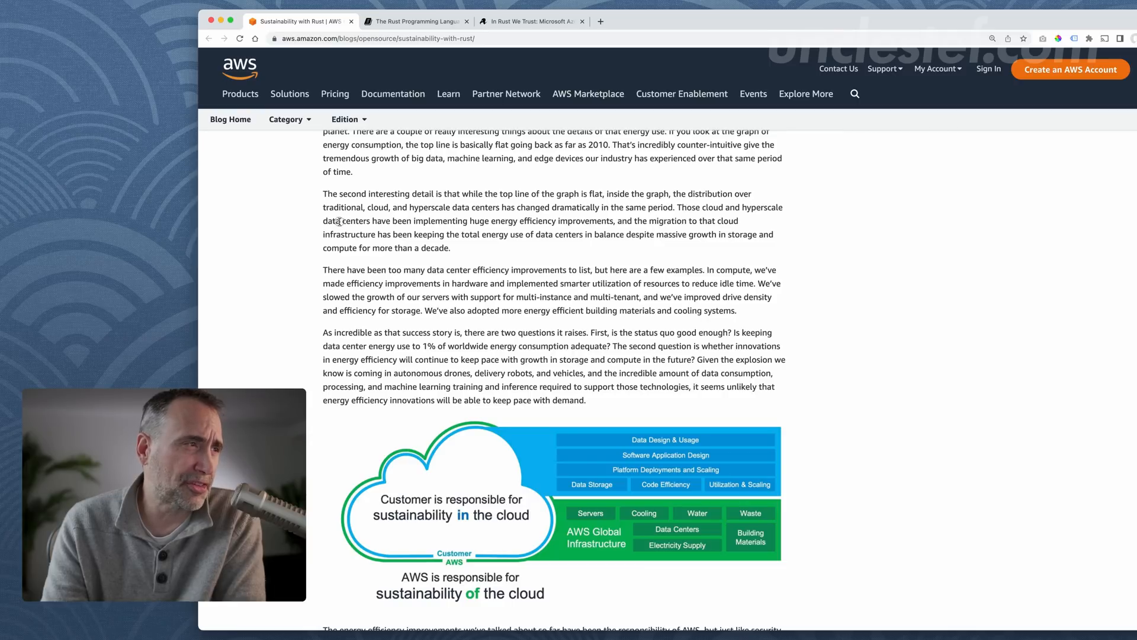
{"action": "left_click_drag", "start_coordinate": [341, 220], "coordinate": [551, 220]}
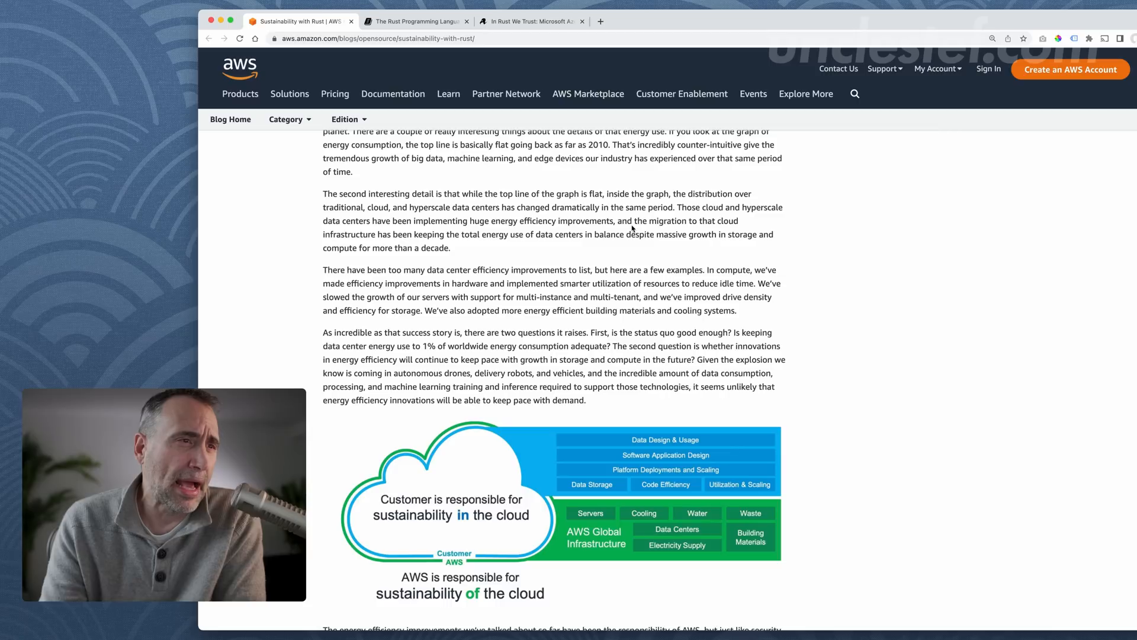
{"action": "left_click_drag", "start_coordinate": [633, 220], "coordinate": [738, 220]}
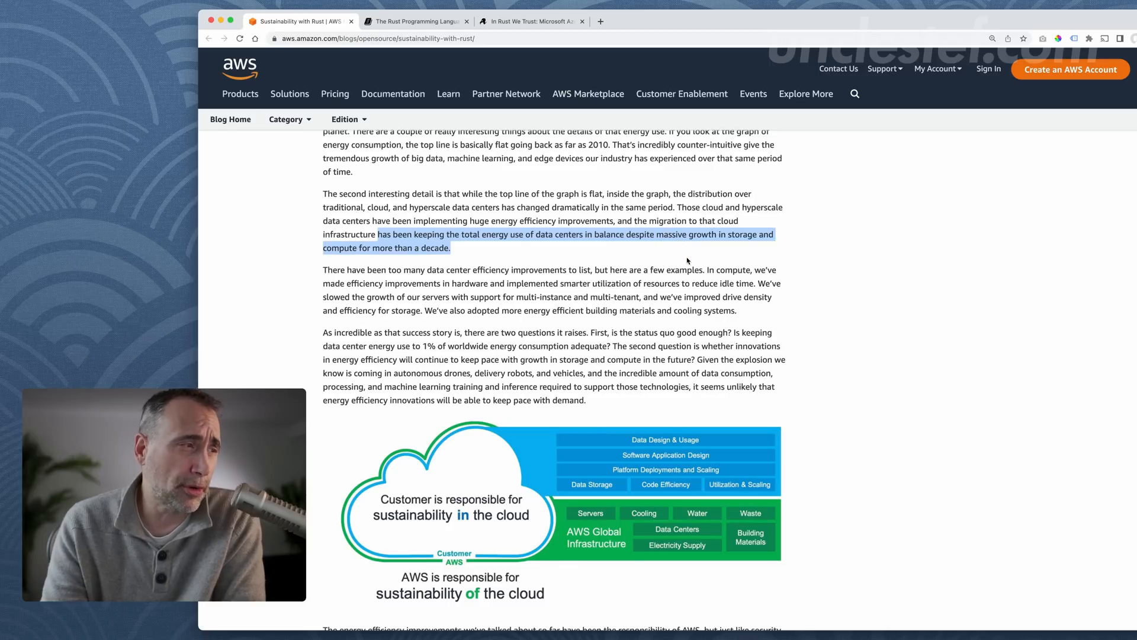
Step: Highlight the 100% renewable energy by 2025 sentence into the environmental impact sentence
{"action": "scroll", "scroll_direction": "up", "scroll_amount": 3}
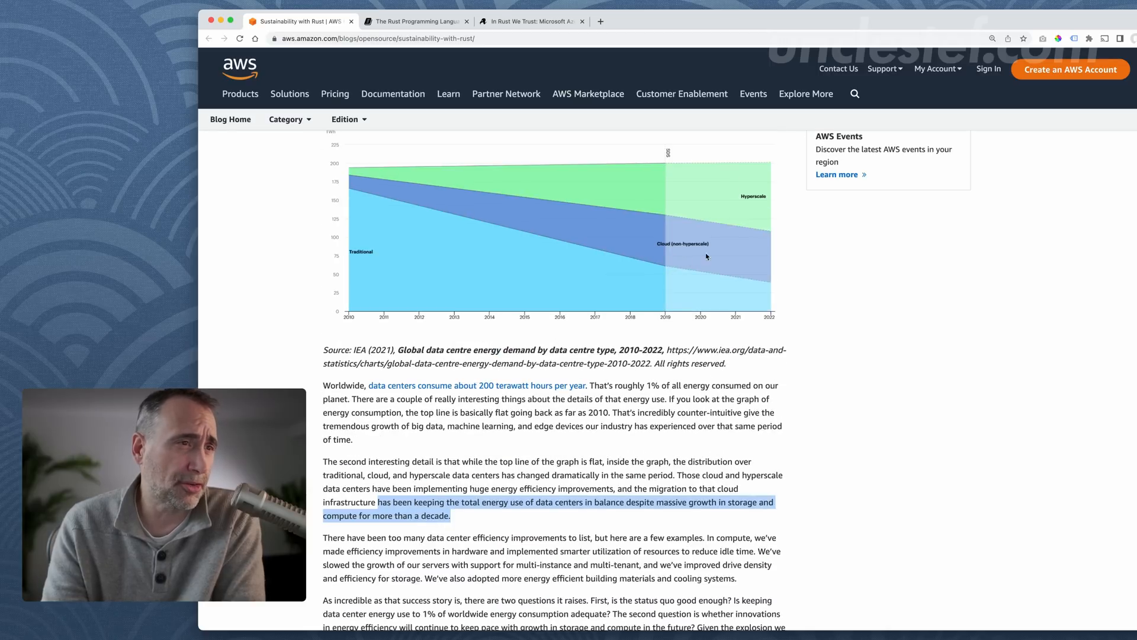
{"action": "scroll", "scroll_direction": "down", "scroll_amount": 3}
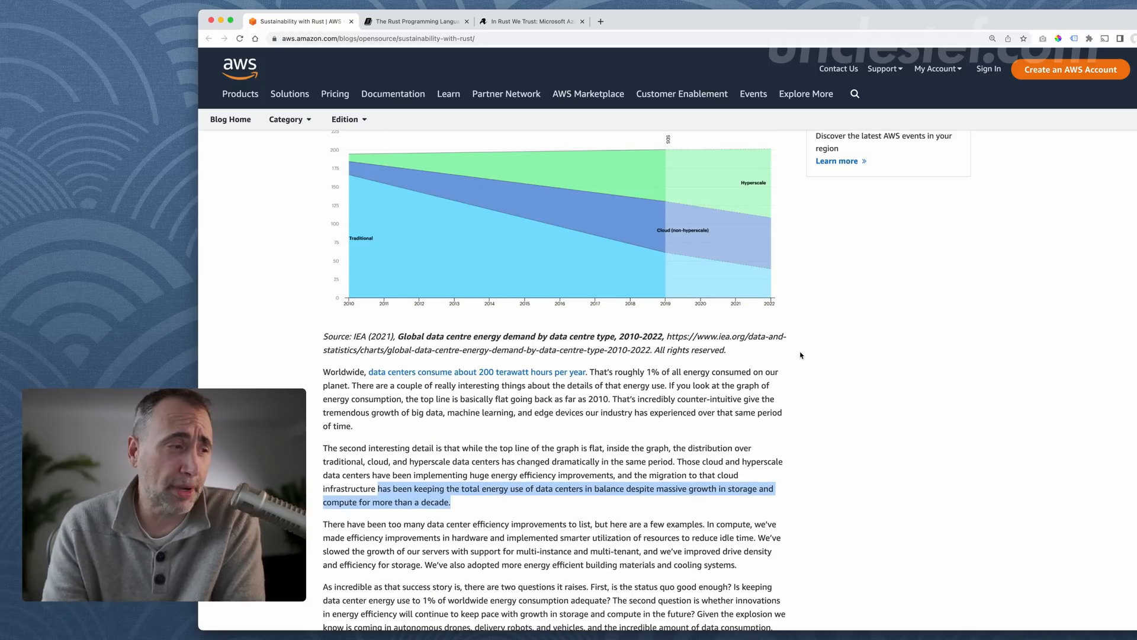
{"action": "scroll", "scroll_direction": "down", "scroll_amount": 3}
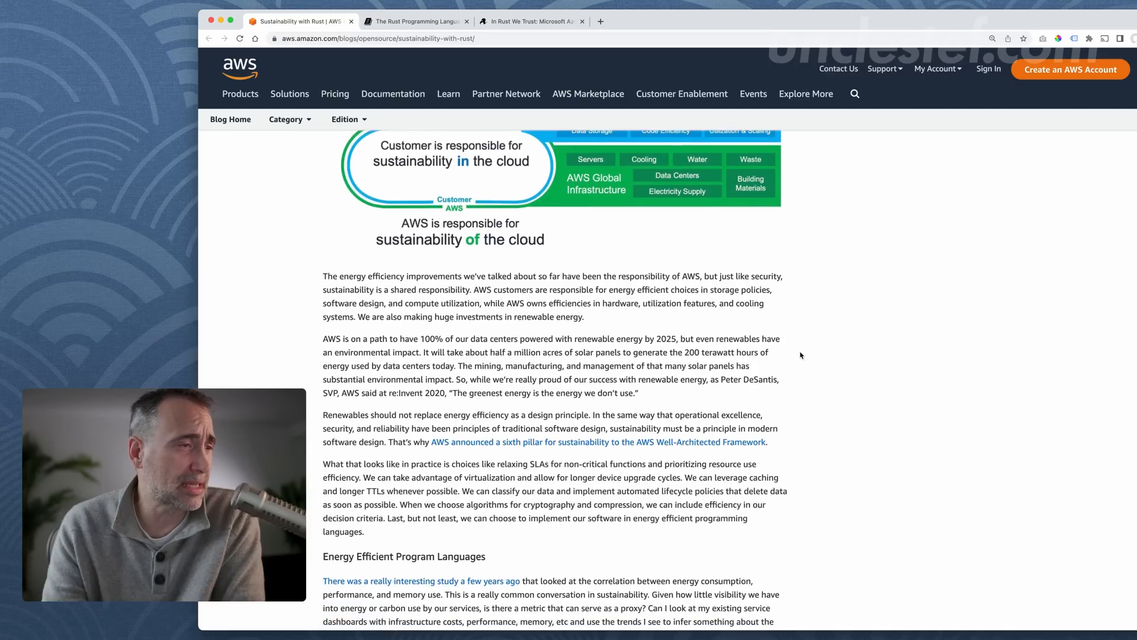
{"action": "scroll", "scroll_direction": "down", "scroll_amount": 3}
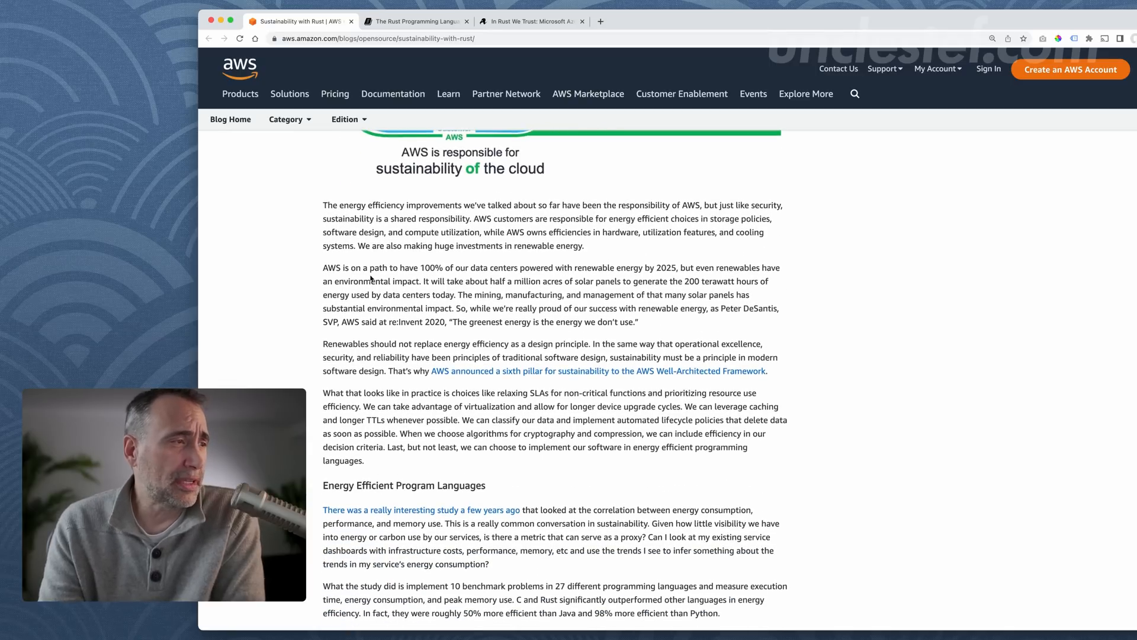
{"action": "left_click_drag", "start_coordinate": [322, 268], "coordinate": [429, 267]}
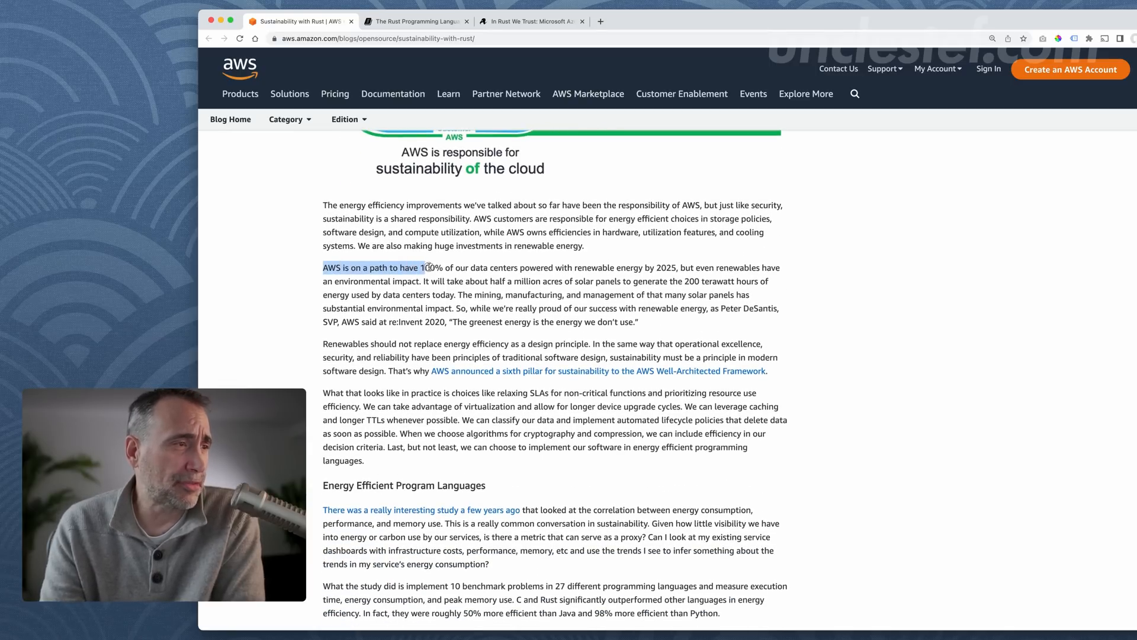
{"action": "left_click_drag", "start_coordinate": [424, 266], "coordinate": [622, 266]}
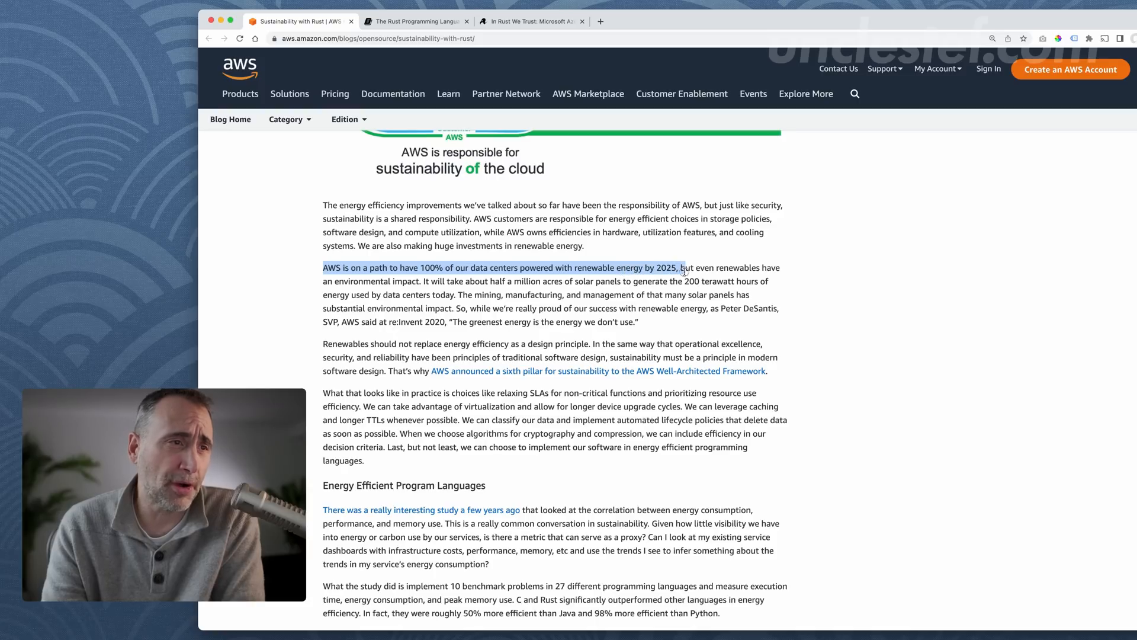
{"action": "left_click_drag", "start_coordinate": [682, 268], "coordinate": [722, 290]}
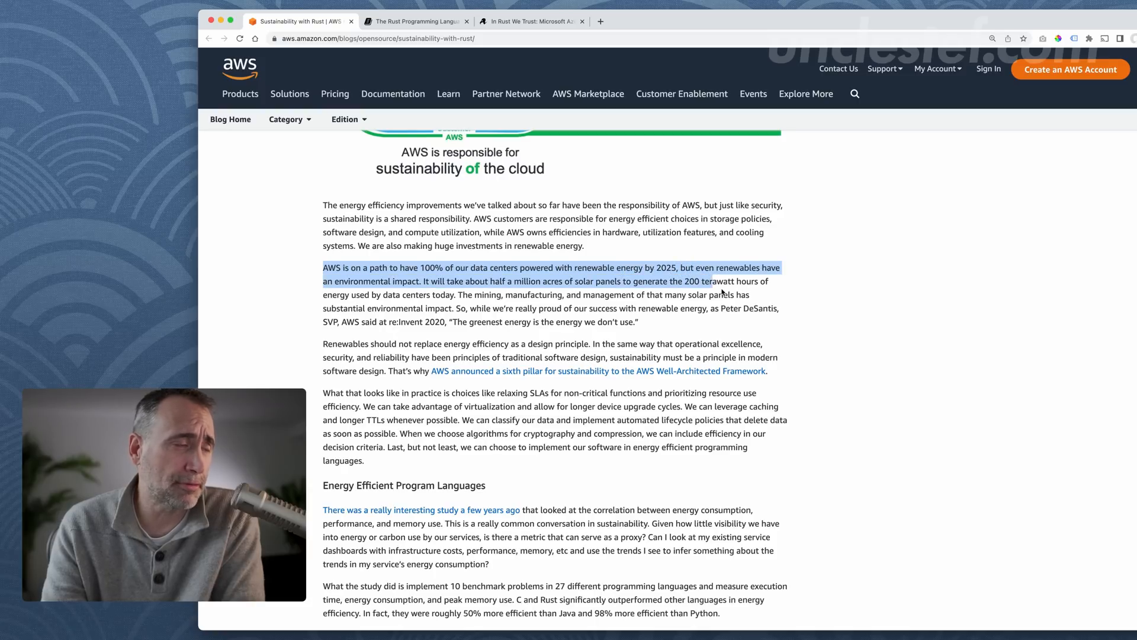
{"action": "mouse_move", "coordinate": [825, 340]}
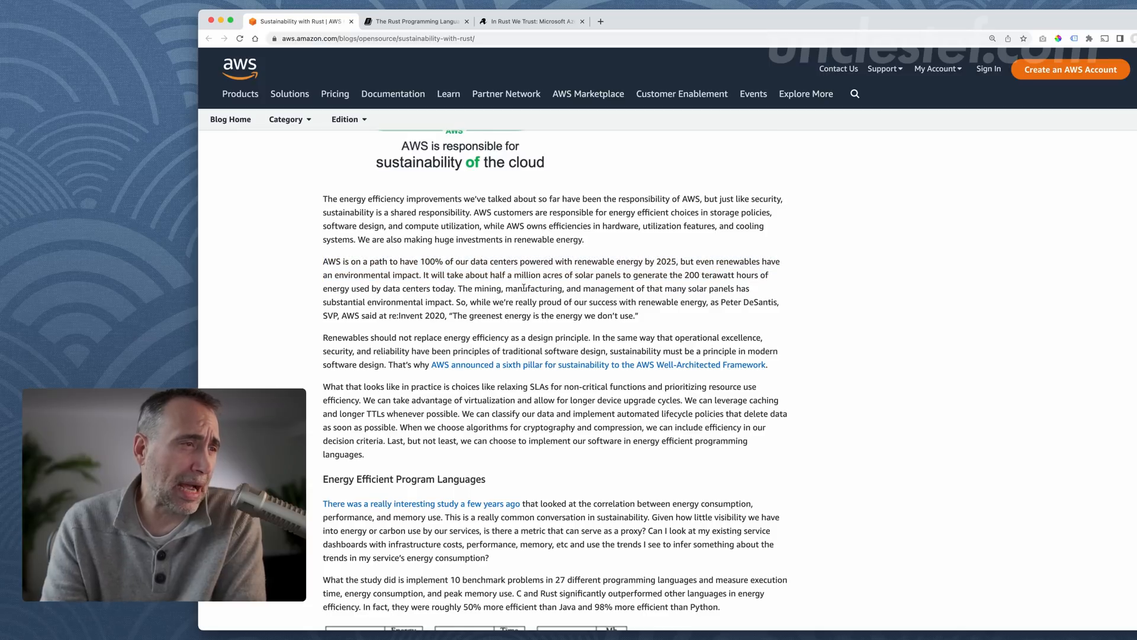
Step: Highlight the half a million acres of solar panels for data centers sentence and read on
{"action": "left_click_drag", "start_coordinate": [490, 274], "coordinate": [573, 274]}
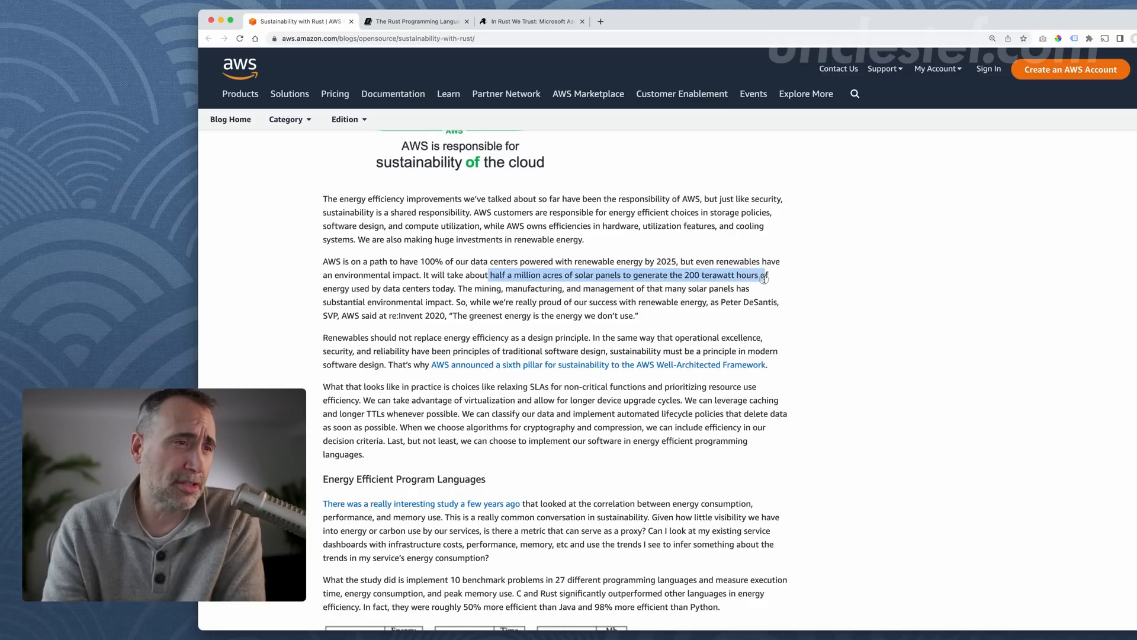
{"action": "scroll", "scroll_direction": "down", "scroll_amount": 3}
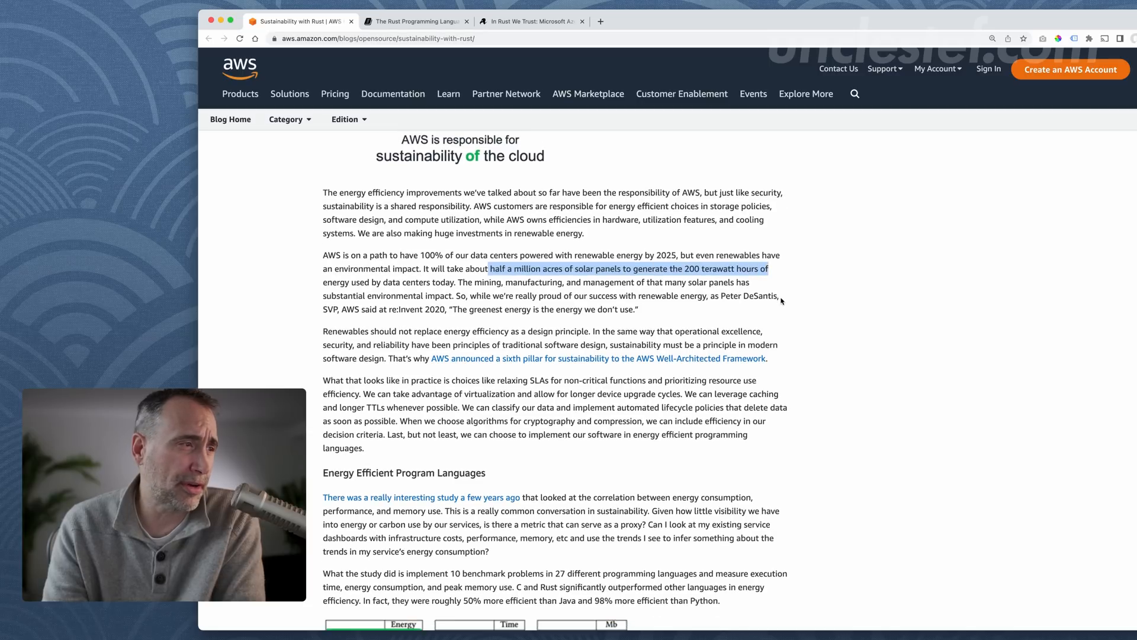
{"action": "scroll", "scroll_direction": "down", "scroll_amount": 3}
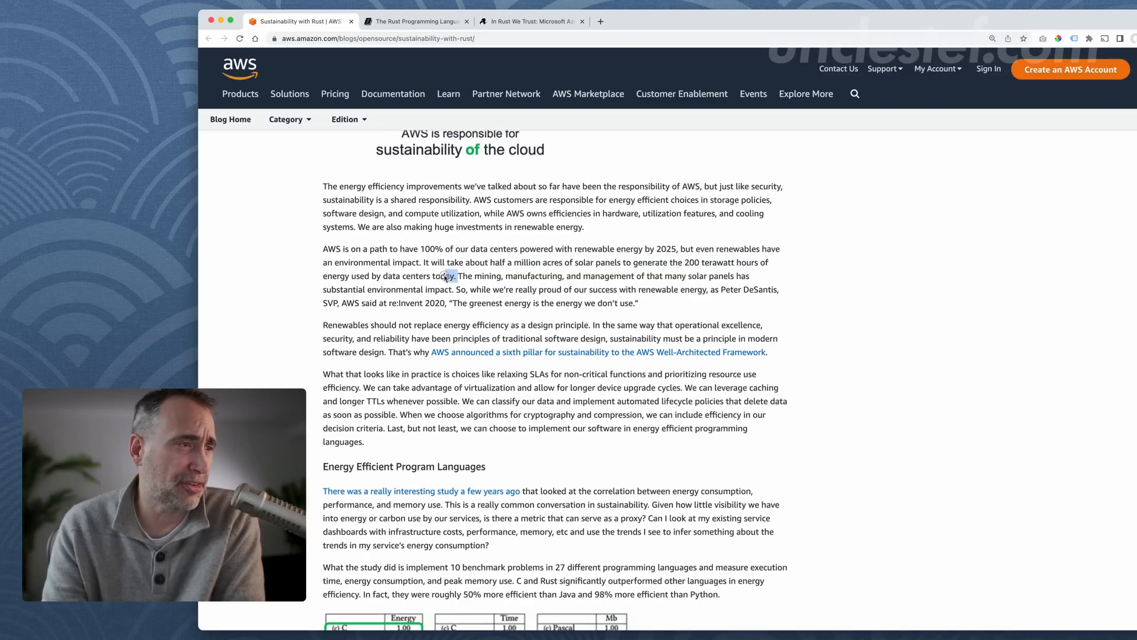
{"action": "left_click_drag", "start_coordinate": [440, 262], "coordinate": [454, 276]}
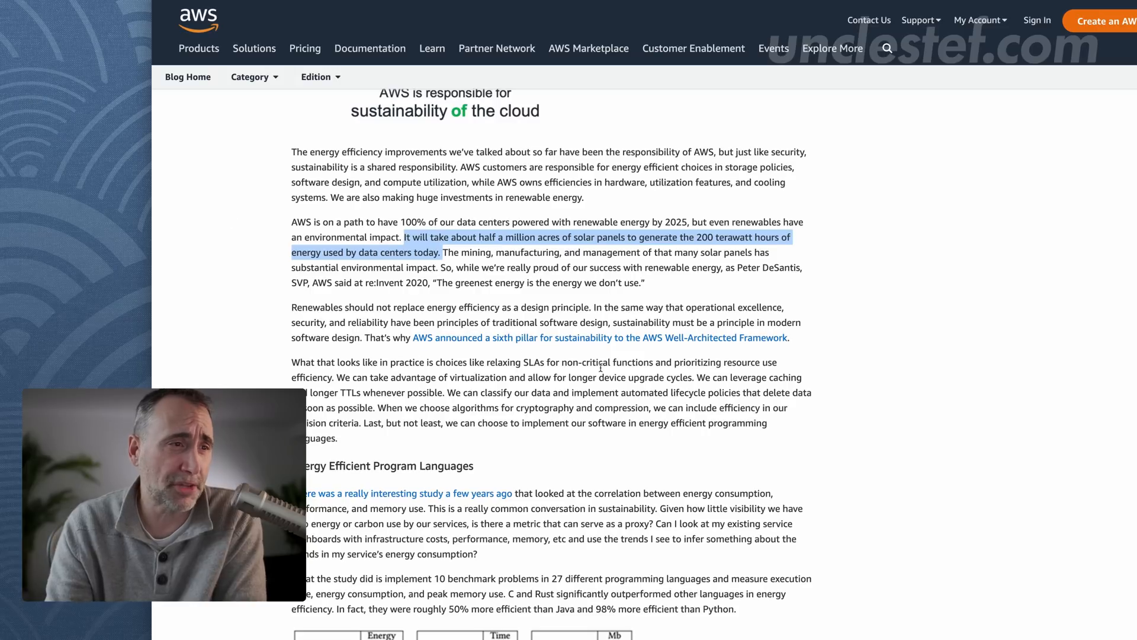
{"action": "scroll", "scroll_direction": "down", "scroll_amount": 3}
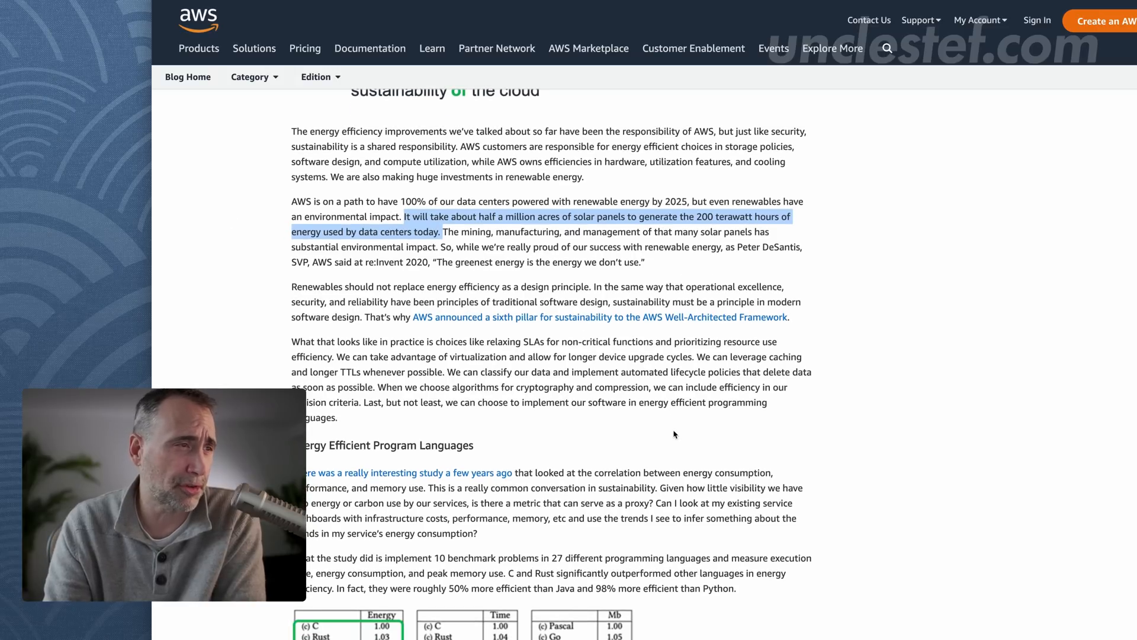
{"action": "scroll", "scroll_direction": "down", "scroll_amount": 3}
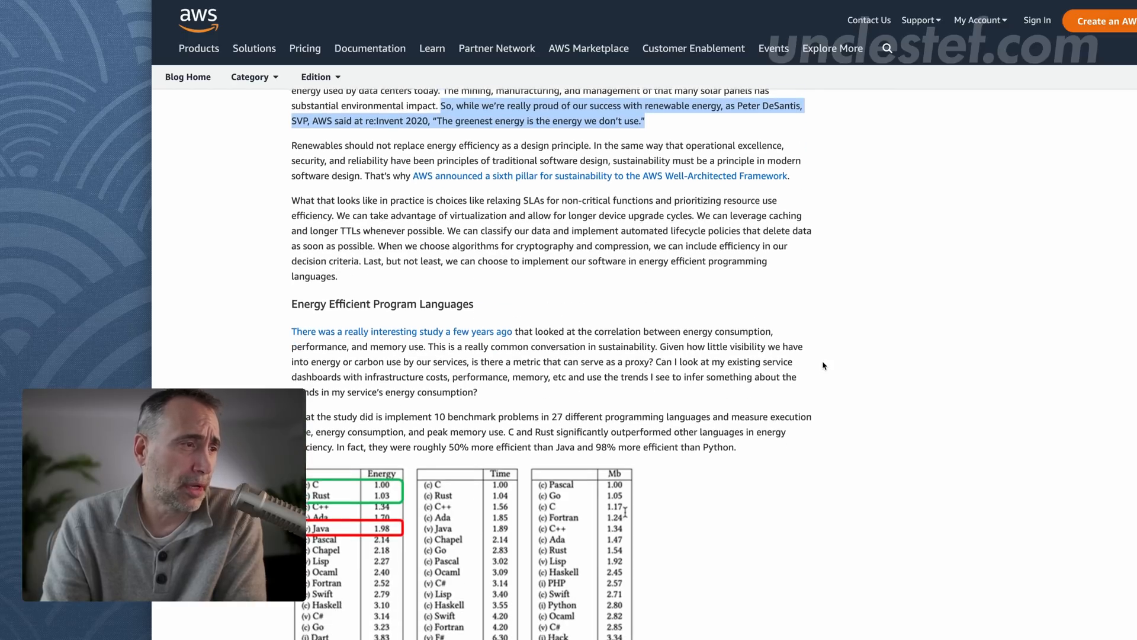
{"action": "scroll", "scroll_direction": "down", "scroll_amount": 3}
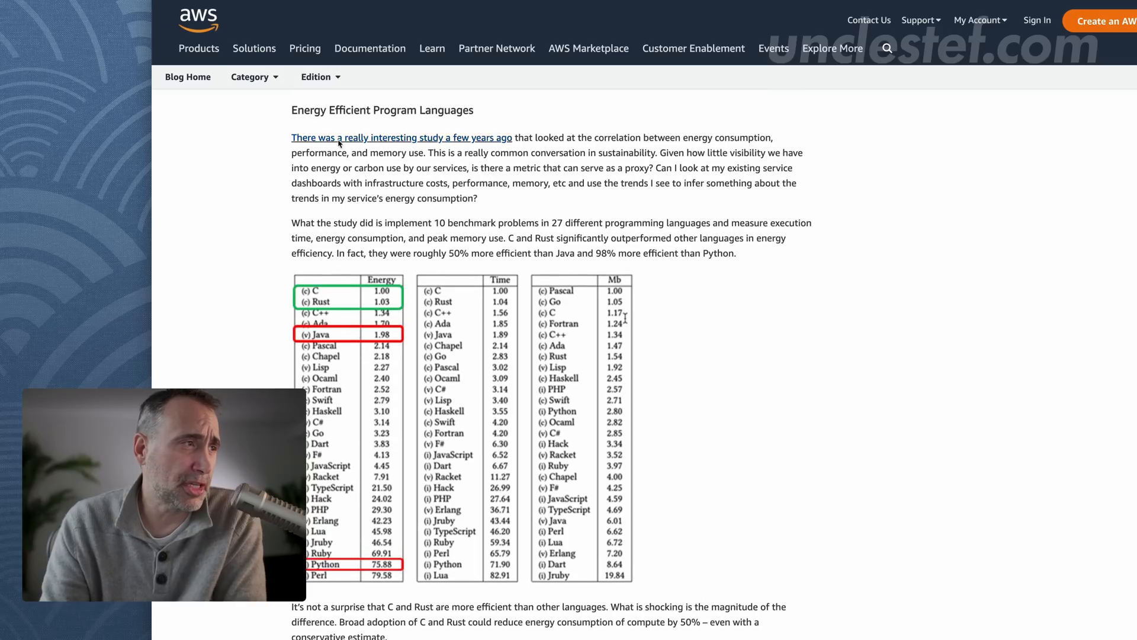
{"action": "scroll", "scroll_direction": "down", "scroll_amount": 3}
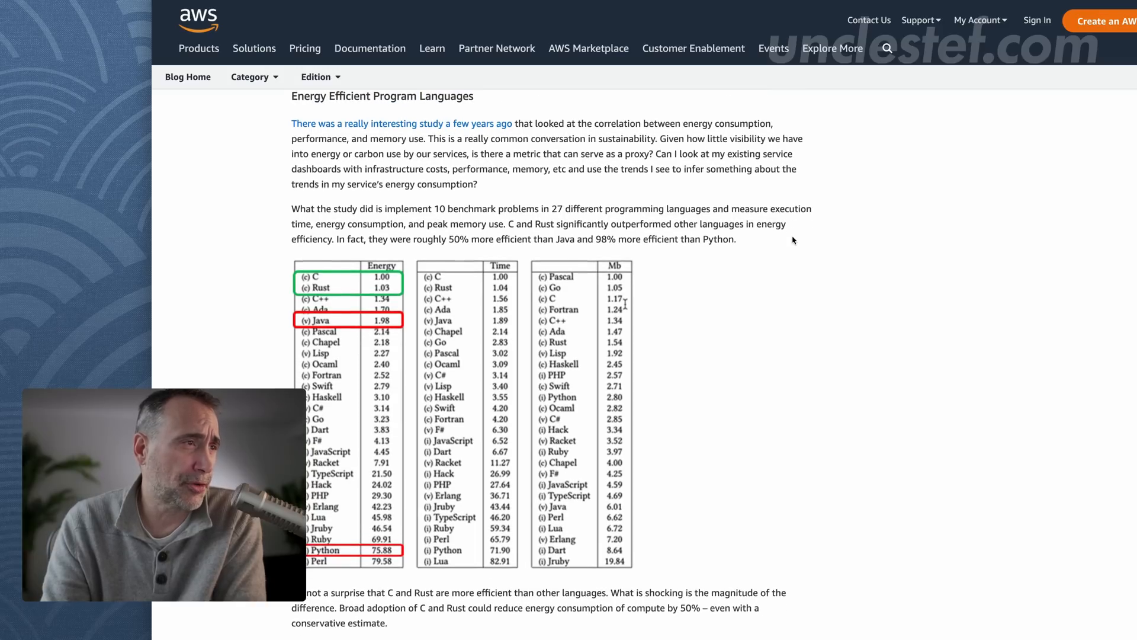
{"action": "scroll", "scroll_direction": "down", "scroll_amount": 3}
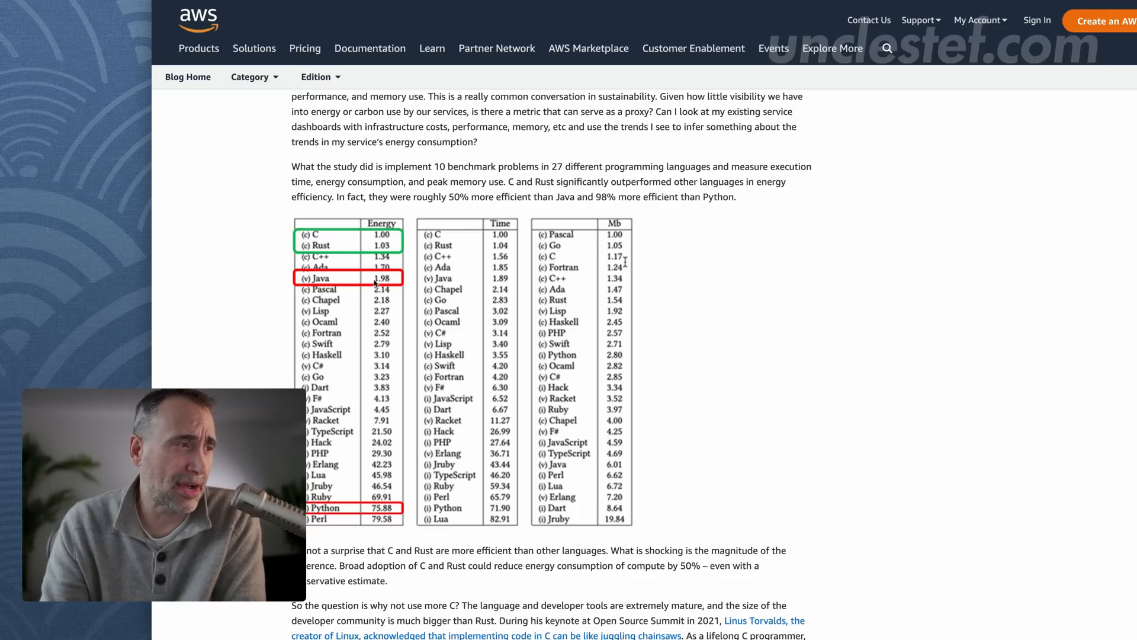
{"action": "mouse_move", "coordinate": [392, 283]}
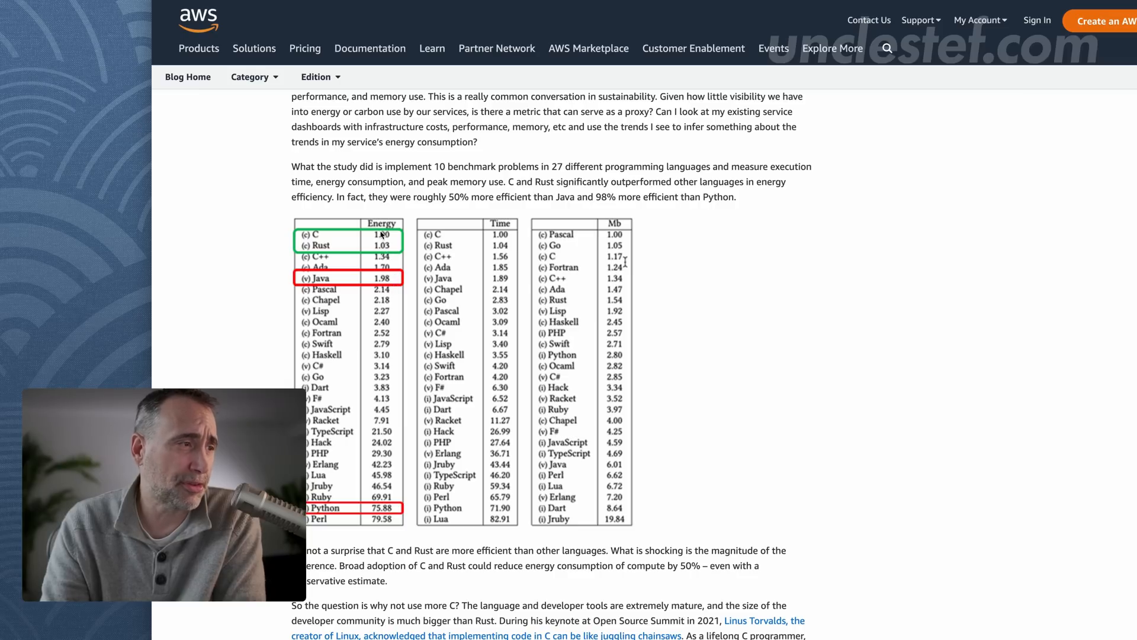
{"action": "scroll", "scroll_direction": "down", "scroll_amount": 3}
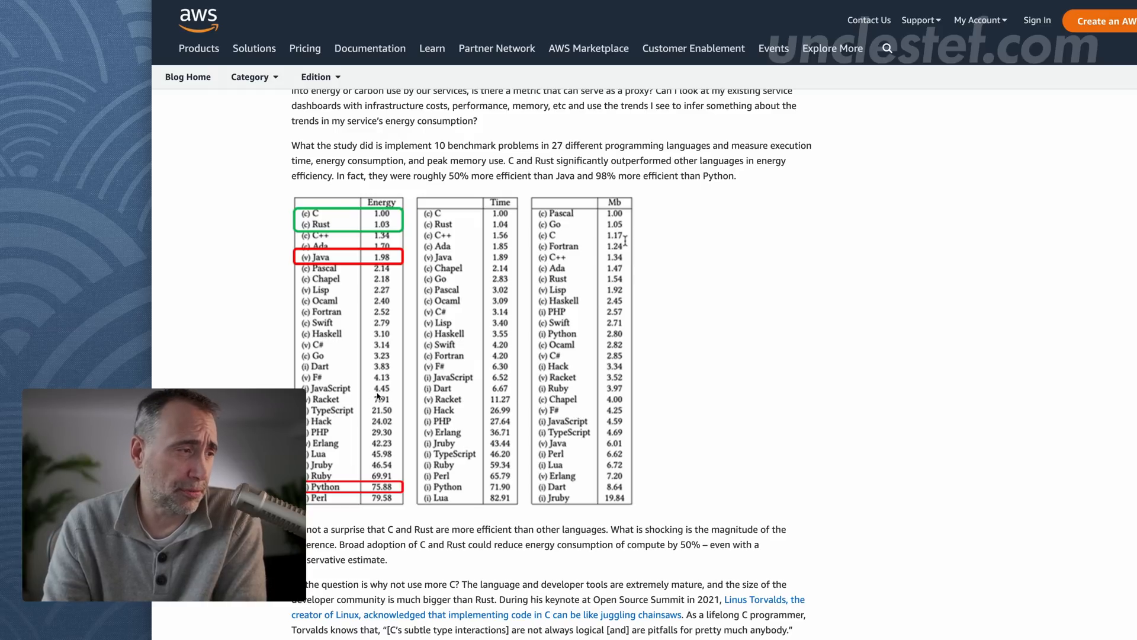
{"action": "scroll", "scroll_direction": "down", "scroll_amount": 3}
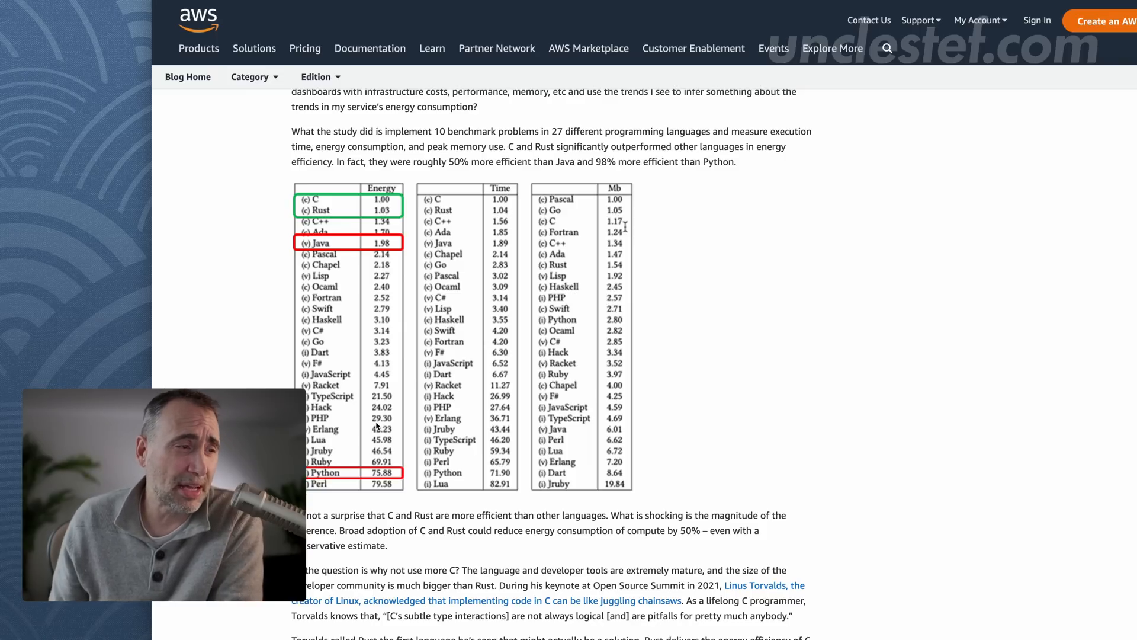
Step: Scroll past the language comparison table toward the Linus Torvalds passage on C's pitfalls
{"action": "scroll", "scroll_direction": "down", "scroll_amount": 3}
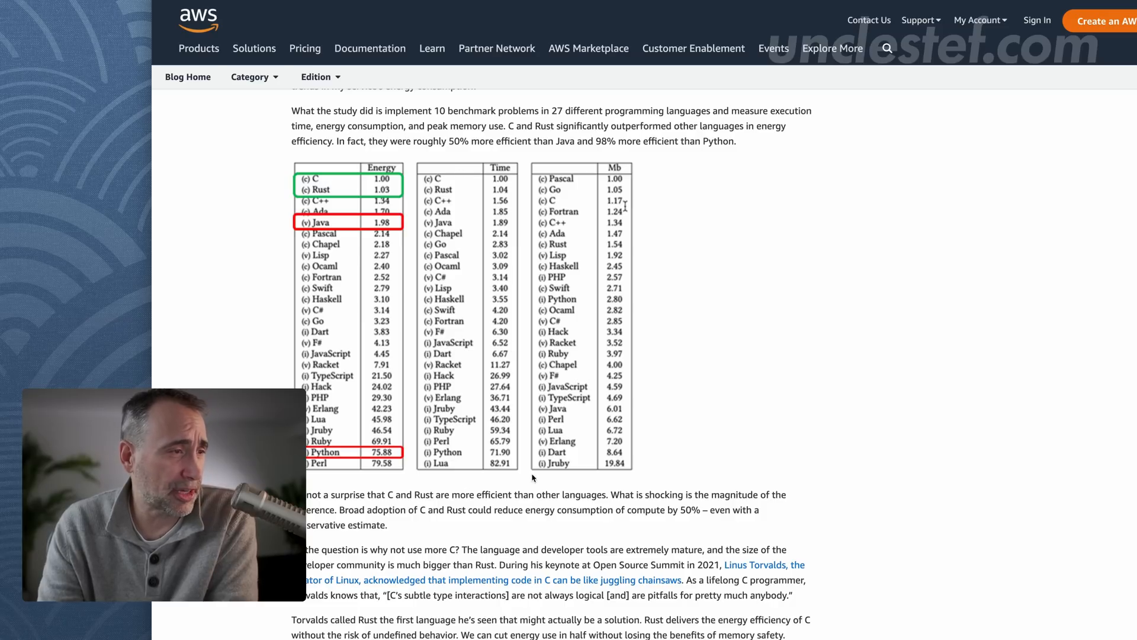
{"action": "mouse_move", "coordinate": [467, 282]}
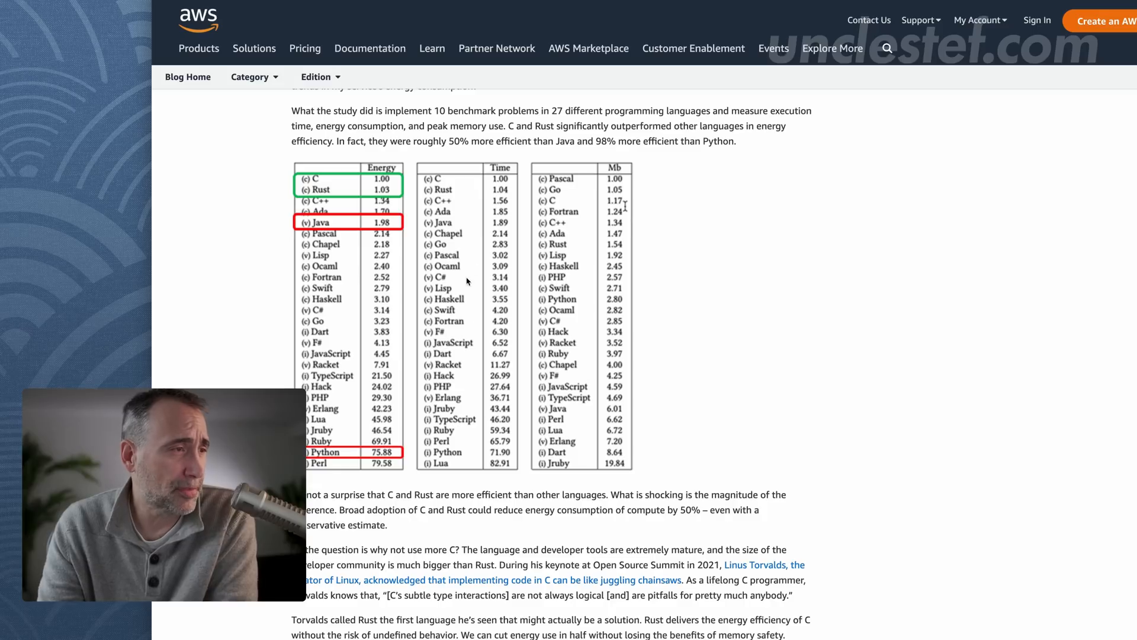
{"action": "mouse_move", "coordinate": [509, 393]}
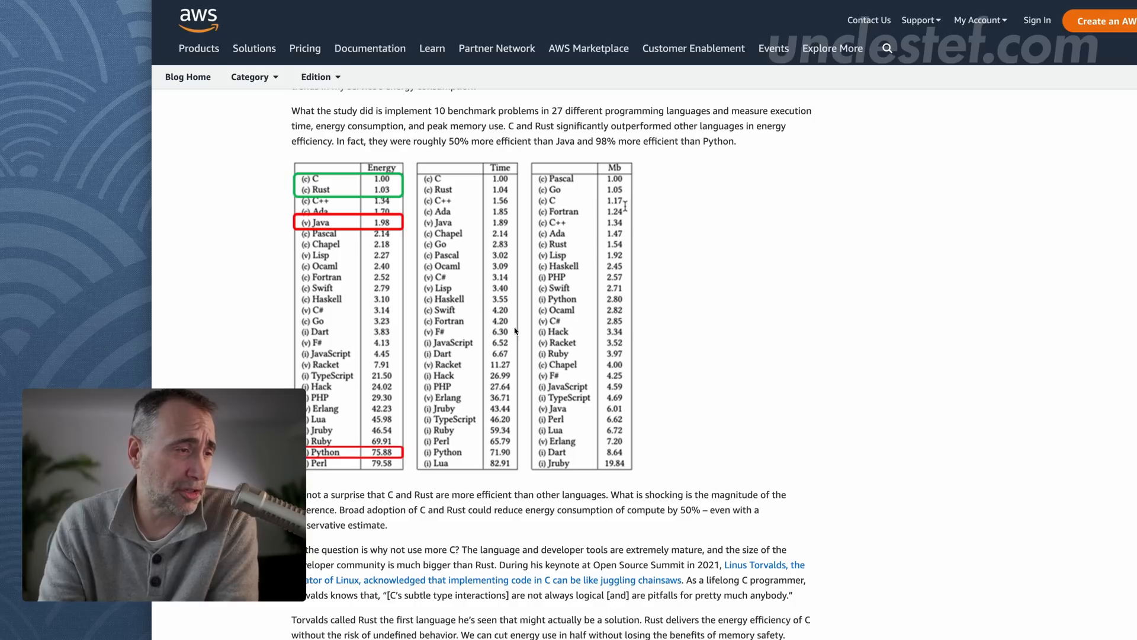
{"action": "mouse_move", "coordinate": [480, 413]}
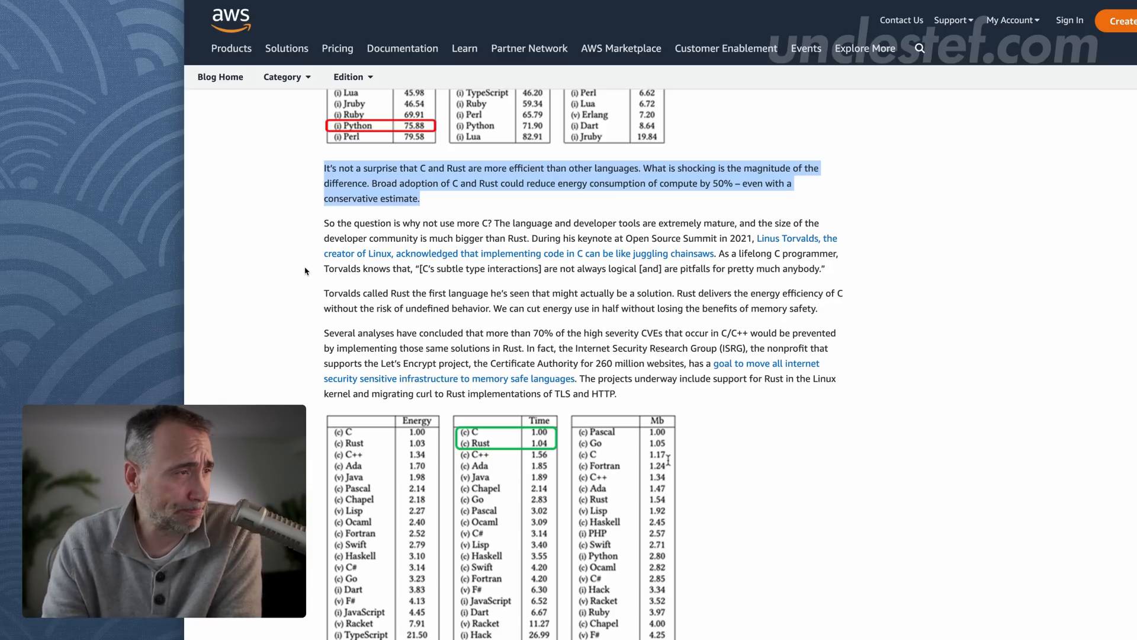
Step: Highlight the 'why not use more C?' sentence through 'developer community is much bigger than Rust'
{"action": "scroll", "scroll_direction": "down", "scroll_amount": 3}
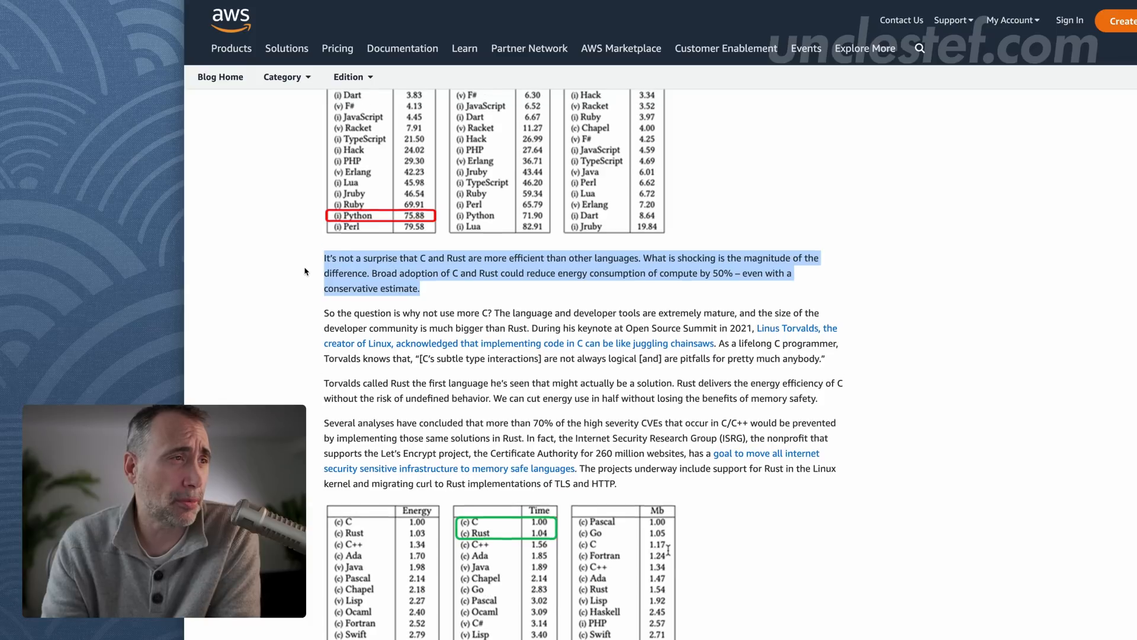
{"action": "scroll", "scroll_direction": "down", "scroll_amount": 3}
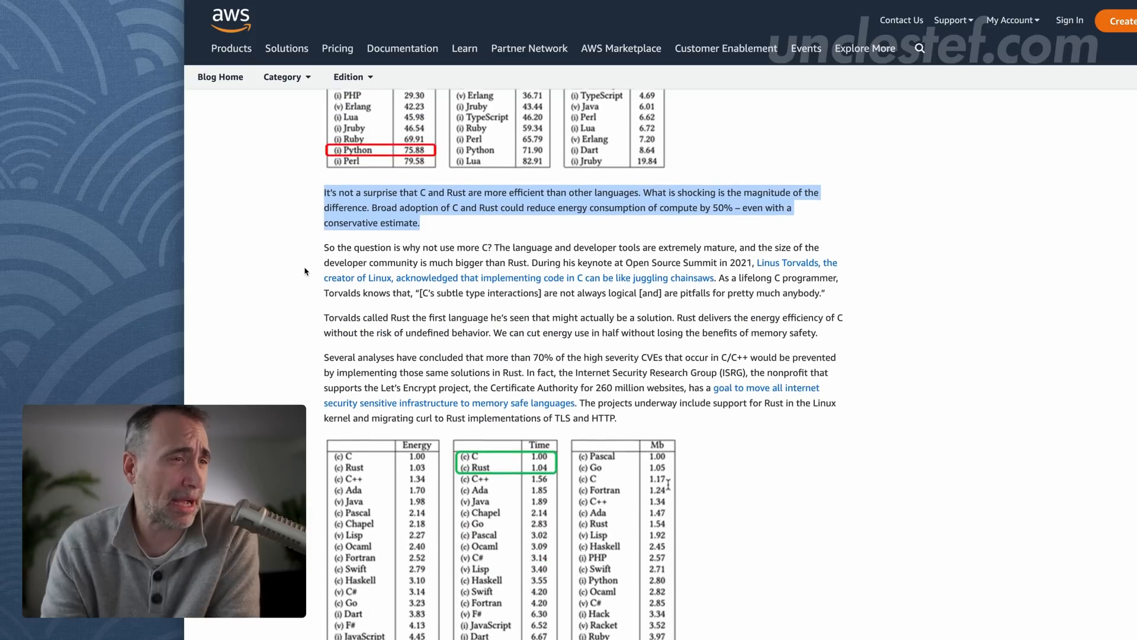
{"action": "scroll", "scroll_direction": "down", "scroll_amount": 3}
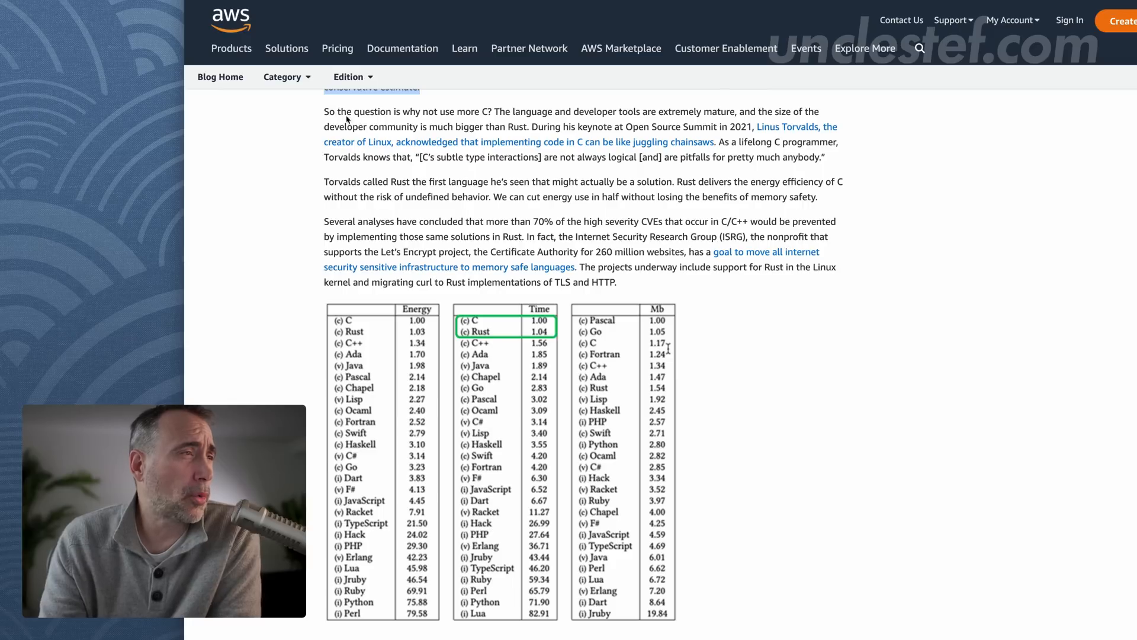
{"action": "left_click_drag", "start_coordinate": [325, 111], "coordinate": [497, 111]}
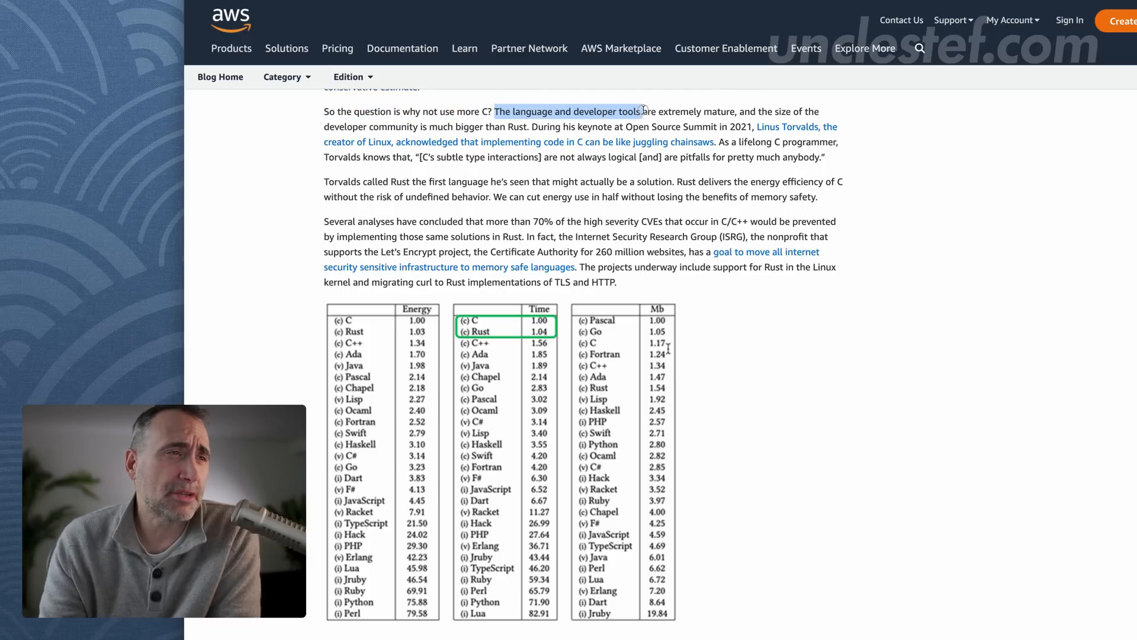
{"action": "left_click_drag", "start_coordinate": [640, 111], "coordinate": [738, 111]}
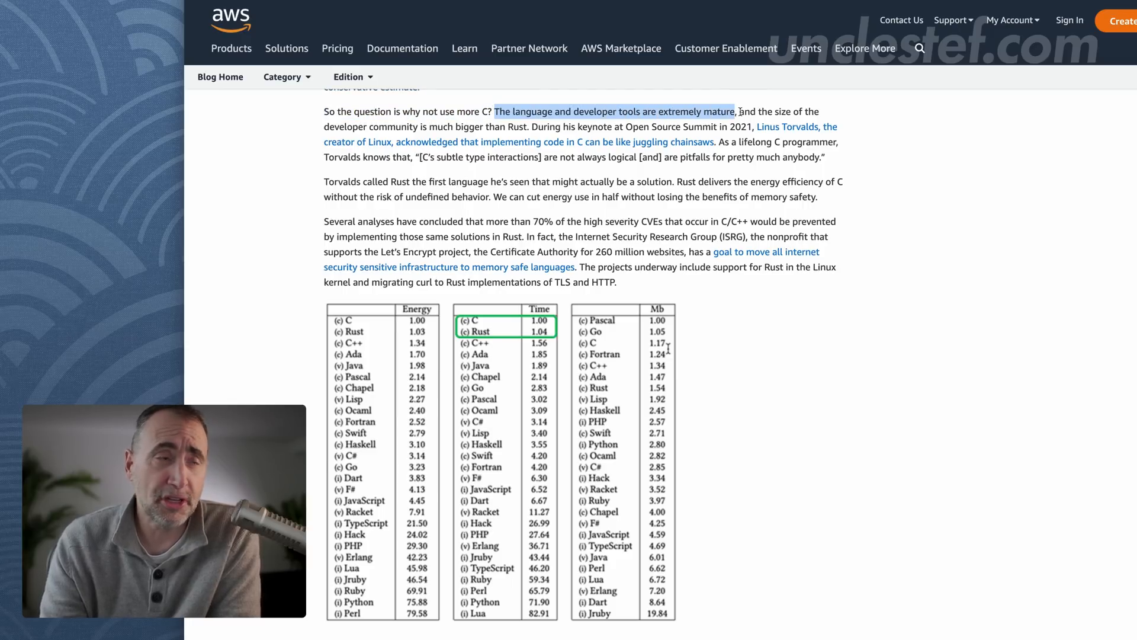
{"action": "left_click_drag", "start_coordinate": [737, 112], "coordinate": [816, 111]}
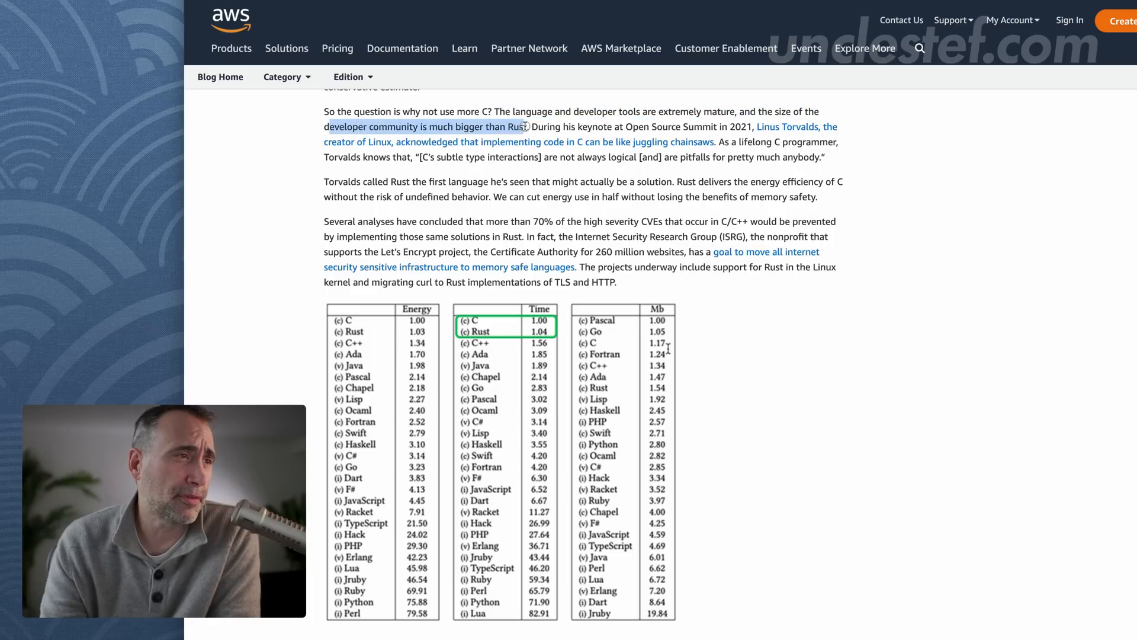
Step: Scroll to the Q3 2021 programming language community sizes chart with Rust at 1.1M
{"action": "scroll", "scroll_direction": "down", "scroll_amount": 3}
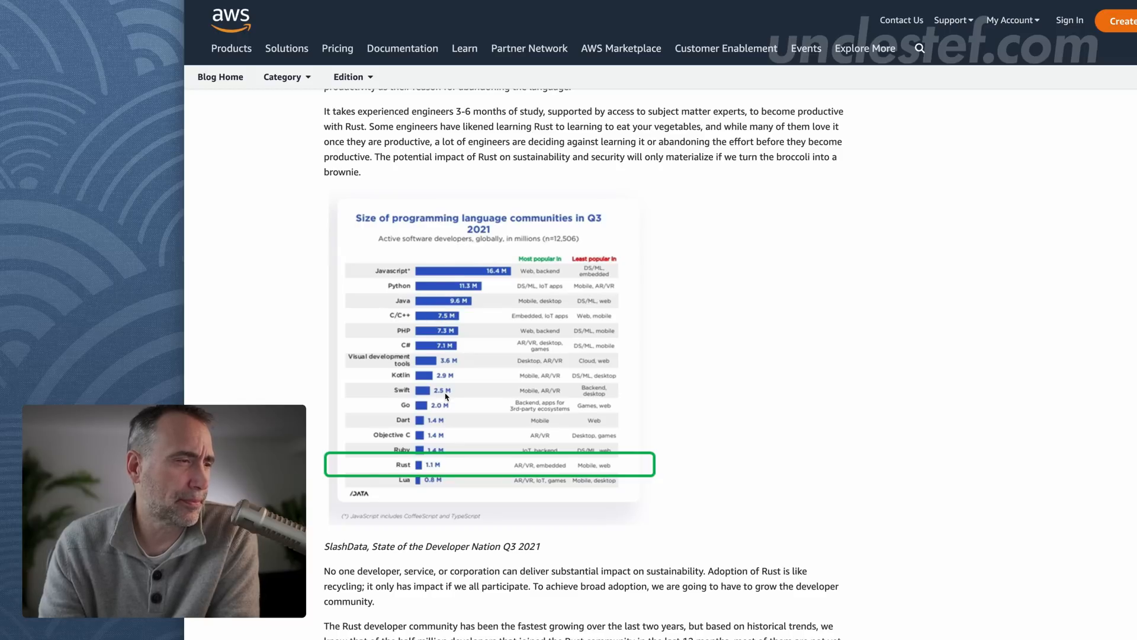
{"action": "mouse_move", "coordinate": [425, 281]}
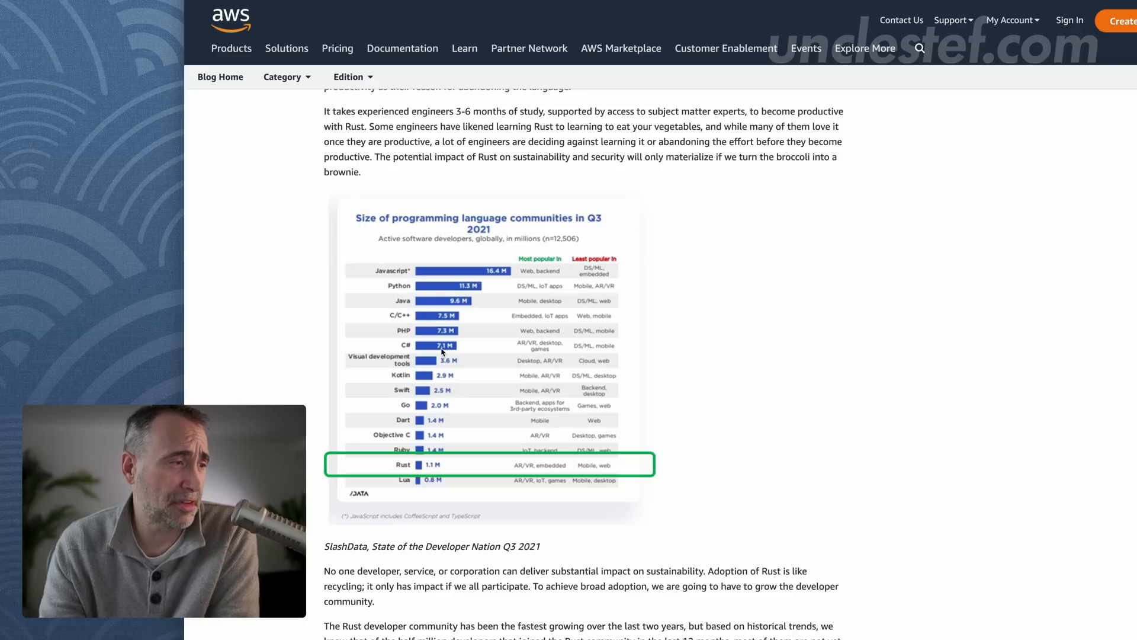
{"action": "mouse_move", "coordinate": [427, 396]}
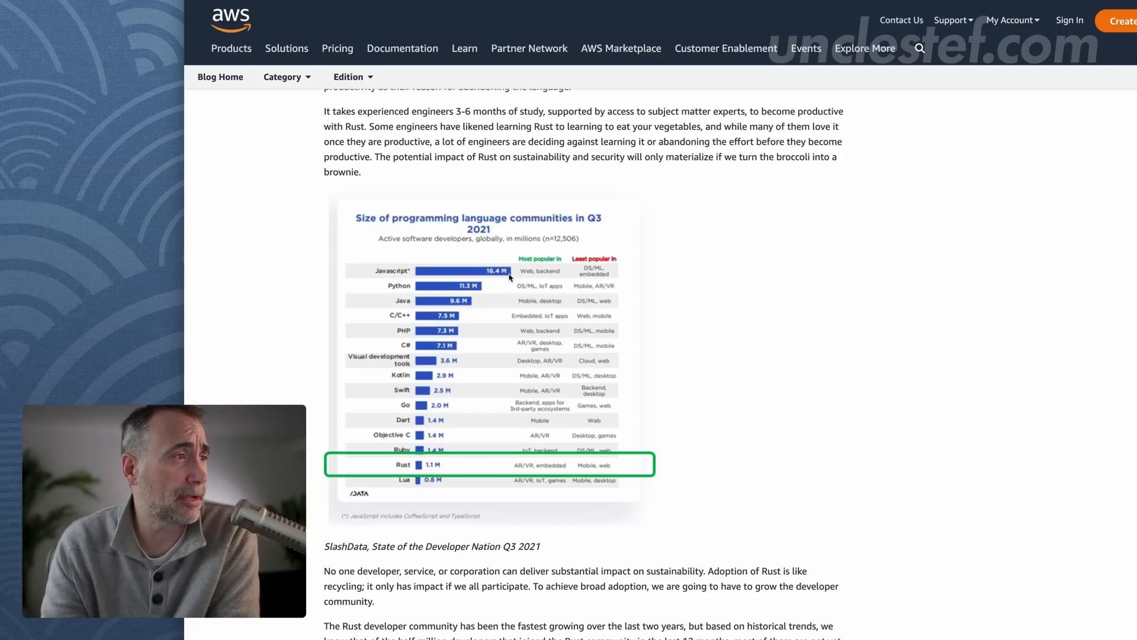
Step: Highlight '50% performance improvements are great, but' and Discord's 'Python, Go, and Elixir shop,'
{"action": "scroll", "scroll_direction": "down", "scroll_amount": 3}
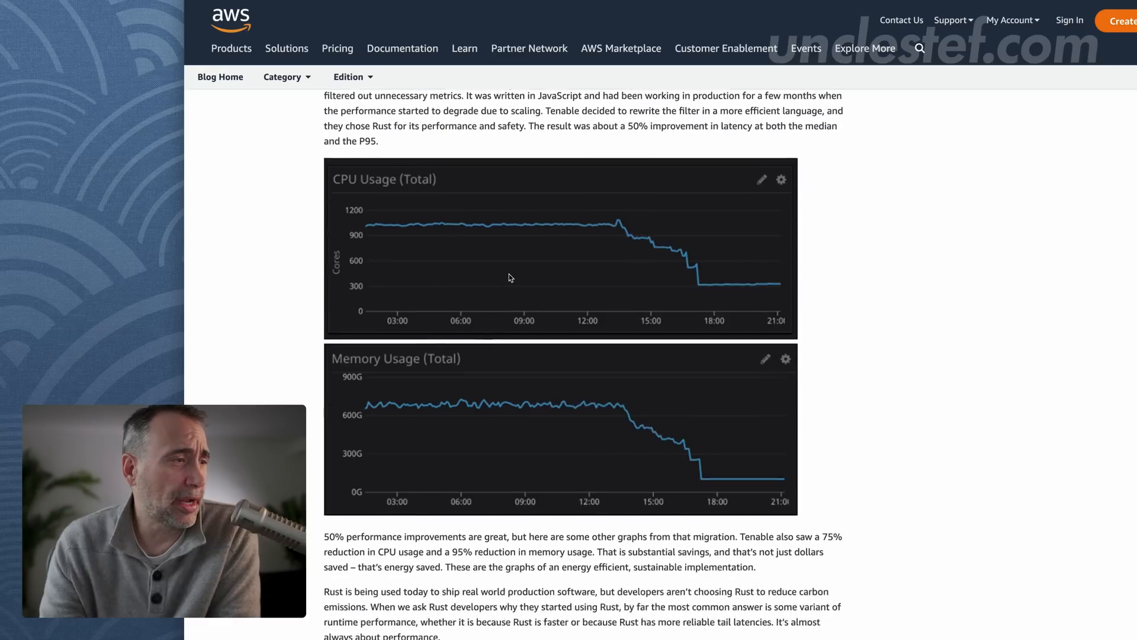
{"action": "scroll", "scroll_direction": "down", "scroll_amount": 3}
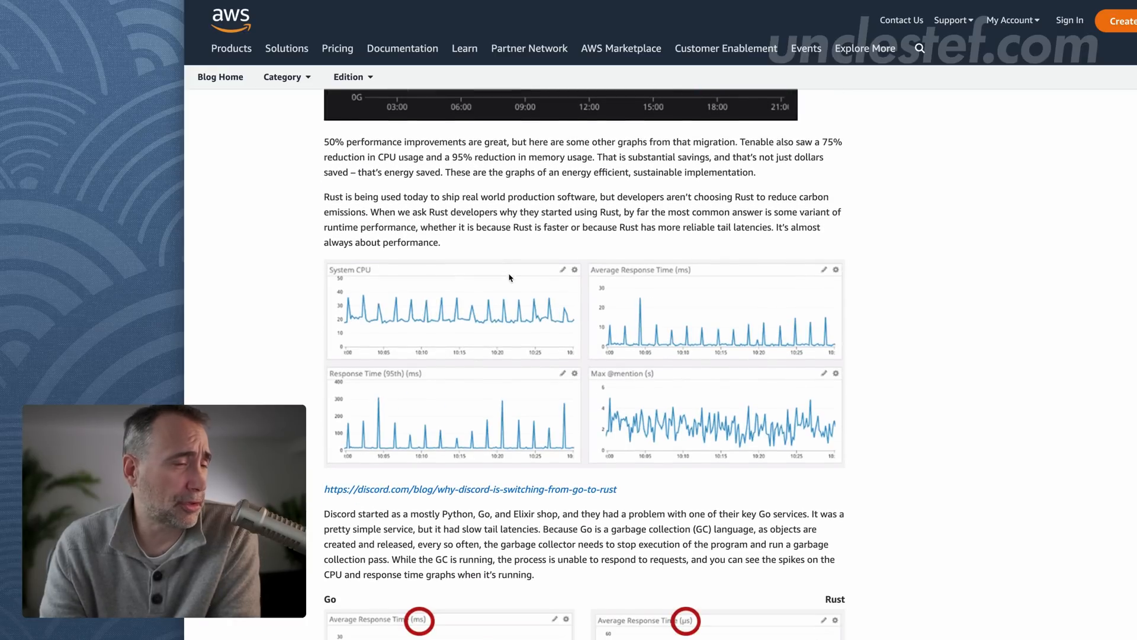
{"action": "scroll", "scroll_direction": "down", "scroll_amount": 3}
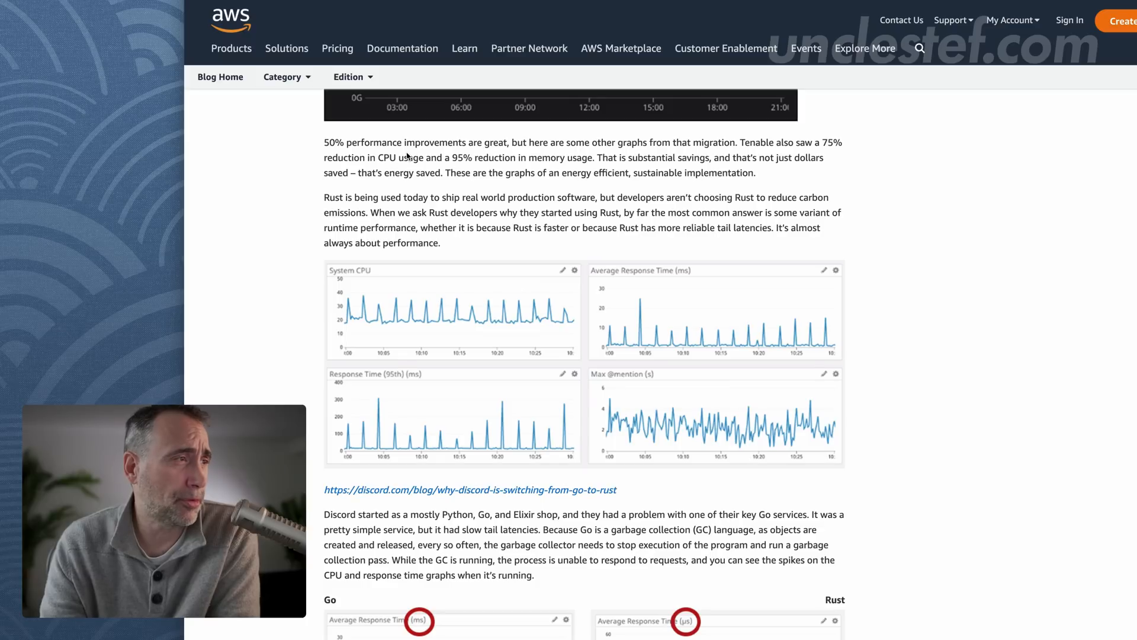
{"action": "left_click_drag", "start_coordinate": [325, 142], "coordinate": [528, 142]}
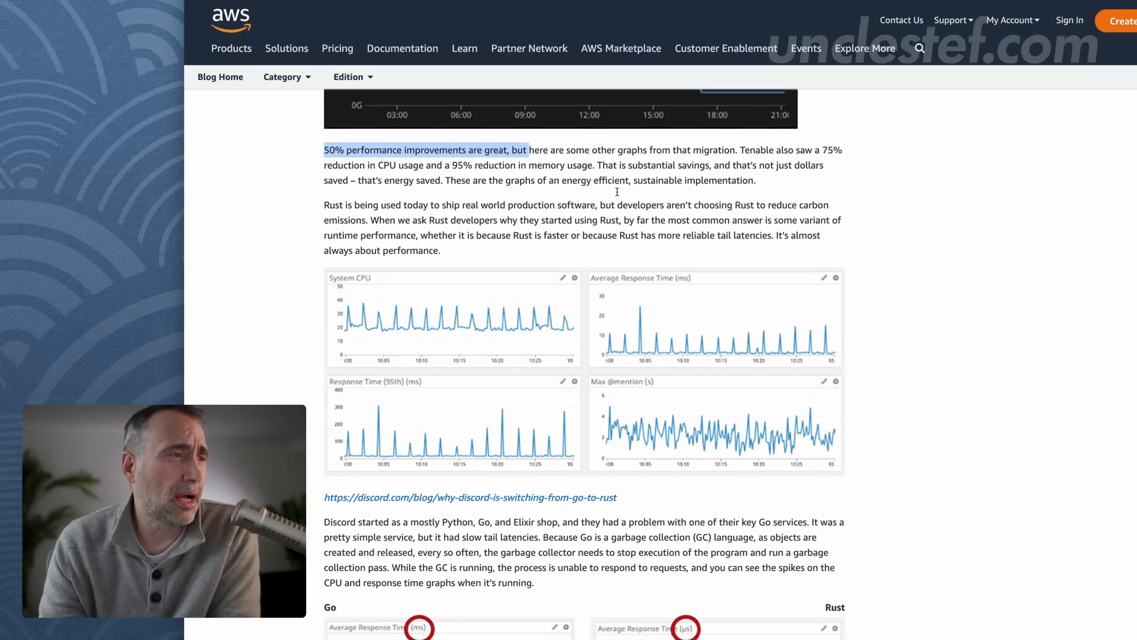
{"action": "scroll", "scroll_direction": "down", "scroll_amount": 3}
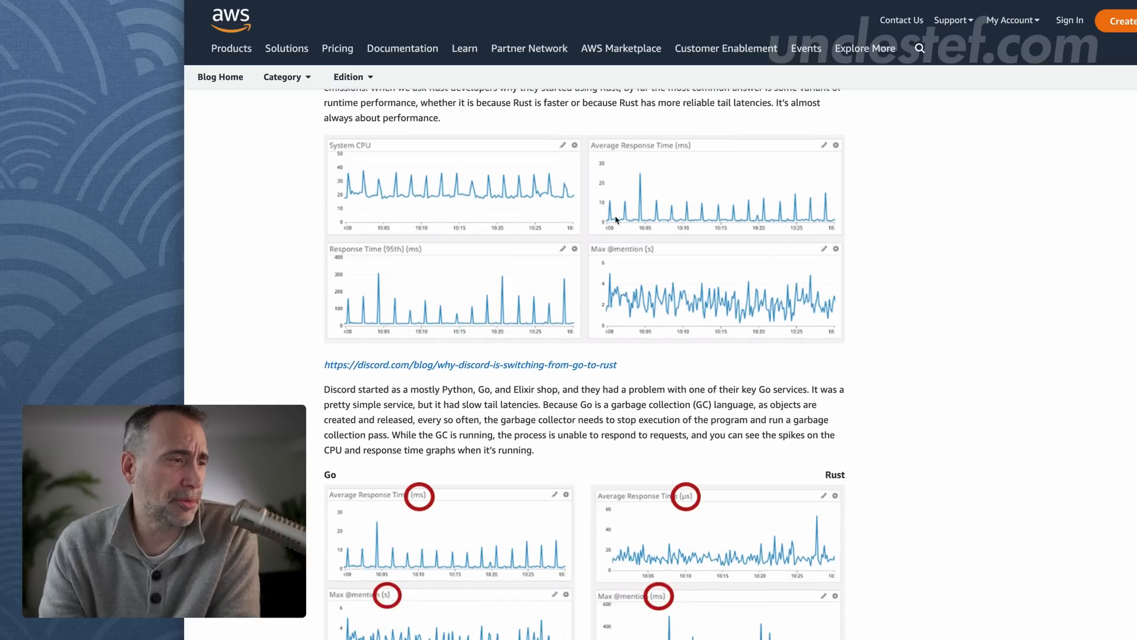
{"action": "left_click_drag", "start_coordinate": [442, 389], "coordinate": [560, 388]}
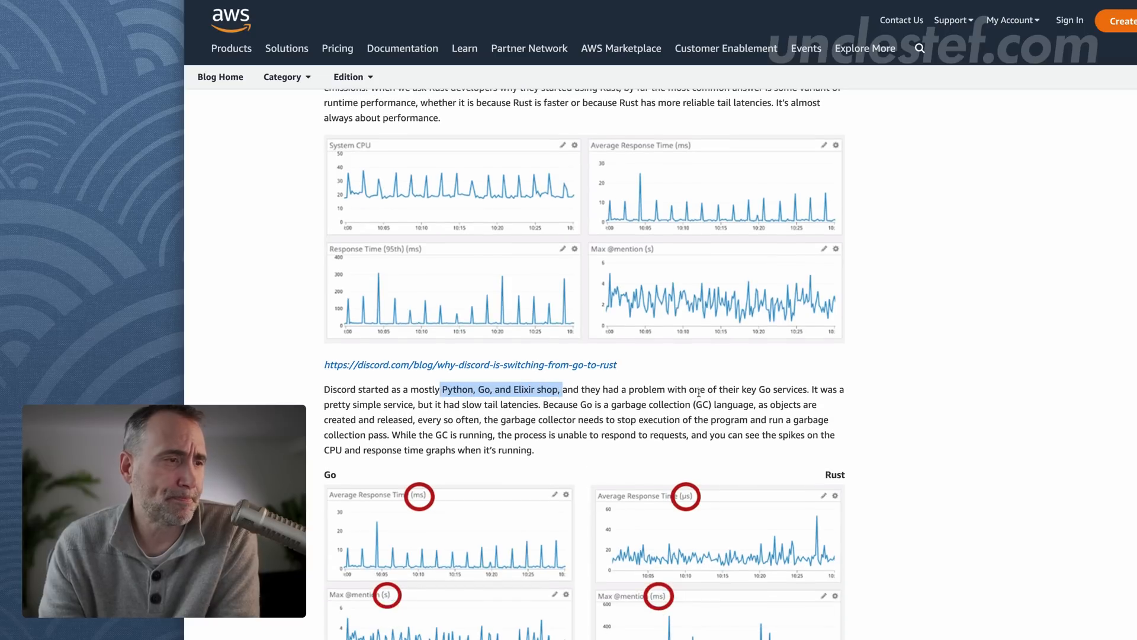
Step: Highlight 'The Rust version is more than 10 times faster' sentence, then continue to the ownership code examples
{"action": "scroll", "scroll_direction": "down", "scroll_amount": 3}
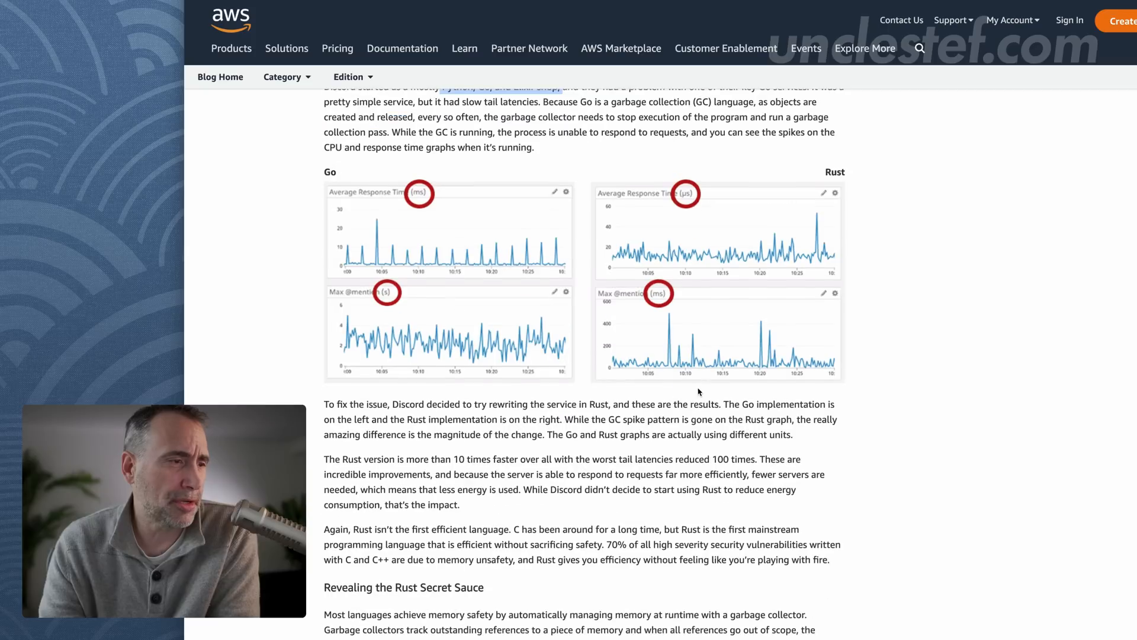
{"action": "scroll", "scroll_direction": "down", "scroll_amount": 3}
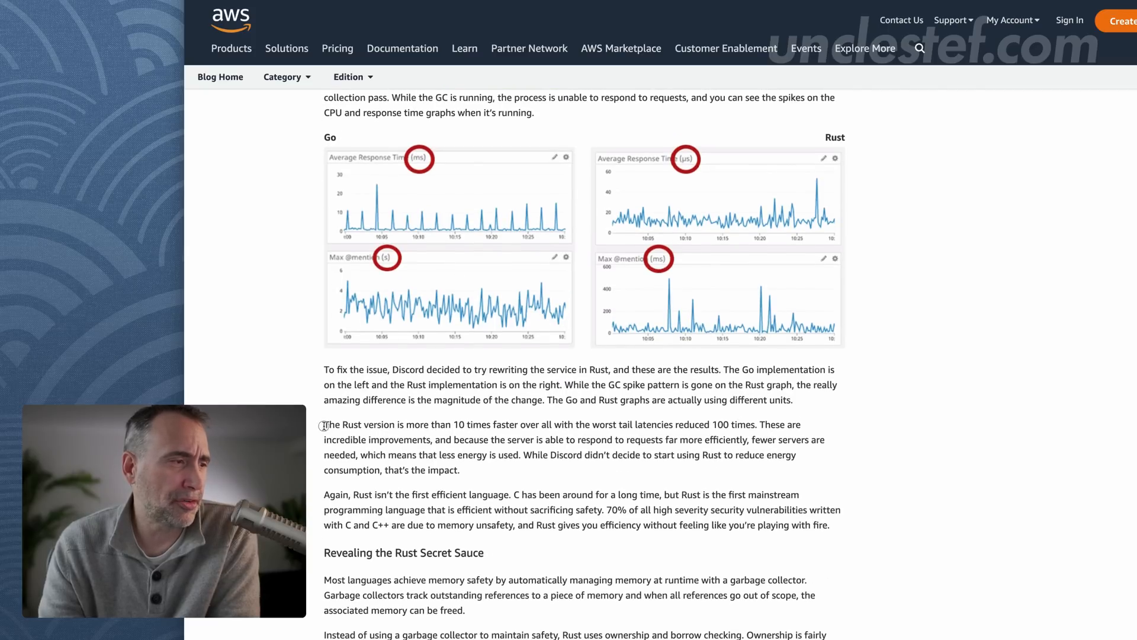
{"action": "left_click_drag", "start_coordinate": [325, 424], "coordinate": [487, 424]}
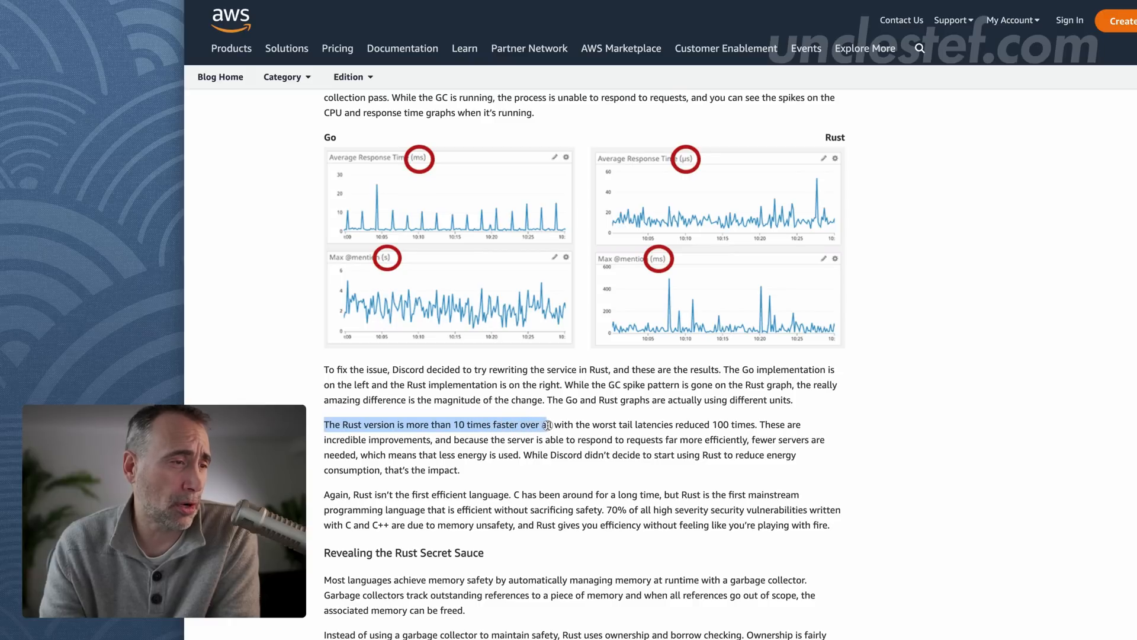
{"action": "left_click_drag", "start_coordinate": [543, 424], "coordinate": [602, 424]}
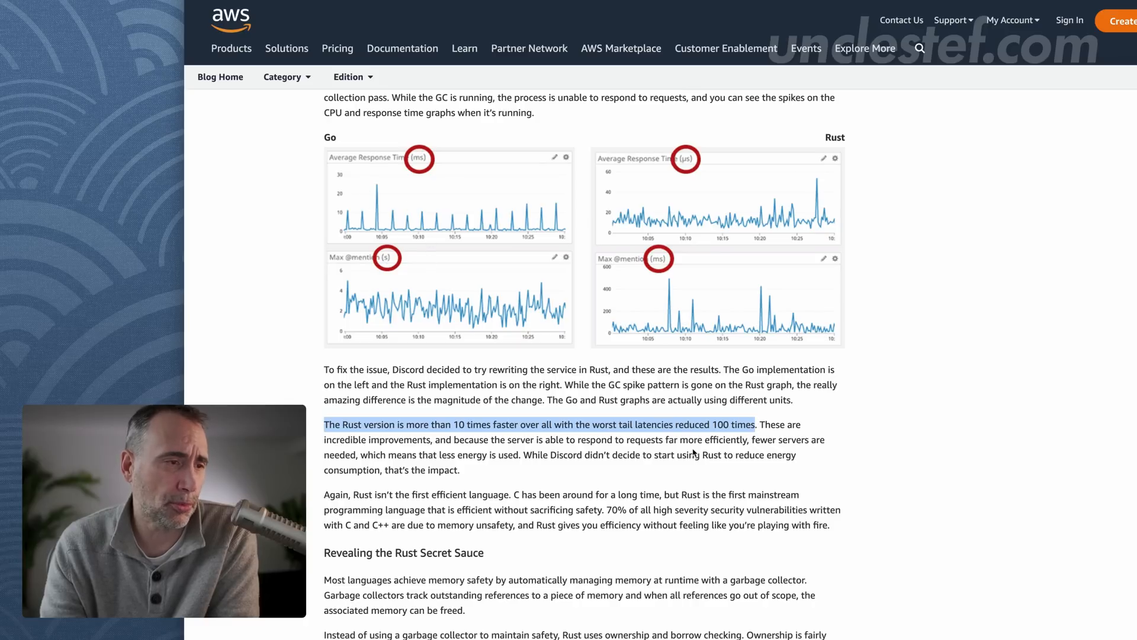
{"action": "scroll", "scroll_direction": "down", "scroll_amount": 3}
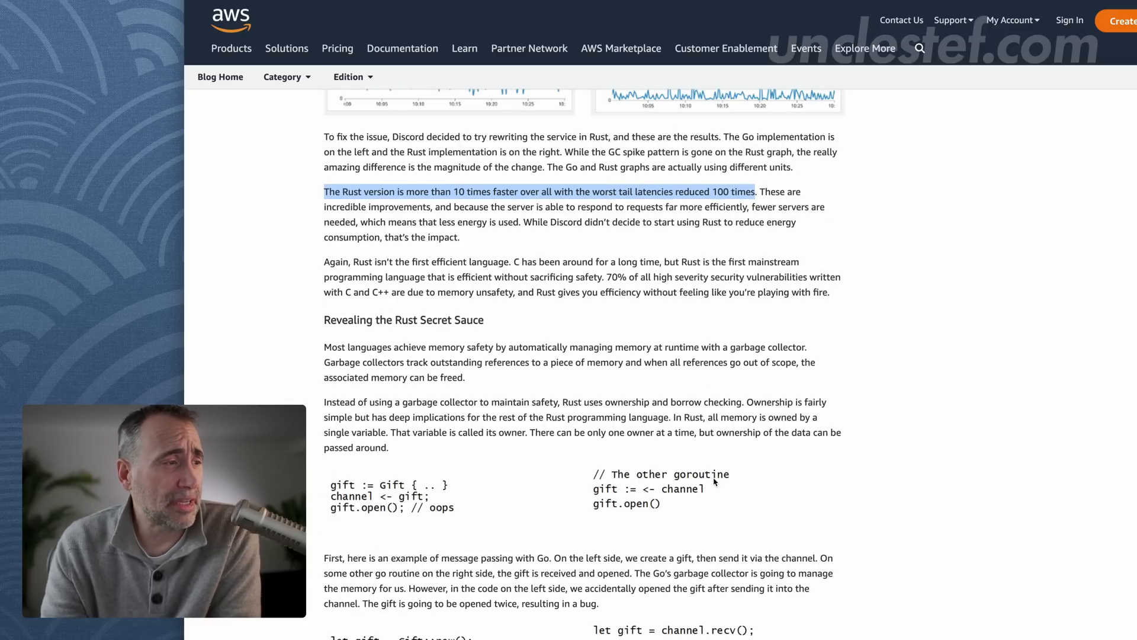
{"action": "scroll", "scroll_direction": "down", "scroll_amount": 3}
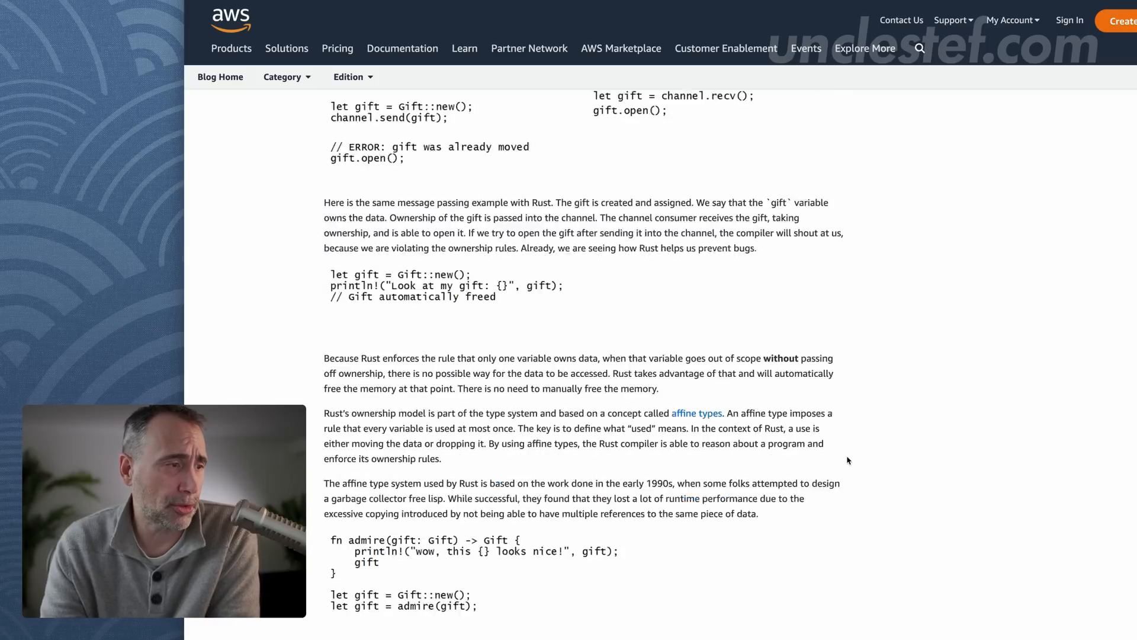
Step: Highlight the Rust user survey respondent figures under 'The Future of Rust'
{"action": "scroll", "scroll_direction": "down", "scroll_amount": 3}
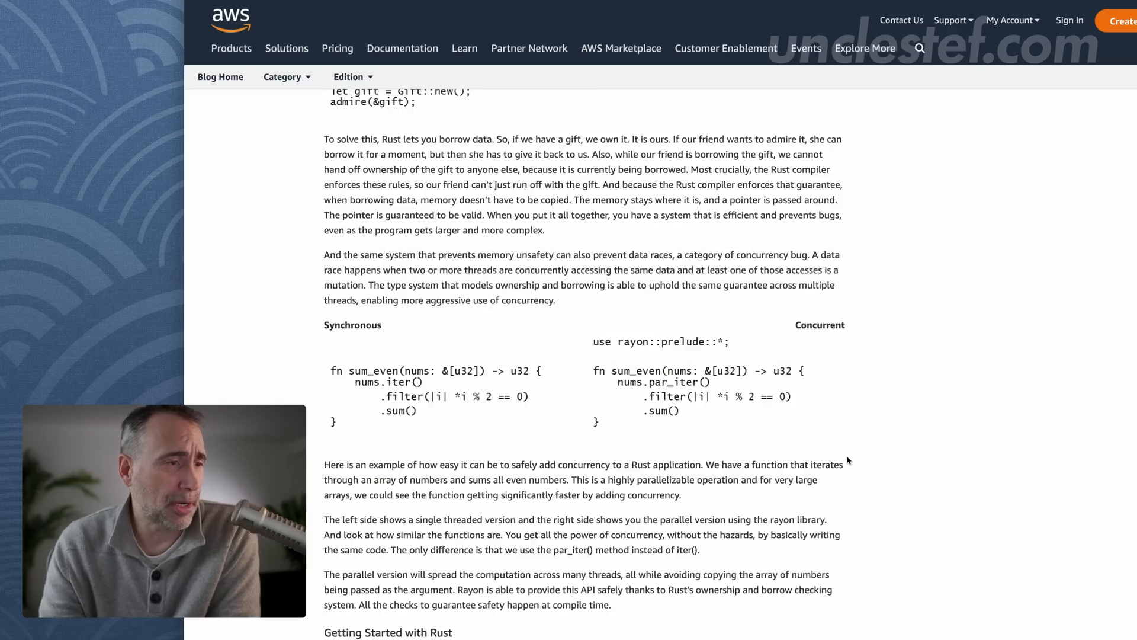
{"action": "scroll", "scroll_direction": "down", "scroll_amount": 3}
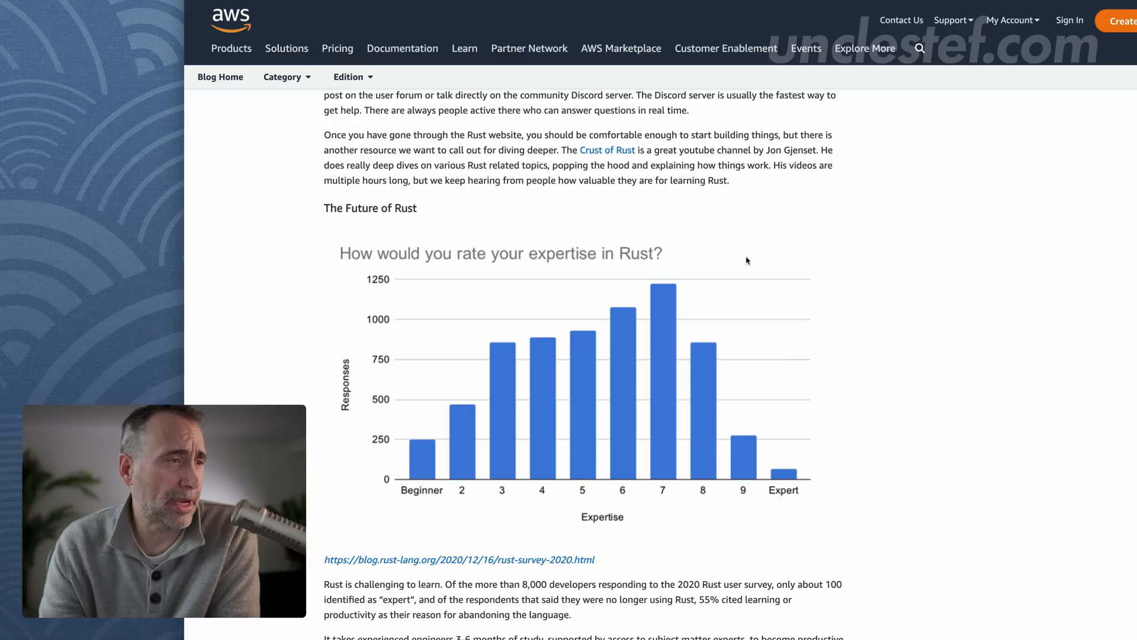
{"action": "scroll", "scroll_direction": "down", "scroll_amount": 3}
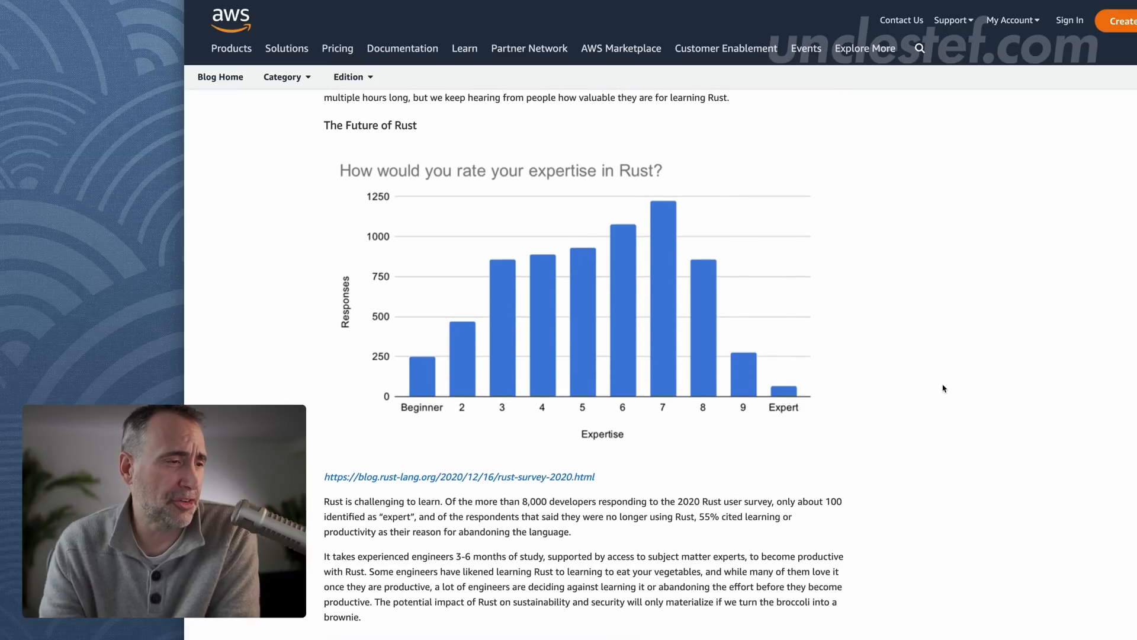
{"action": "left_click_drag", "start_coordinate": [441, 501], "coordinate": [656, 516]}
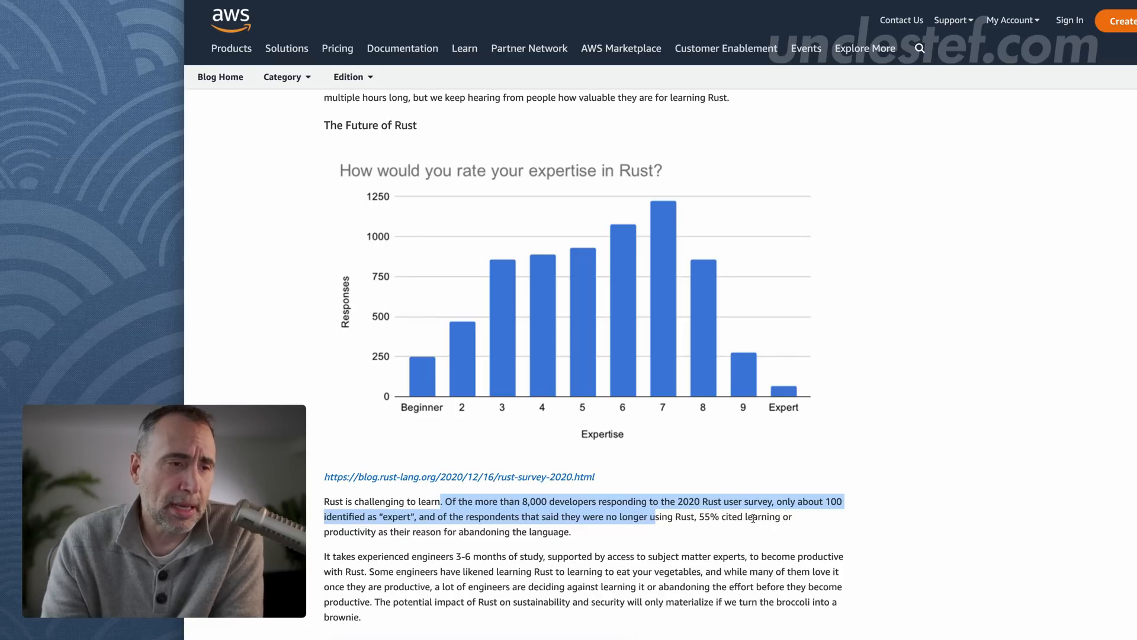
{"action": "mouse_move", "coordinate": [734, 519]}
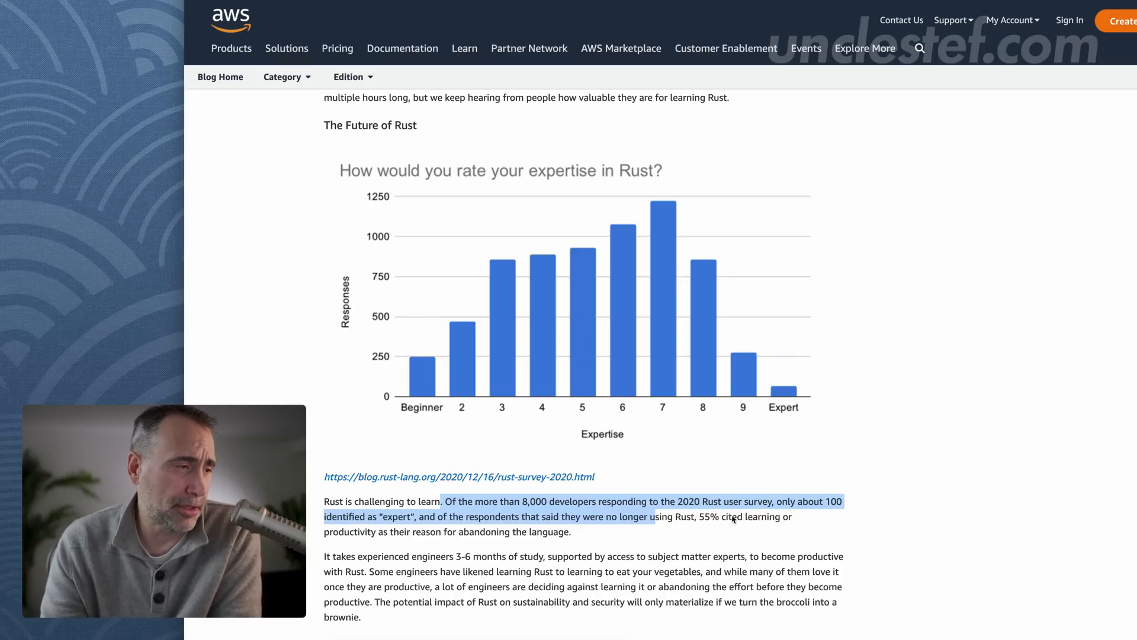
Step: Re-select to highlight '55% cited learning or productivity as their reason for abandoning the language.'
{"action": "left_click", "coordinate": [418, 519]}
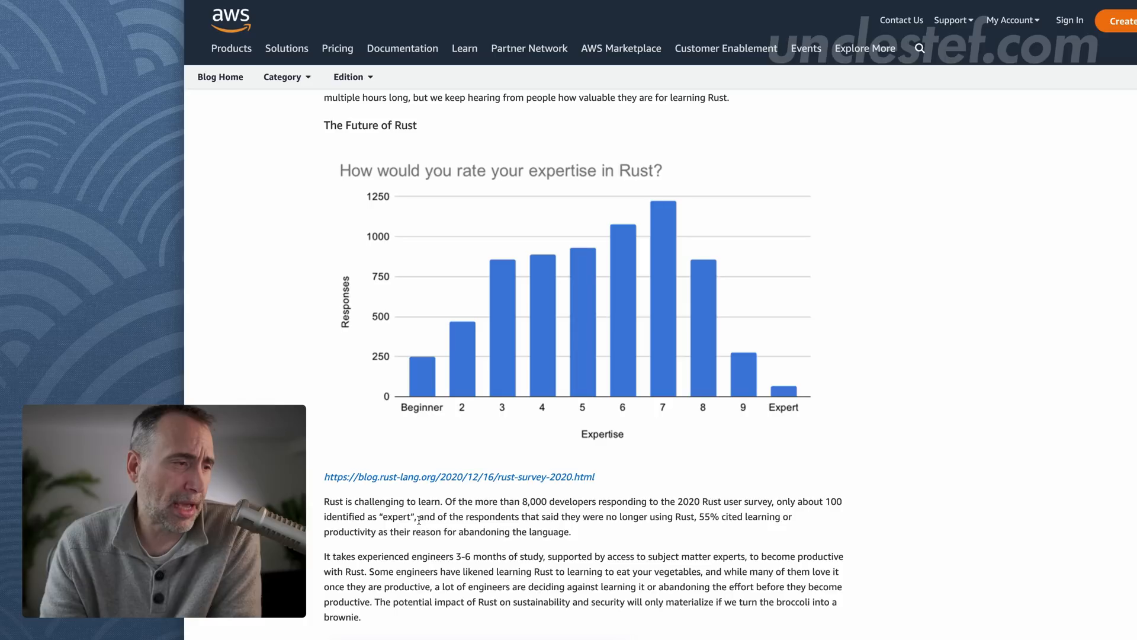
{"action": "left_click_drag", "start_coordinate": [418, 516], "coordinate": [612, 517]}
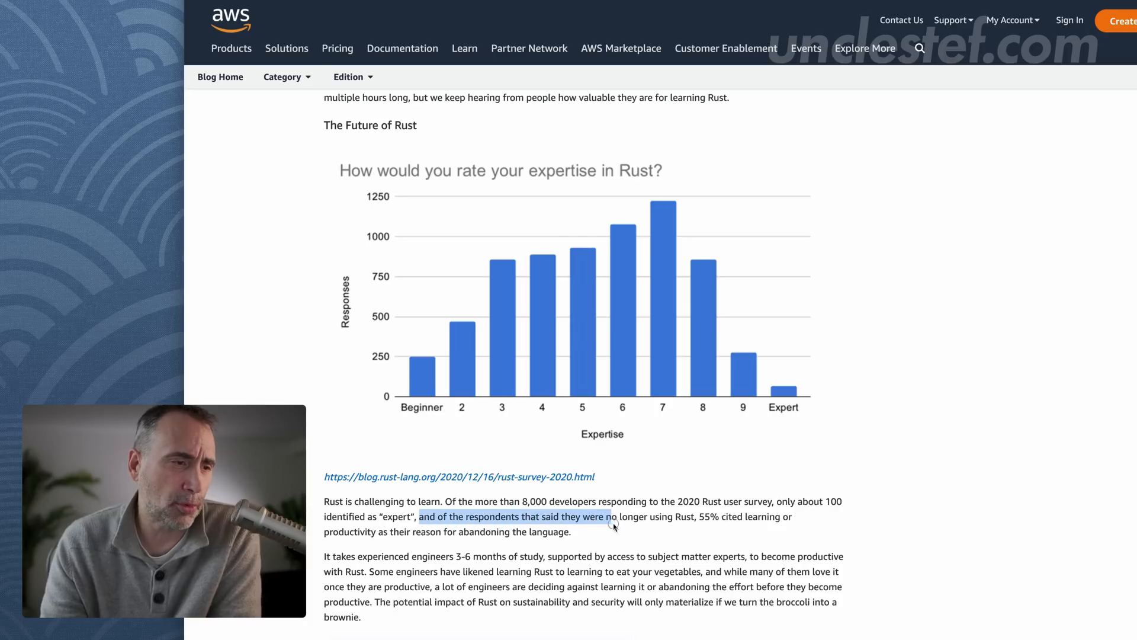
{"action": "left_click_drag", "start_coordinate": [612, 517], "coordinate": [694, 517]}
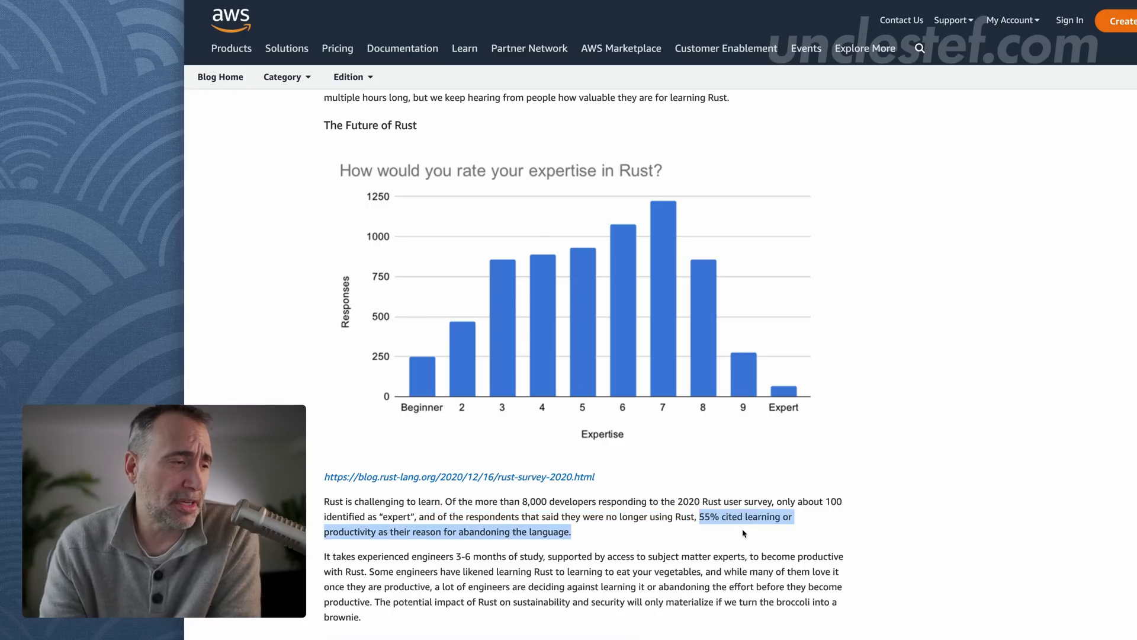
{"action": "scroll", "scroll_direction": "down", "scroll_amount": 3}
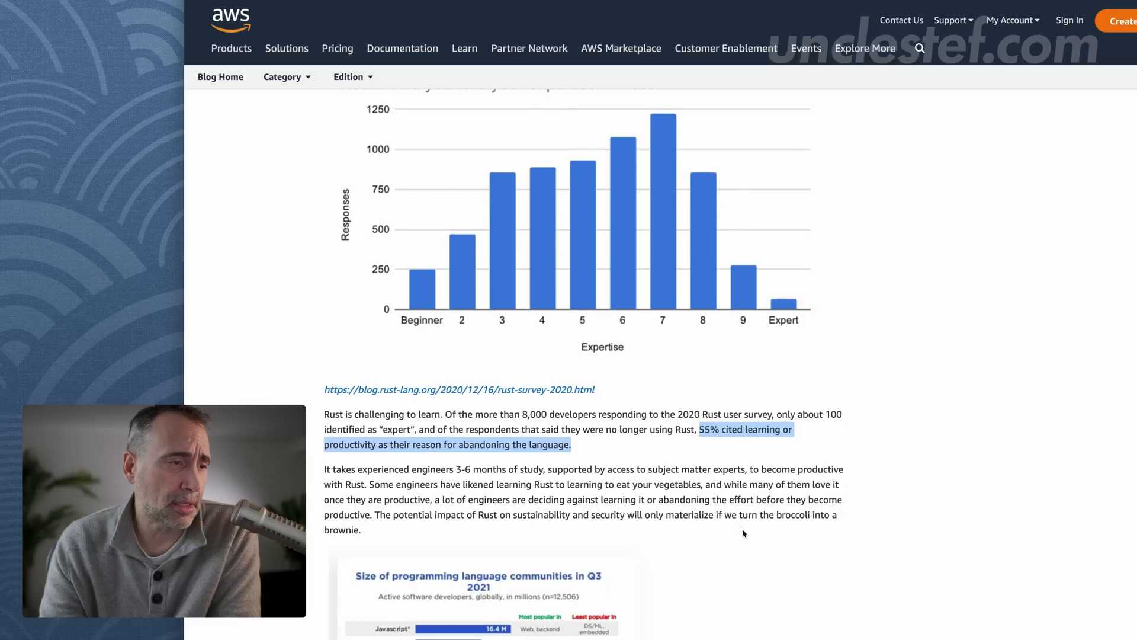
{"action": "scroll", "scroll_direction": "down", "scroll_amount": 3}
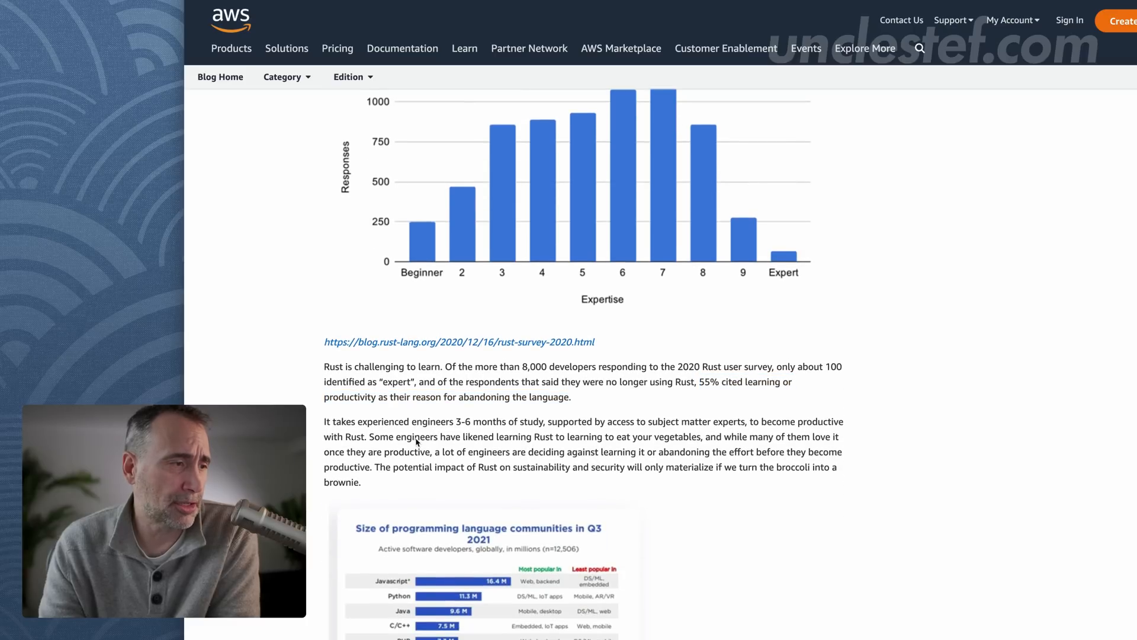
Step: Highlight the phrase about learning being supported by access to subject matter experts
{"action": "double_click", "coordinate": [336, 422]}
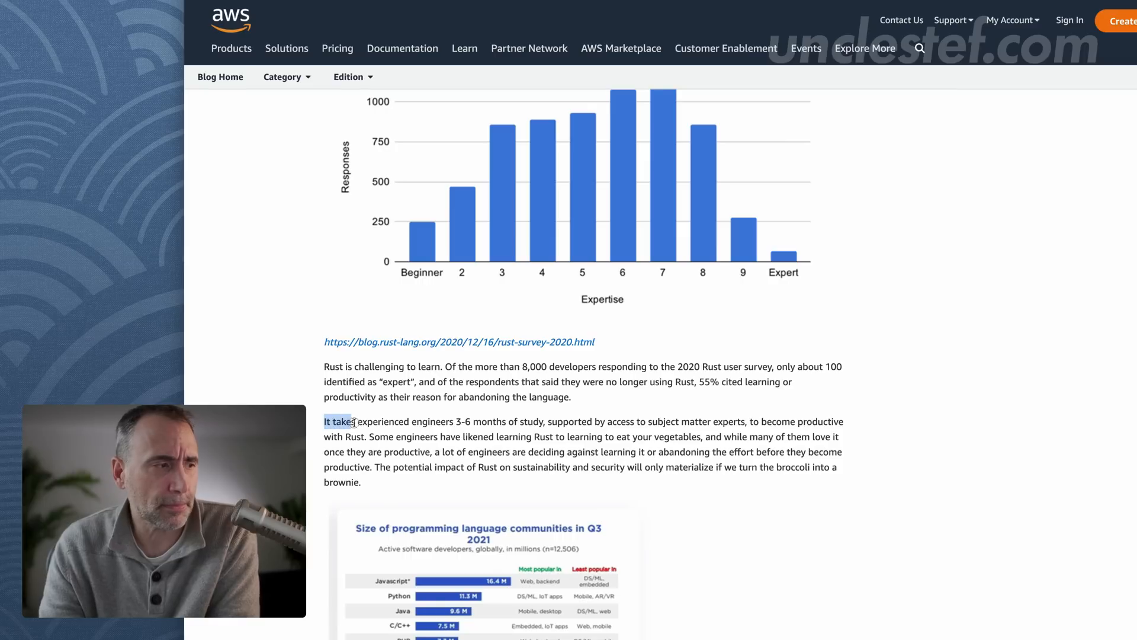
{"action": "left_click_drag", "start_coordinate": [351, 421], "coordinate": [506, 422]}
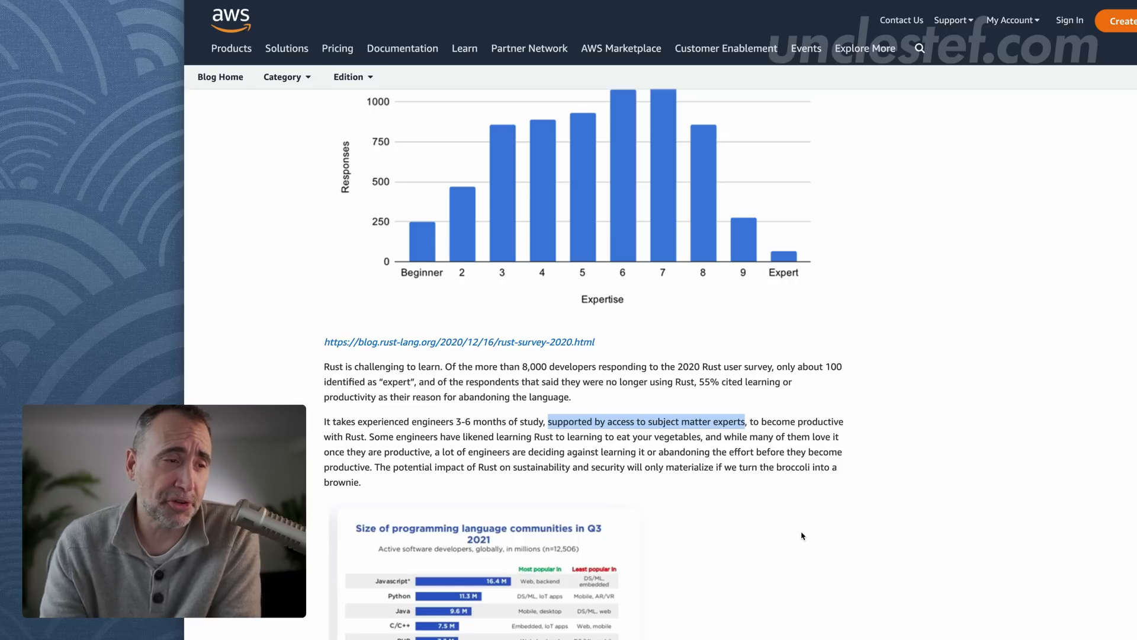
{"action": "left_click", "coordinate": [646, 422]}
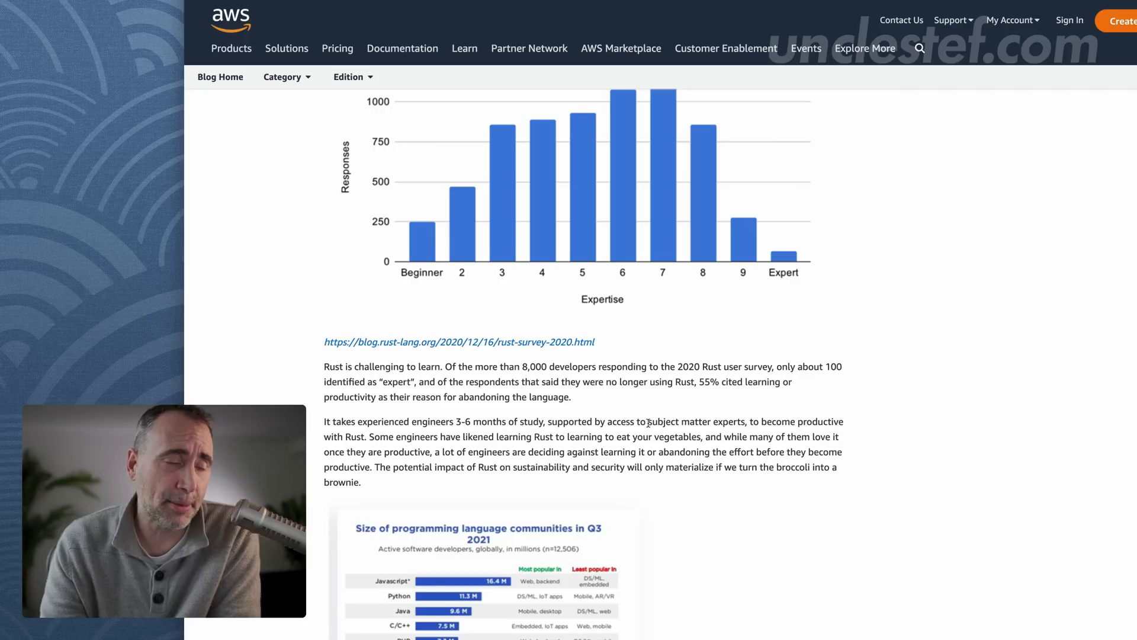
{"action": "mouse_move", "coordinate": [782, 462]}
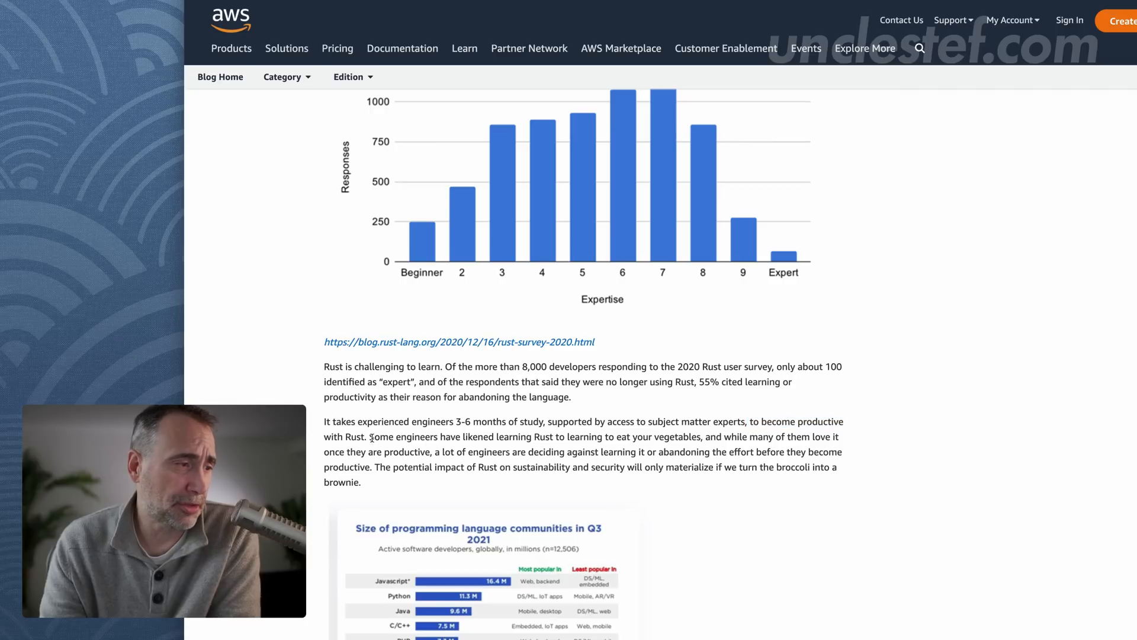
Step: Highlight the sentences comparing Rust to vegetables and engineers deciding against or abandoning learning it
{"action": "left_click_drag", "start_coordinate": [369, 437], "coordinate": [496, 437]}
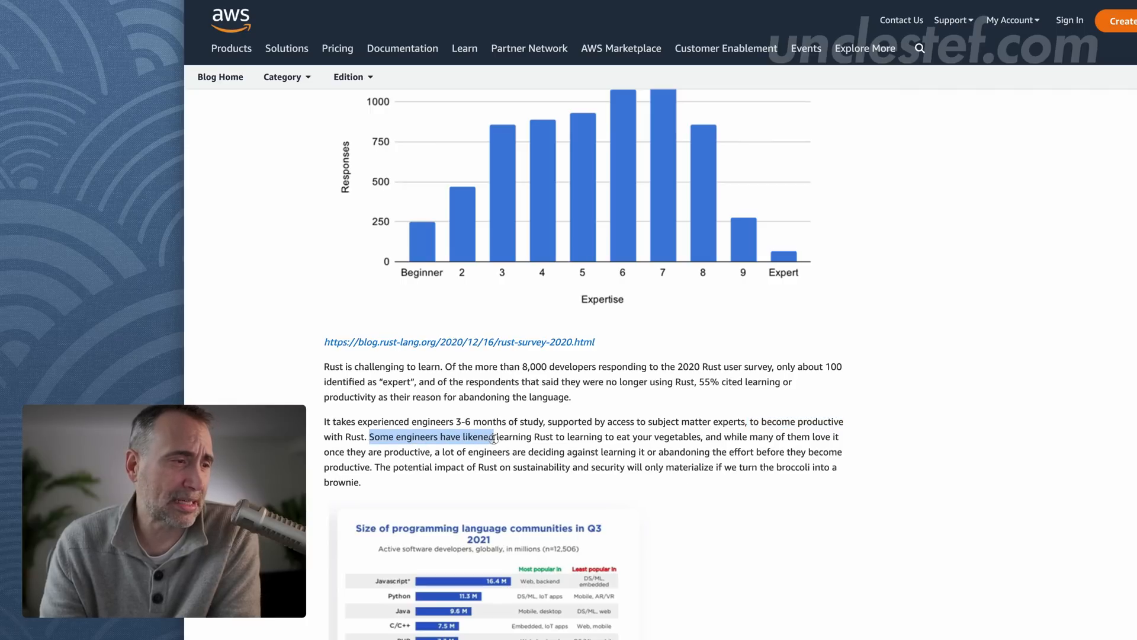
{"action": "left_click_drag", "start_coordinate": [495, 436], "coordinate": [725, 437]}
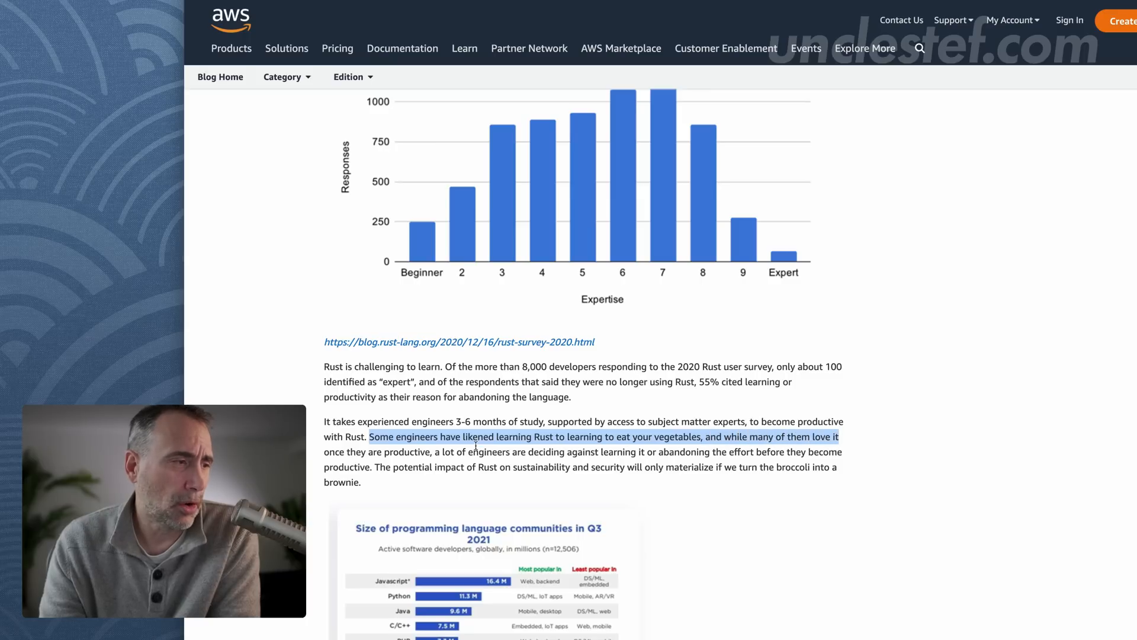
{"action": "left_click_drag", "start_coordinate": [370, 437], "coordinate": [561, 451]}
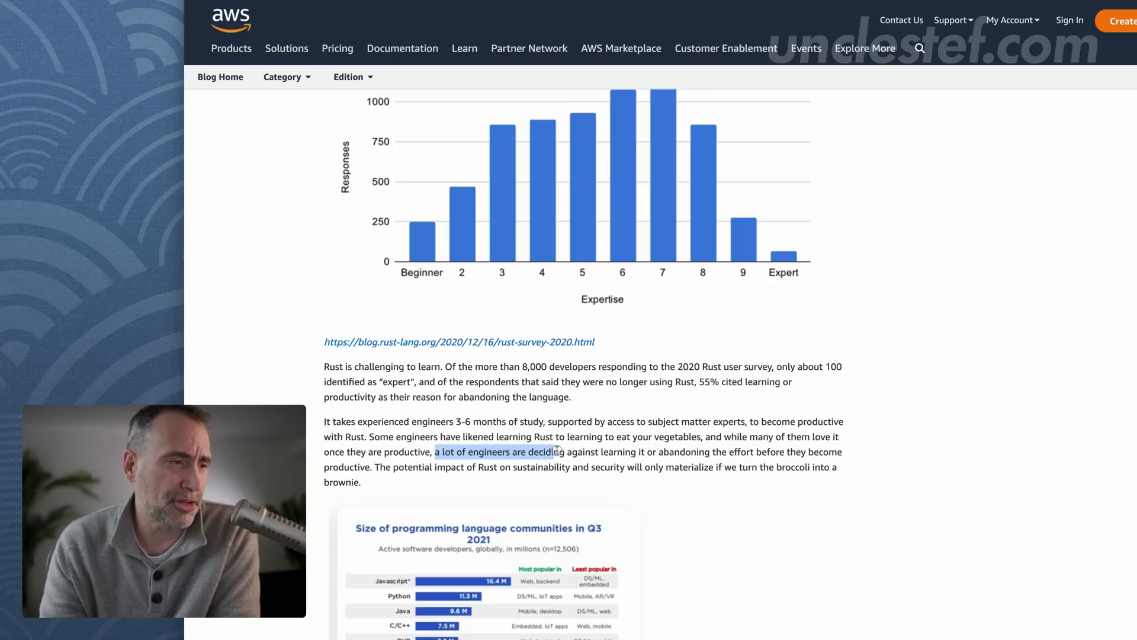
{"action": "left_click_drag", "start_coordinate": [558, 451], "coordinate": [659, 451]}
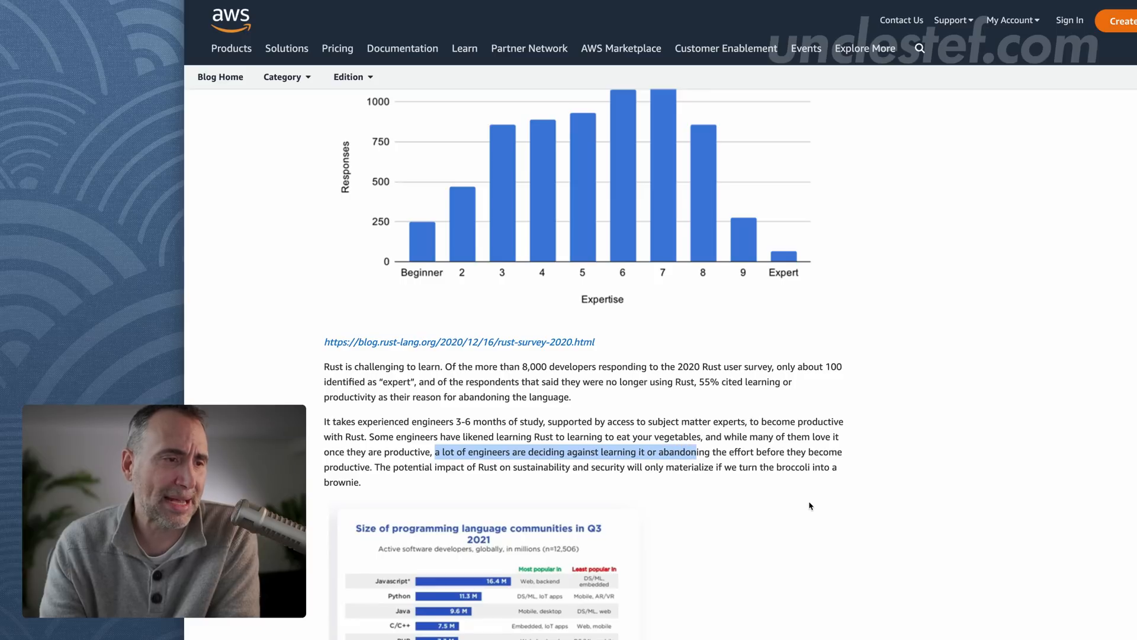
Step: Highlight the line on Rust's sustainability and security impact further down the article
{"action": "scroll", "scroll_direction": "down", "scroll_amount": 3}
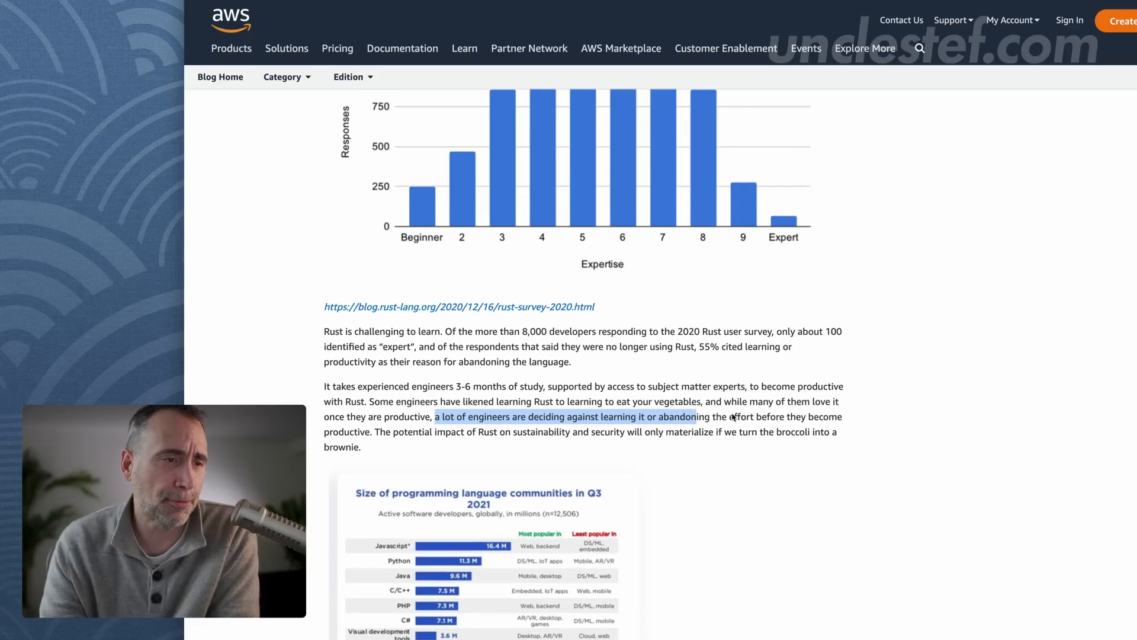
{"action": "scroll", "scroll_direction": "down", "scroll_amount": 3}
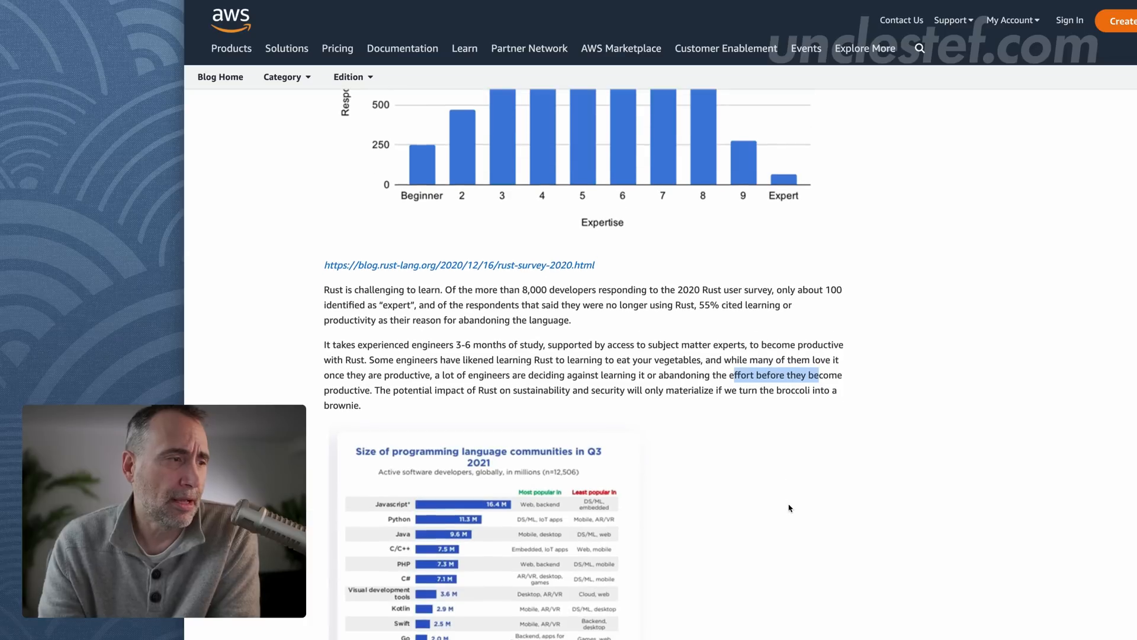
{"action": "scroll", "scroll_direction": "down", "scroll_amount": 3}
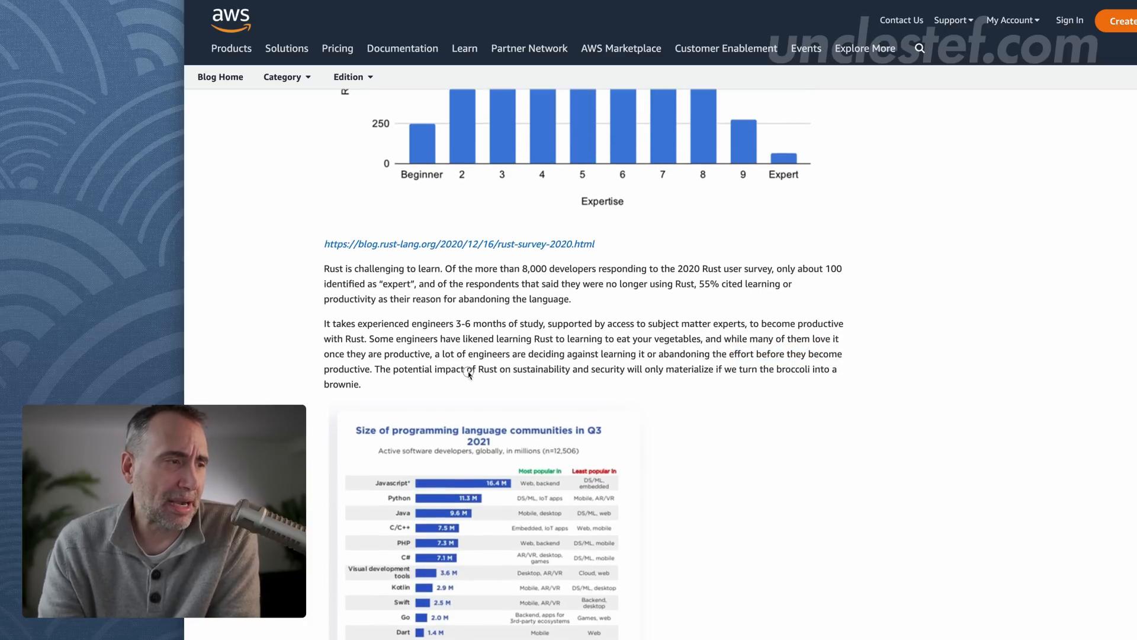
{"action": "left_click_drag", "start_coordinate": [469, 369], "coordinate": [663, 369]}
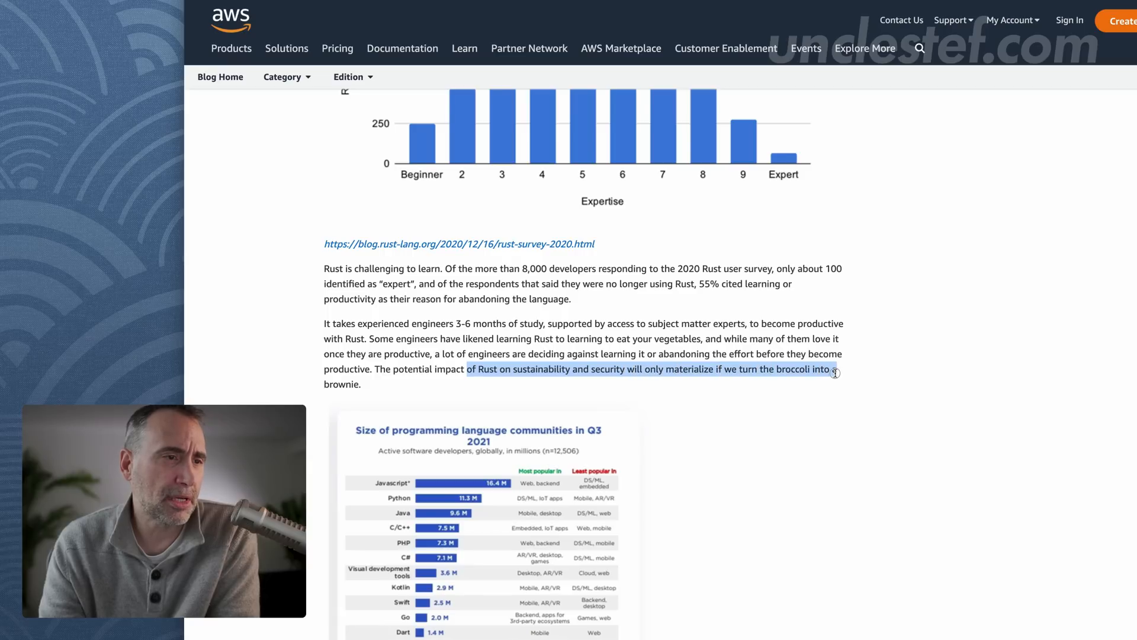
Step: Scroll past the SlashData developer community chart to the Go and Rust code examples
{"action": "scroll", "scroll_direction": "down", "scroll_amount": 3}
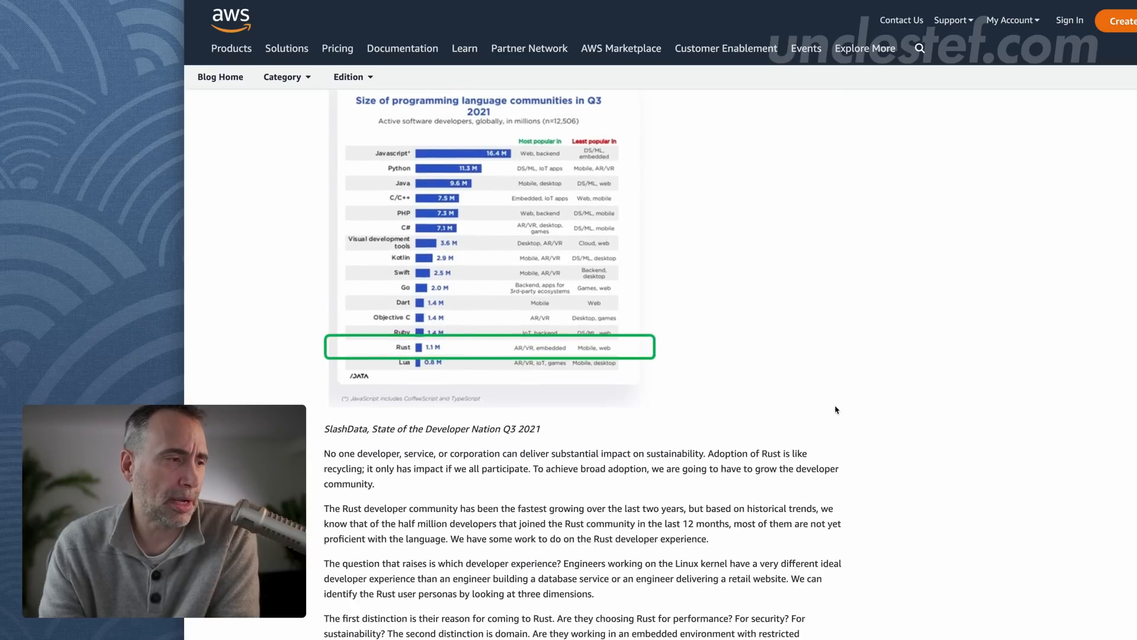
{"action": "scroll", "scroll_direction": "down", "scroll_amount": 3}
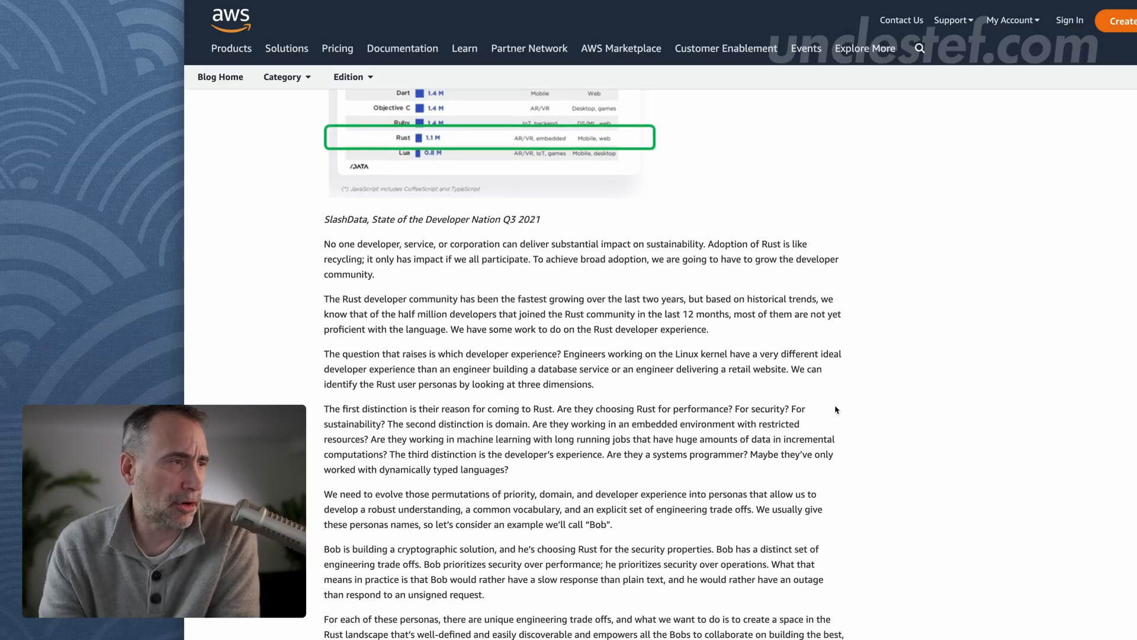
{"action": "scroll", "scroll_direction": "down", "scroll_amount": 3}
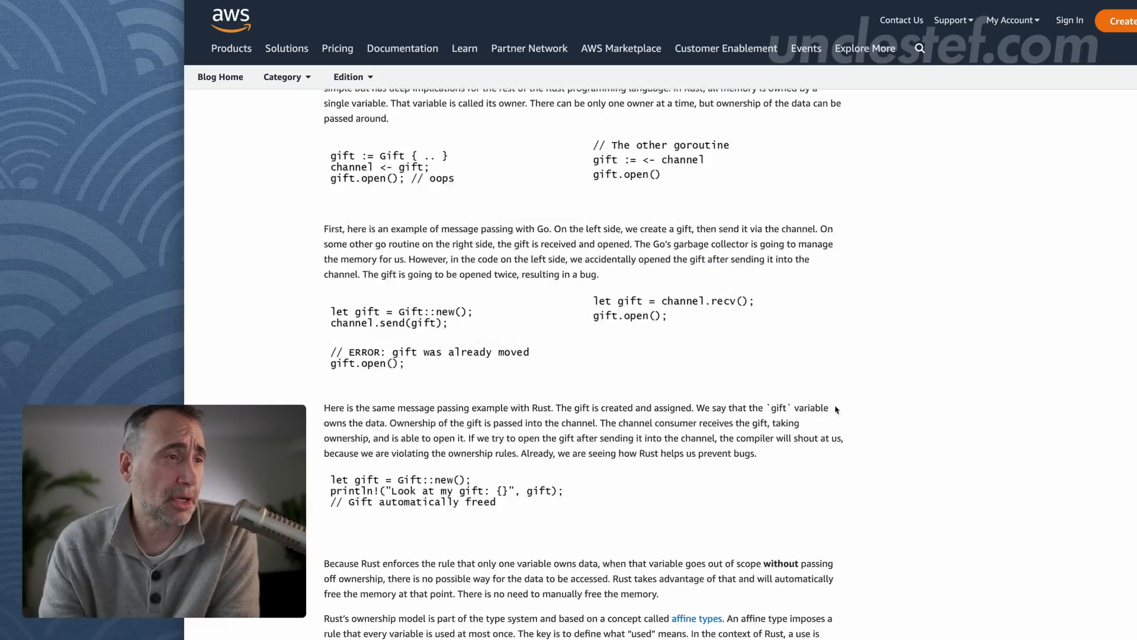
{"action": "scroll", "scroll_direction": "up", "scroll_amount": 3}
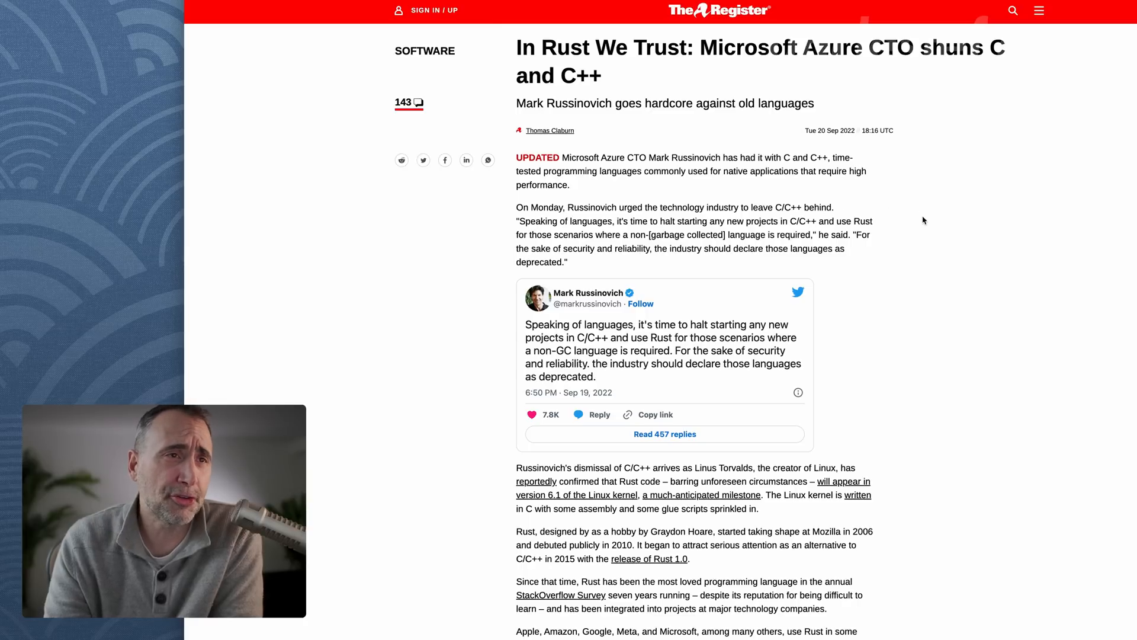
Step: Highlight the opening quote of the embedded Russinovich tweet in The Register article
{"action": "scroll", "scroll_direction": "down", "scroll_amount": 3}
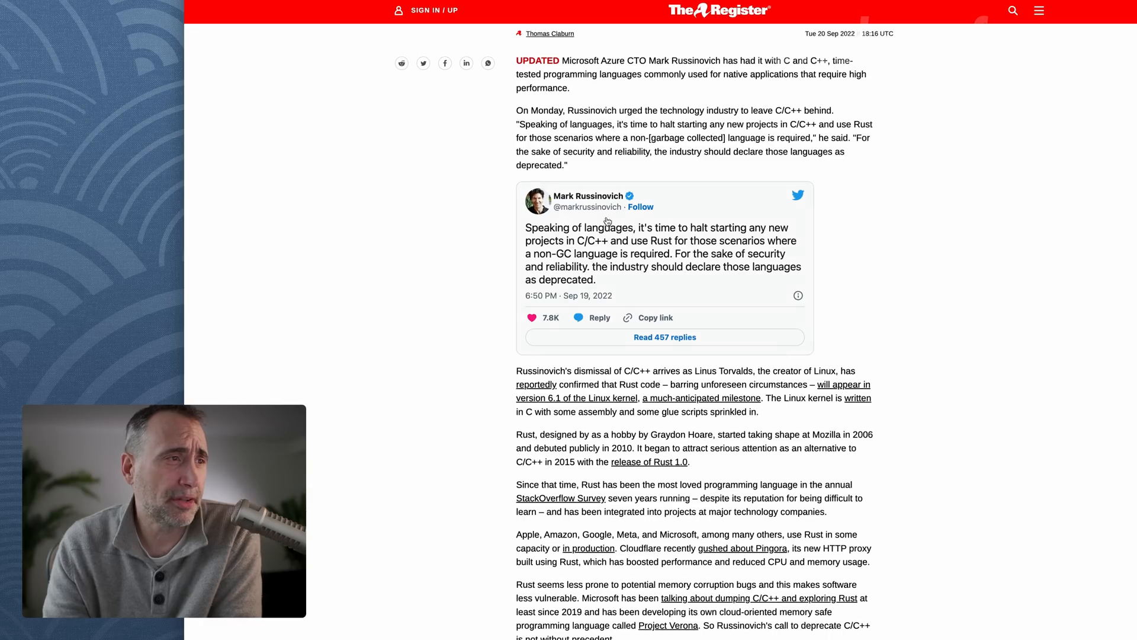
{"action": "mouse_move", "coordinate": [881, 265]}
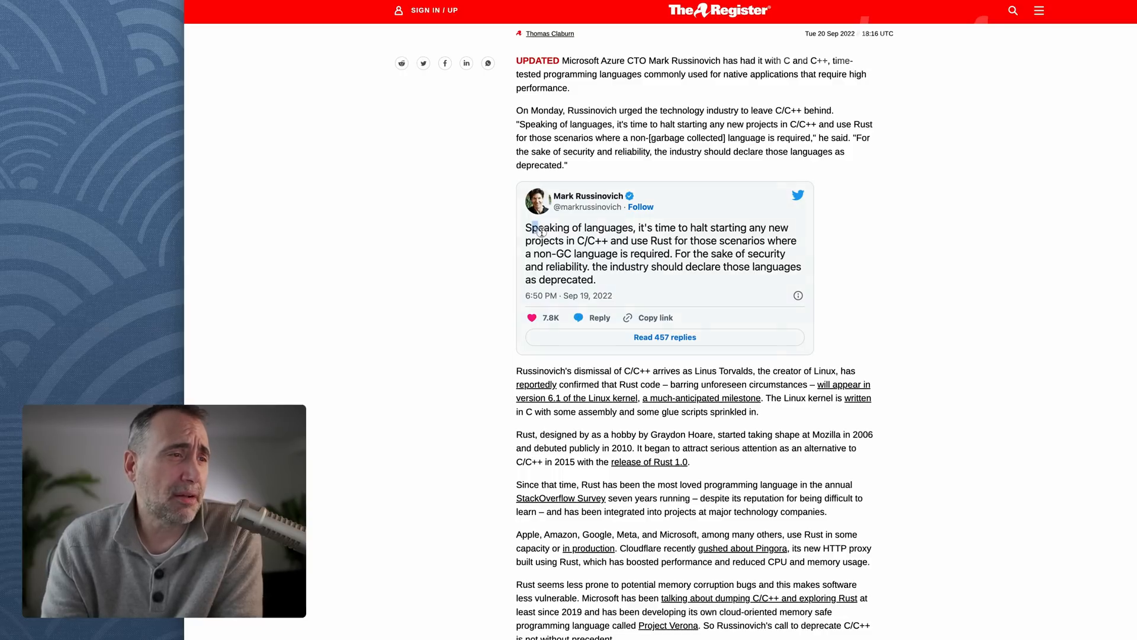
{"action": "left_click_drag", "start_coordinate": [527, 228], "coordinate": [787, 228]}
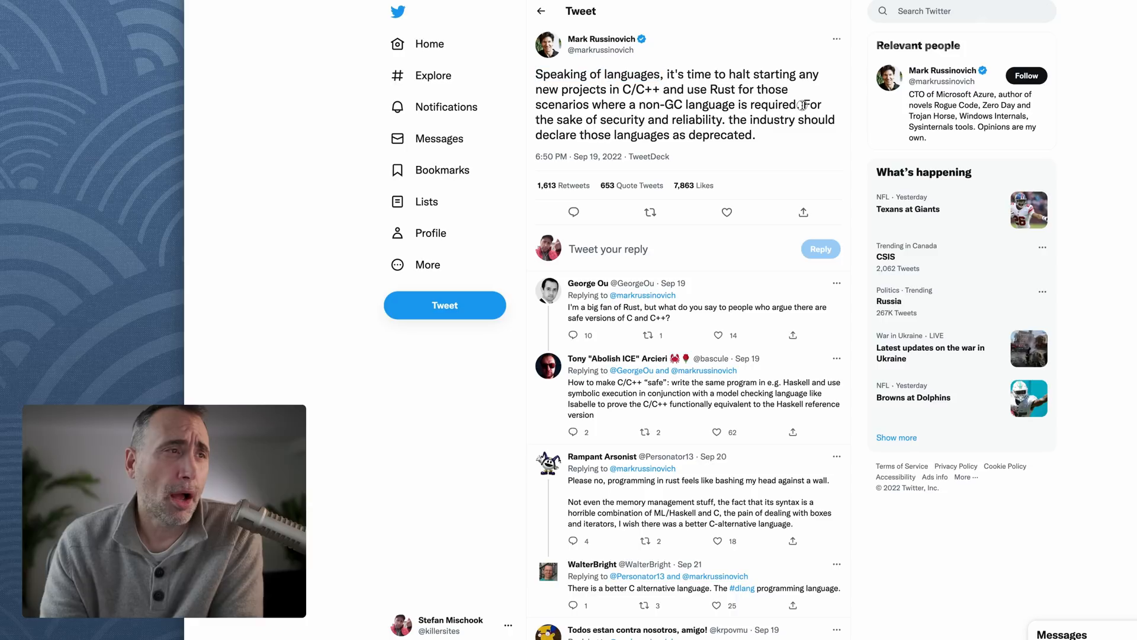
Step: Highlight the tweet's closing line that the industry should declare those languages deprecated
{"action": "left_click_drag", "start_coordinate": [805, 104], "coordinate": [707, 119]}
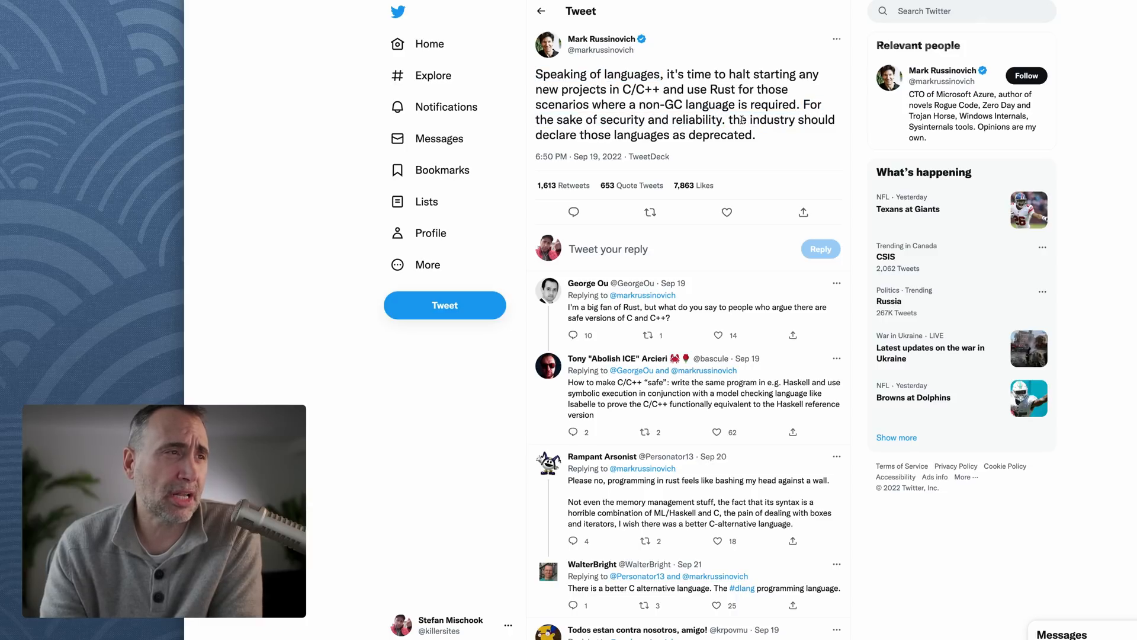
{"action": "left_click_drag", "start_coordinate": [734, 119], "coordinate": [754, 135]}
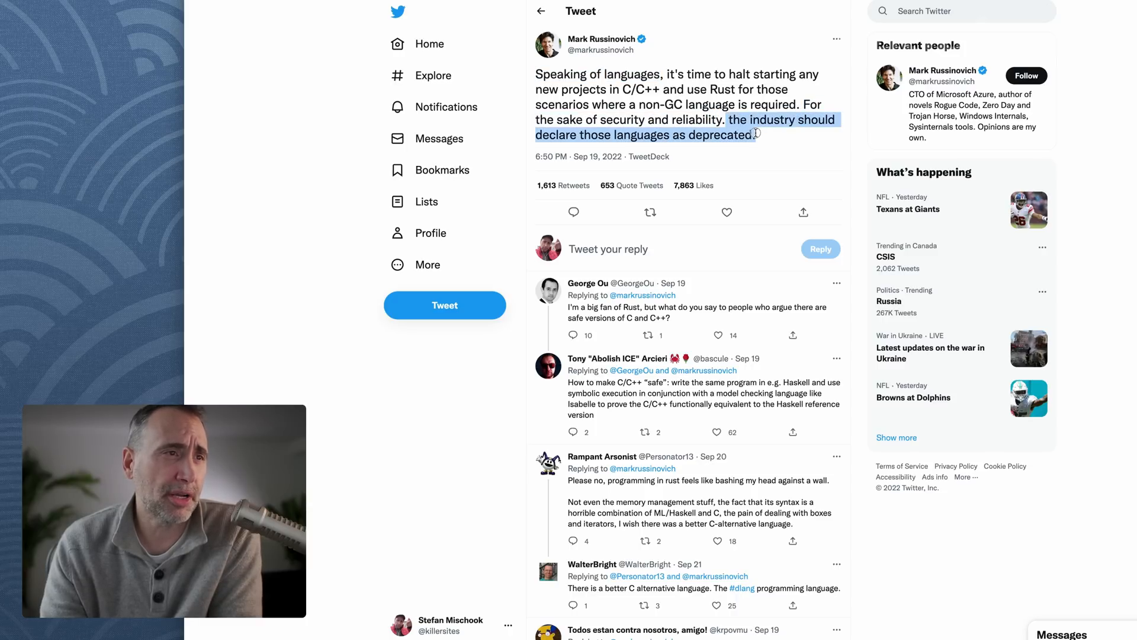